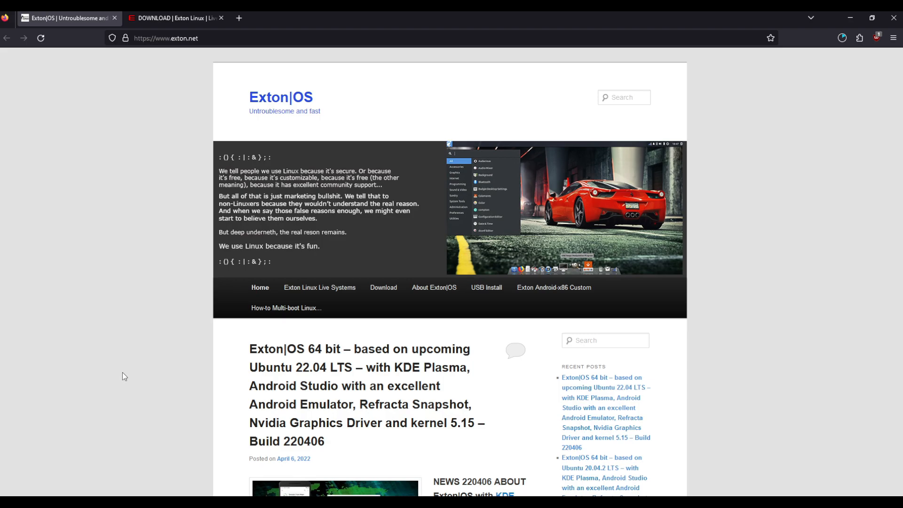
- Scroll through the Exton Linux website's front page
{"action": "scroll", "scroll_direction": "down", "scroll_amount": 3}
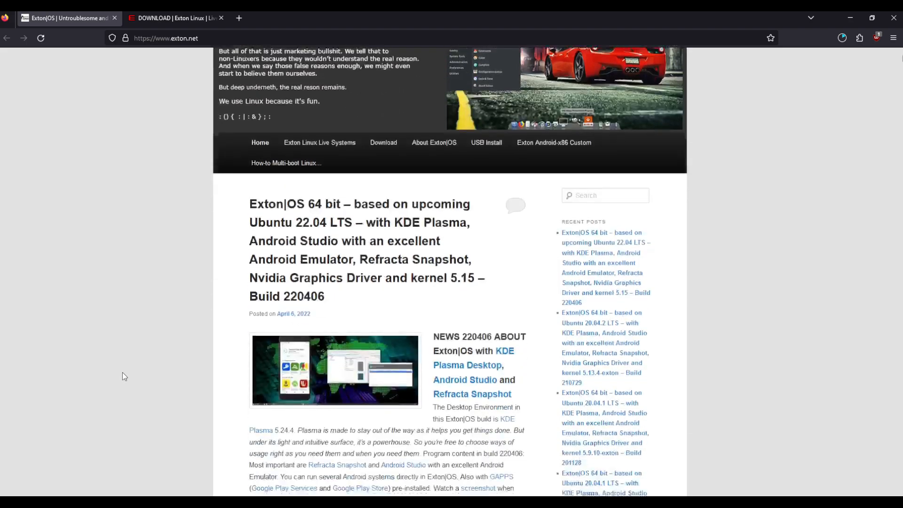
{"action": "scroll", "scroll_direction": "down", "scroll_amount": 3}
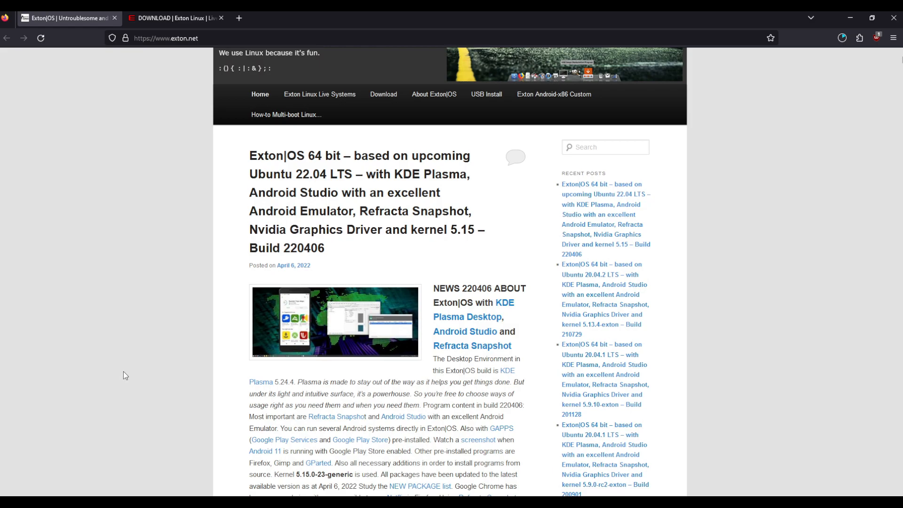
{"action": "scroll", "scroll_direction": "down", "scroll_amount": 3}
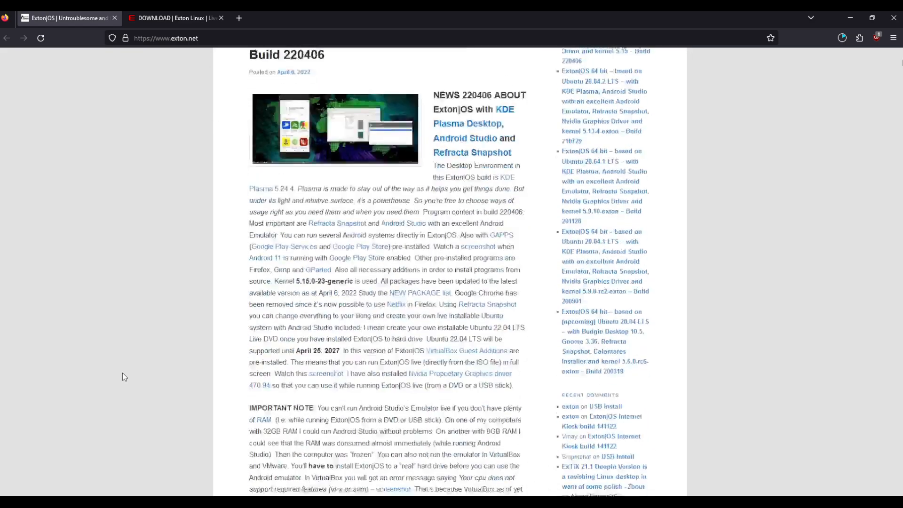
{"action": "scroll", "scroll_direction": "down", "scroll_amount": 3}
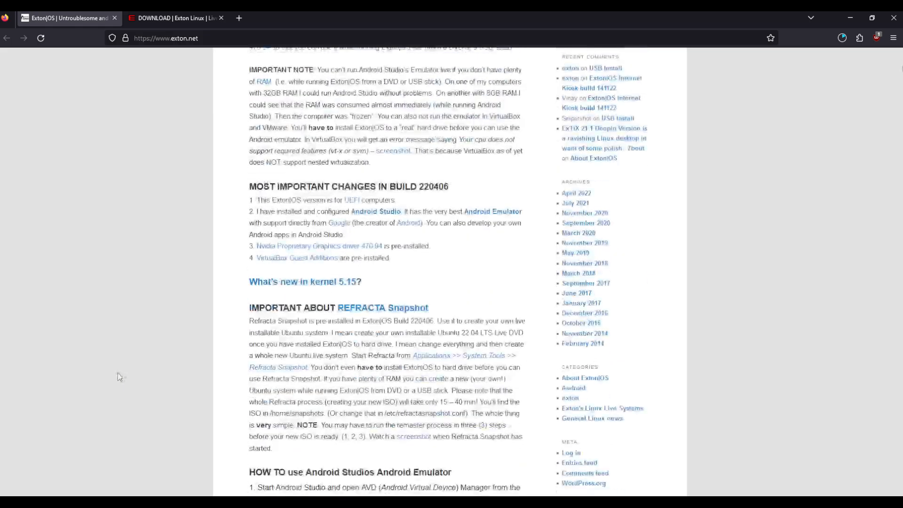
{"action": "scroll", "scroll_direction": "down", "scroll_amount": 3}
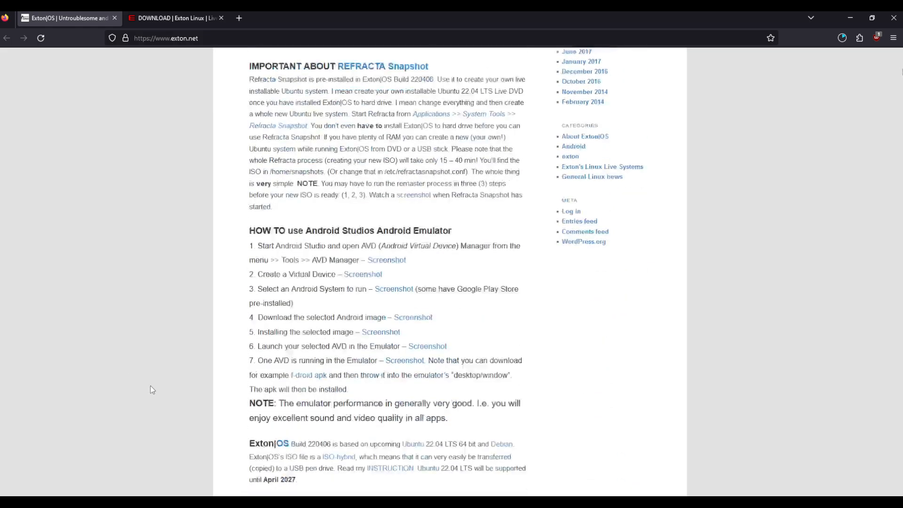
{"action": "scroll", "scroll_direction": "up", "scroll_amount": 3}
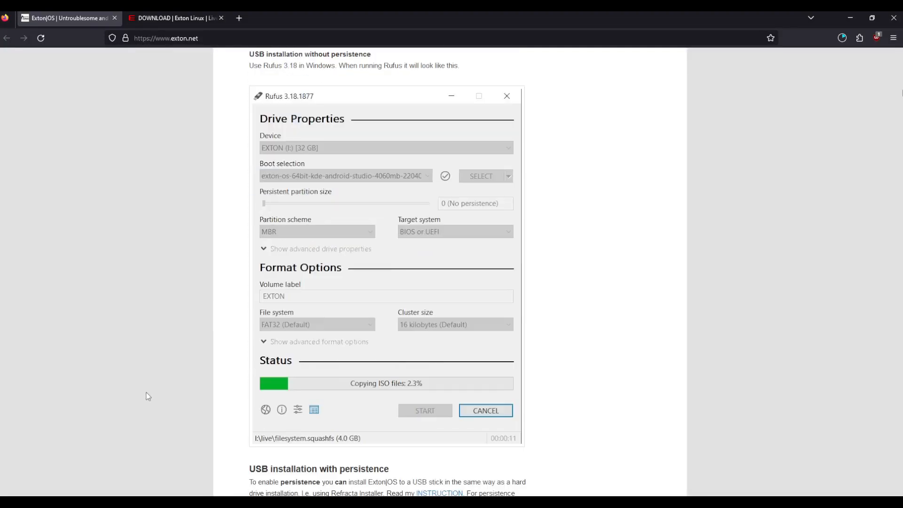
{"action": "scroll", "scroll_direction": "down", "scroll_amount": 3}
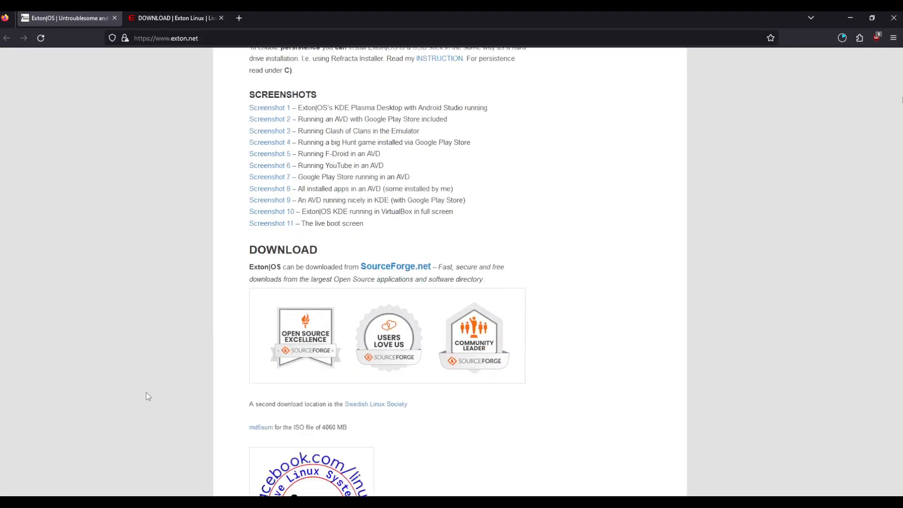
{"action": "scroll", "scroll_direction": "down", "scroll_amount": 3}
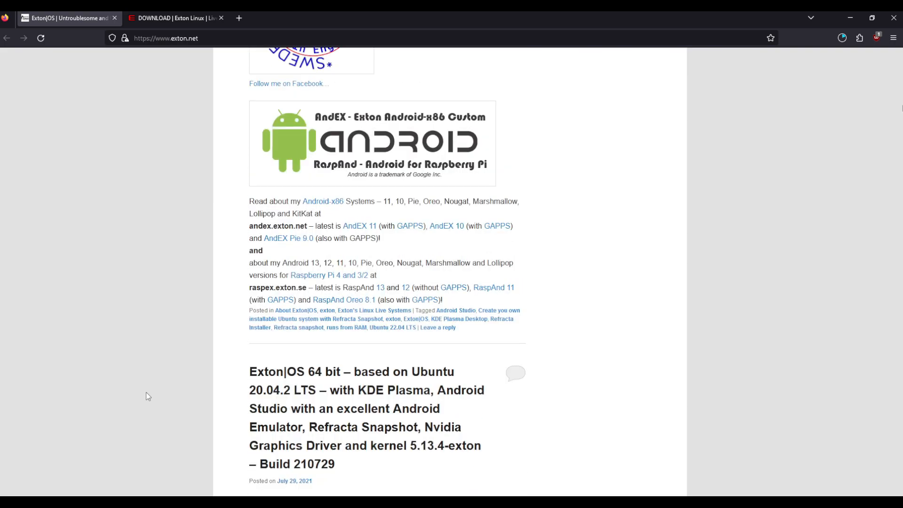
{"action": "scroll", "scroll_direction": "up", "scroll_amount": 3}
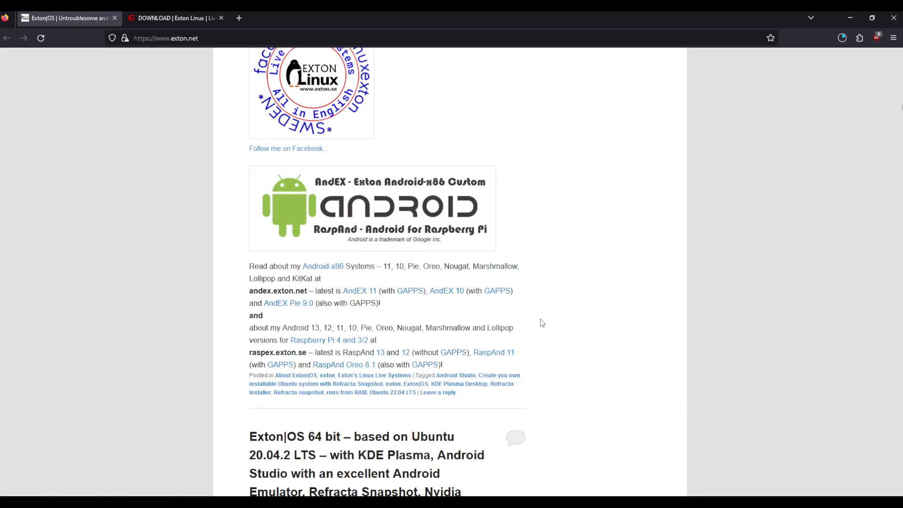
{"action": "scroll", "scroll_direction": "down", "scroll_amount": 3}
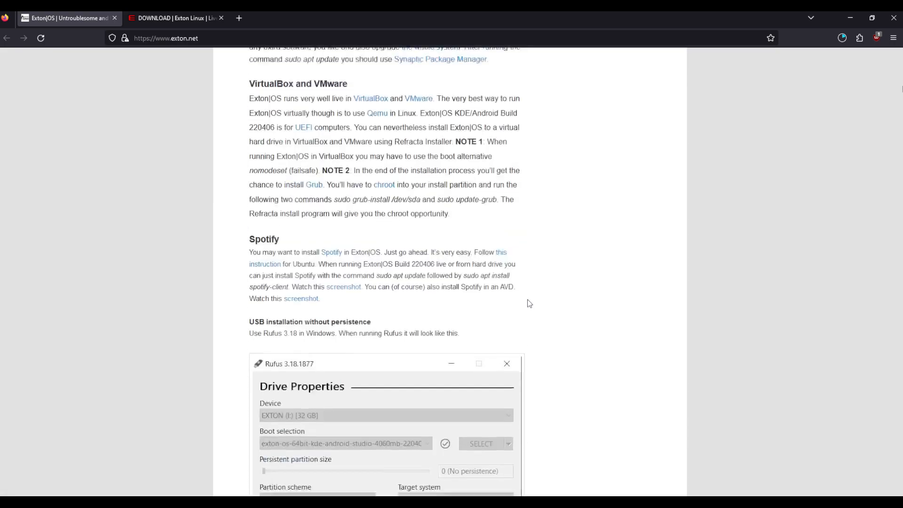
{"action": "scroll", "scroll_direction": "up", "scroll_amount": 3}
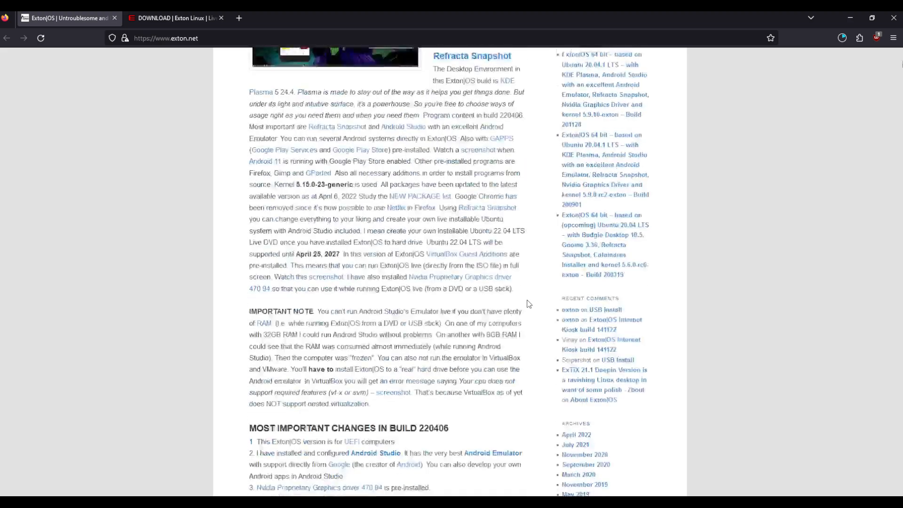
{"action": "scroll", "scroll_direction": "up", "scroll_amount": 3}
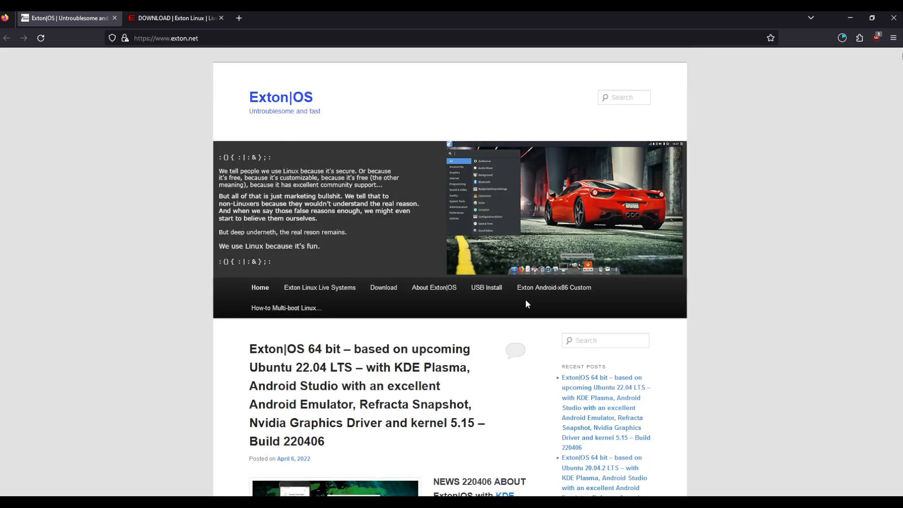
{"action": "mouse_move", "coordinate": [383, 288]}
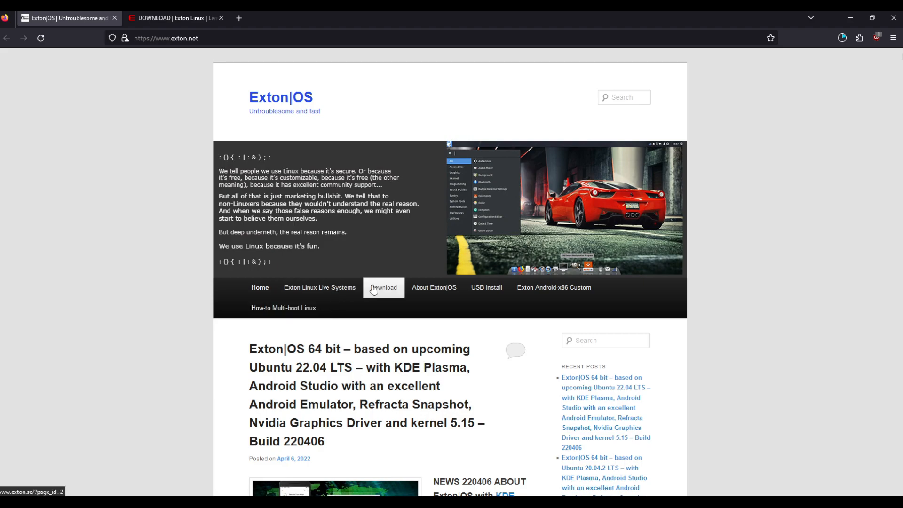
- Open the Download page and browse the list of Exton live systems
{"action": "left_click", "coordinate": [382, 287]}
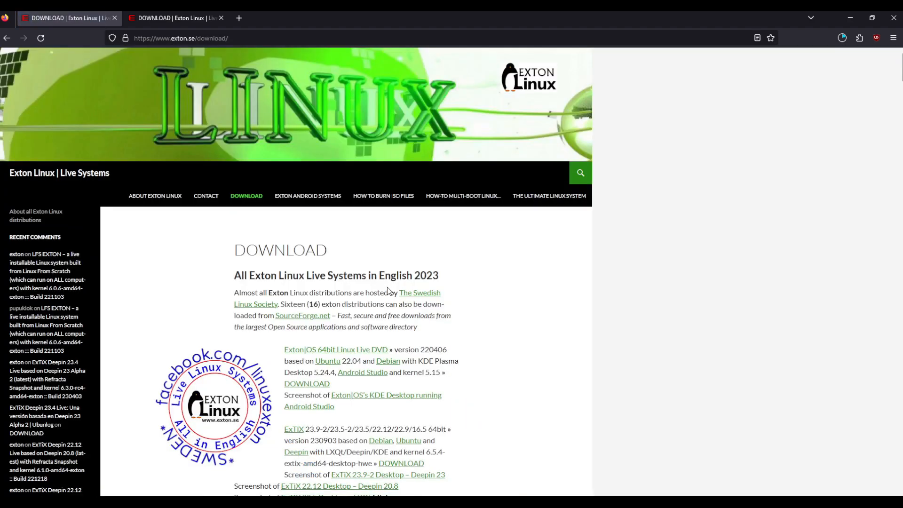
{"action": "mouse_move", "coordinate": [216, 350]}
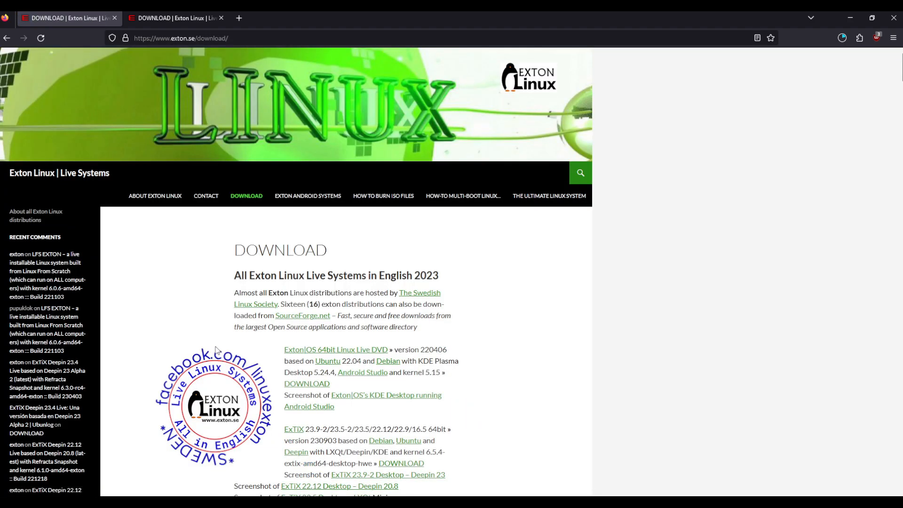
{"action": "mouse_move", "coordinate": [197, 359]}
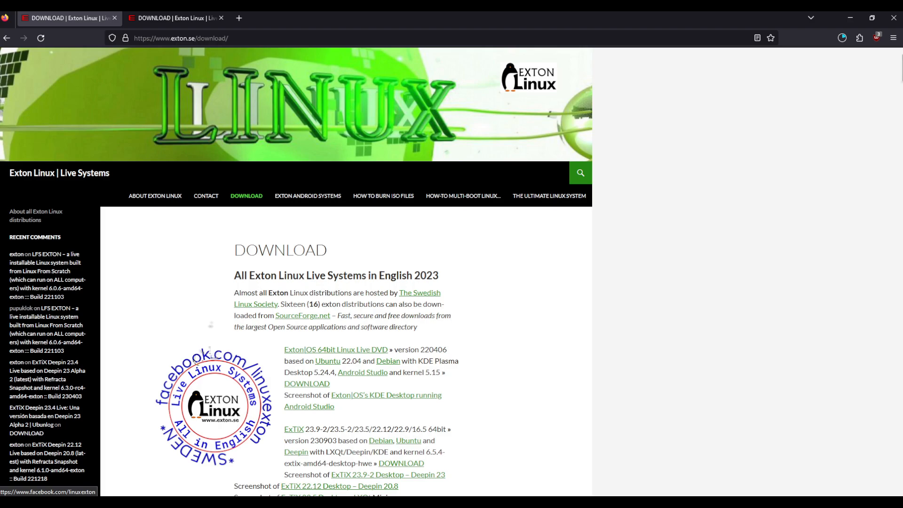
{"action": "mouse_move", "coordinate": [216, 309]}
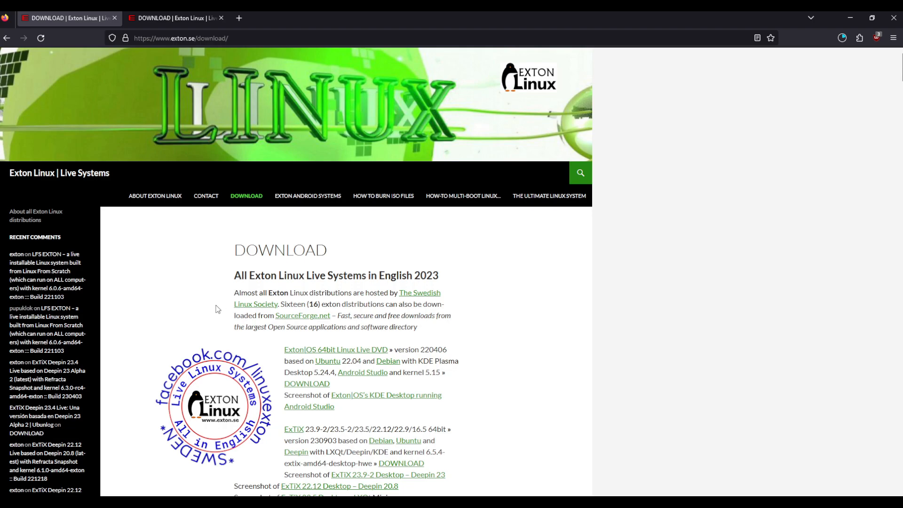
{"action": "mouse_move", "coordinate": [261, 300]}
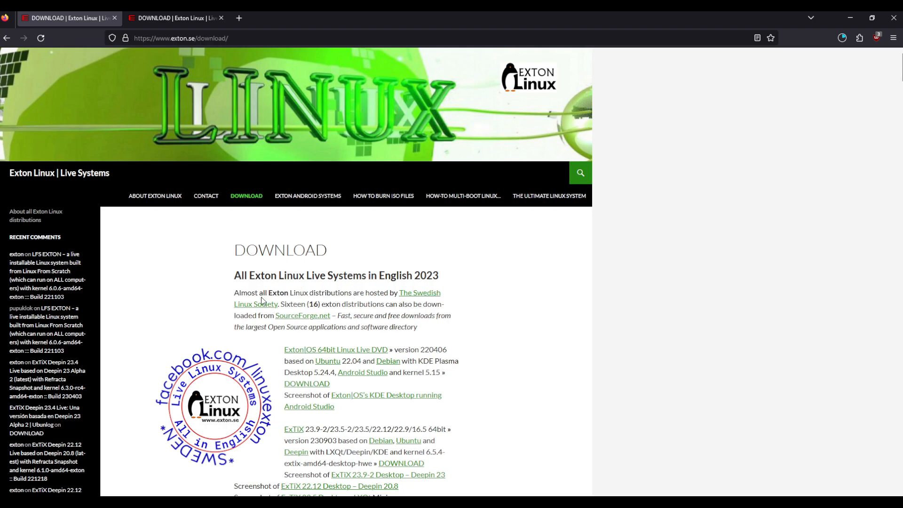
{"action": "mouse_move", "coordinate": [572, 430]}
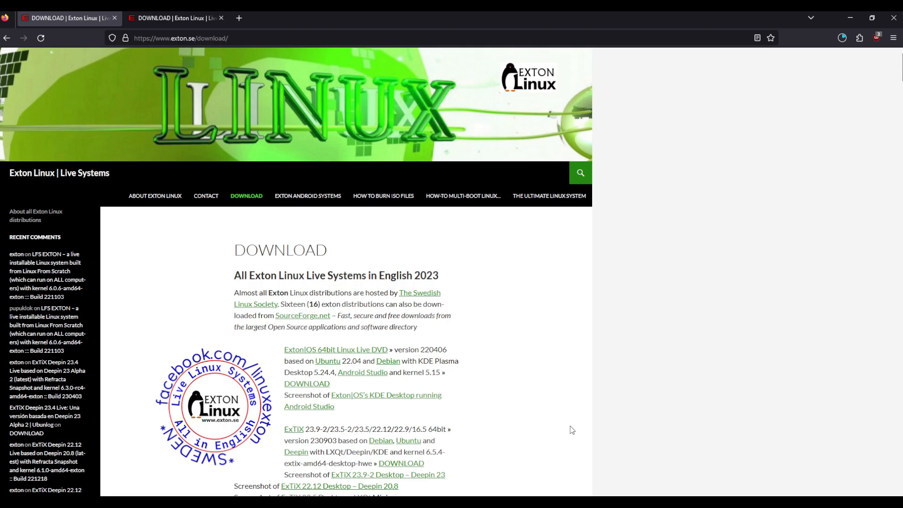
{"action": "mouse_move", "coordinate": [558, 424]}
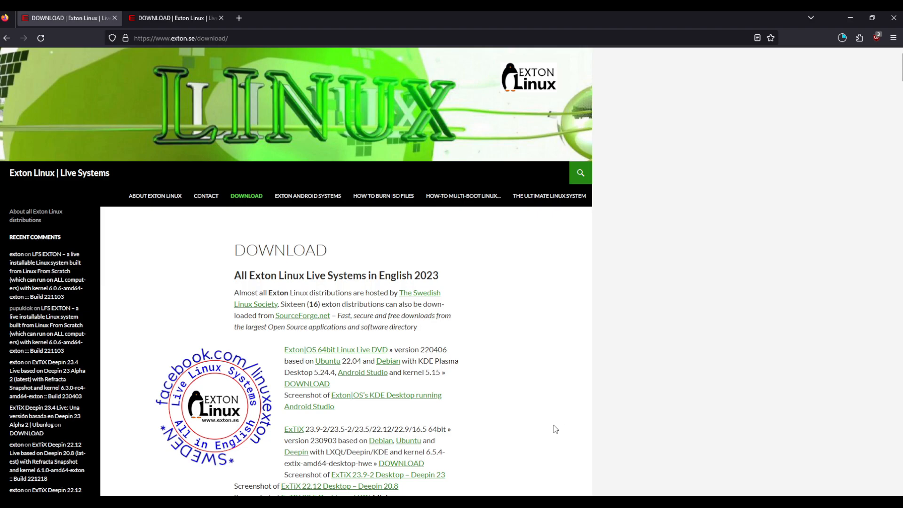
{"action": "scroll", "scroll_direction": "down", "scroll_amount": 3}
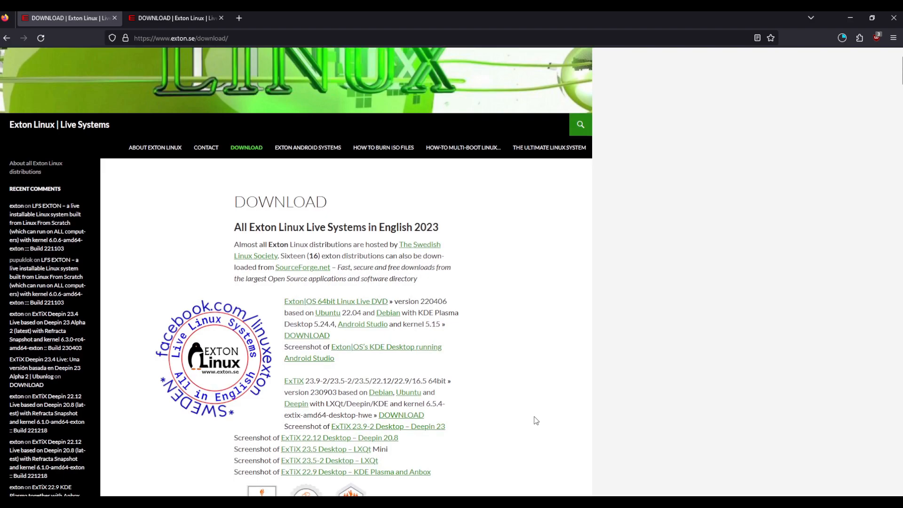
{"action": "scroll", "scroll_direction": "down", "scroll_amount": 3}
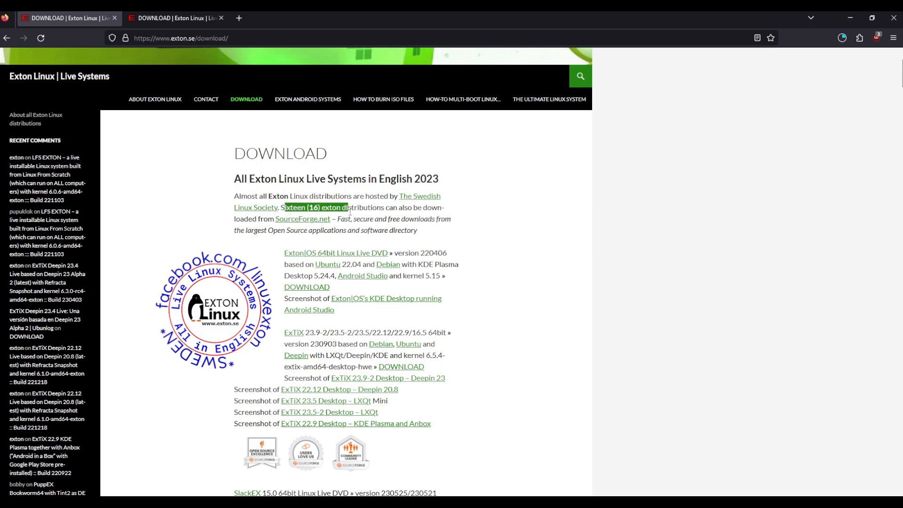
{"action": "mouse_move", "coordinate": [549, 431]}
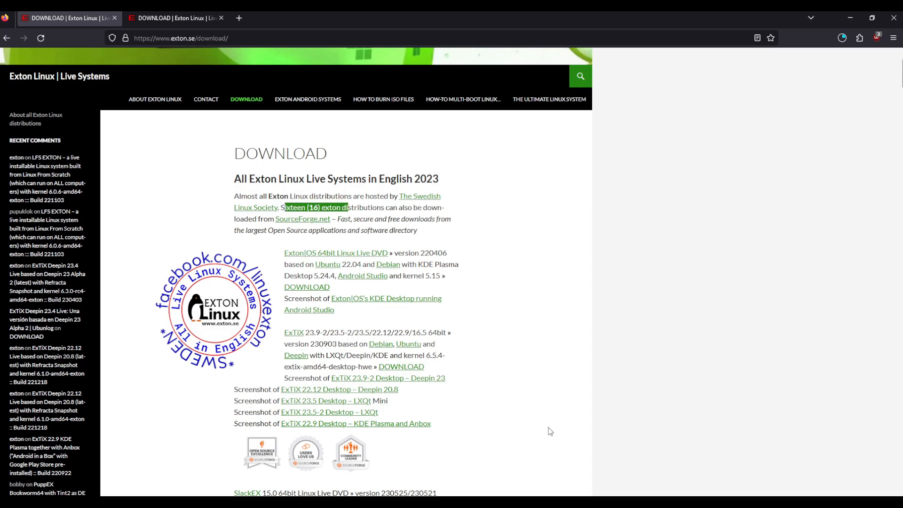
{"action": "mouse_move", "coordinate": [557, 439]}
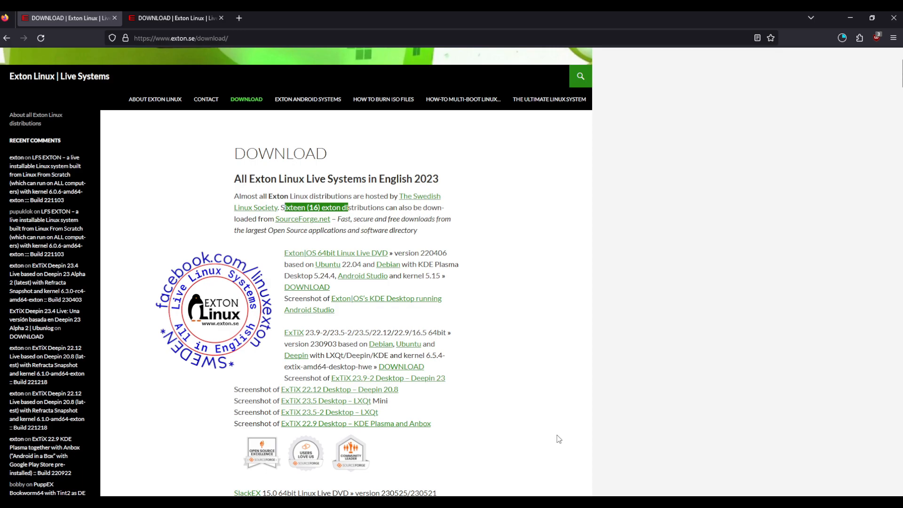
{"action": "scroll", "scroll_direction": "down", "scroll_amount": 3}
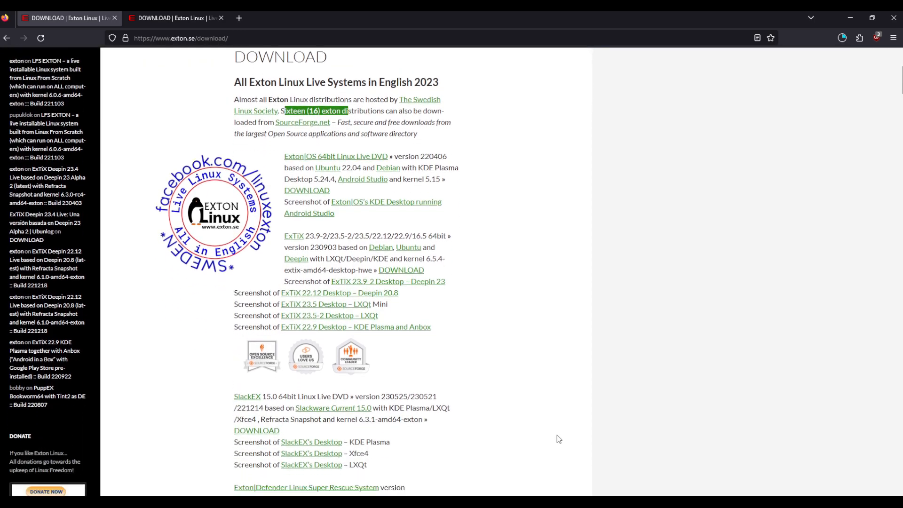
{"action": "scroll", "scroll_direction": "down", "scroll_amount": 3}
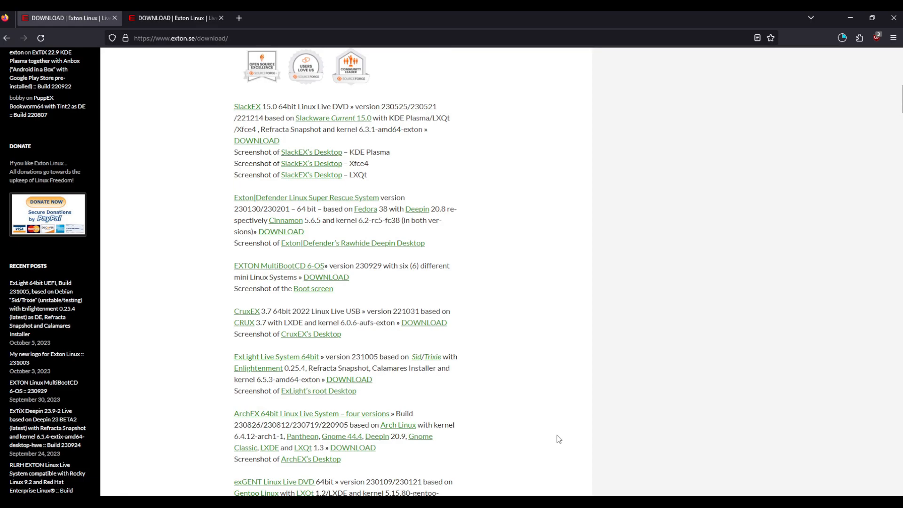
{"action": "scroll", "scroll_direction": "down", "scroll_amount": 3}
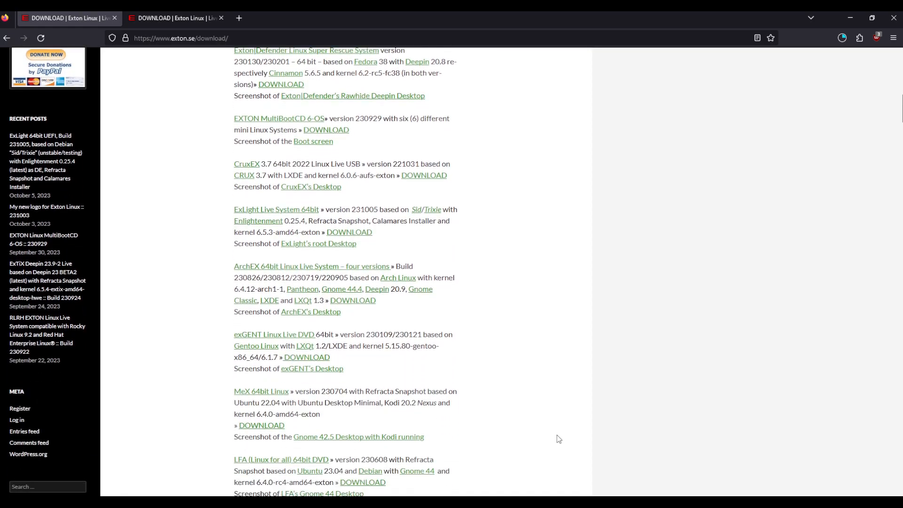
{"action": "scroll", "scroll_direction": "down", "scroll_amount": 3}
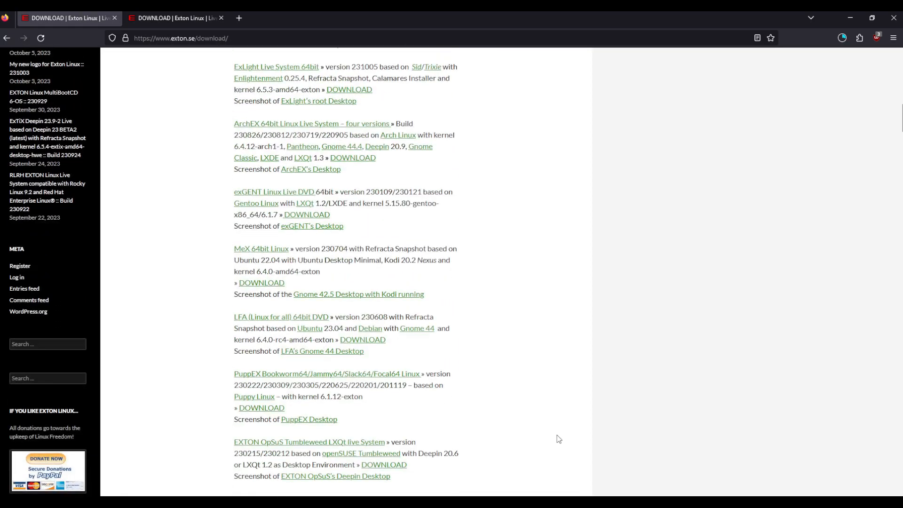
{"action": "scroll", "scroll_direction": "down", "scroll_amount": 3}
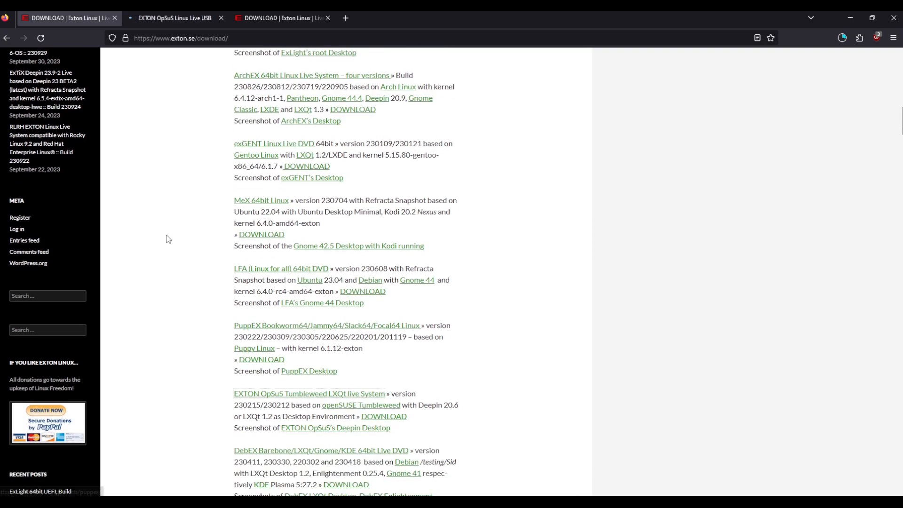
- Read the OpSuS Tumbleweed overview and view its full-size VirtualBox screenshot, then go back
{"action": "left_click", "coordinate": [172, 18]}
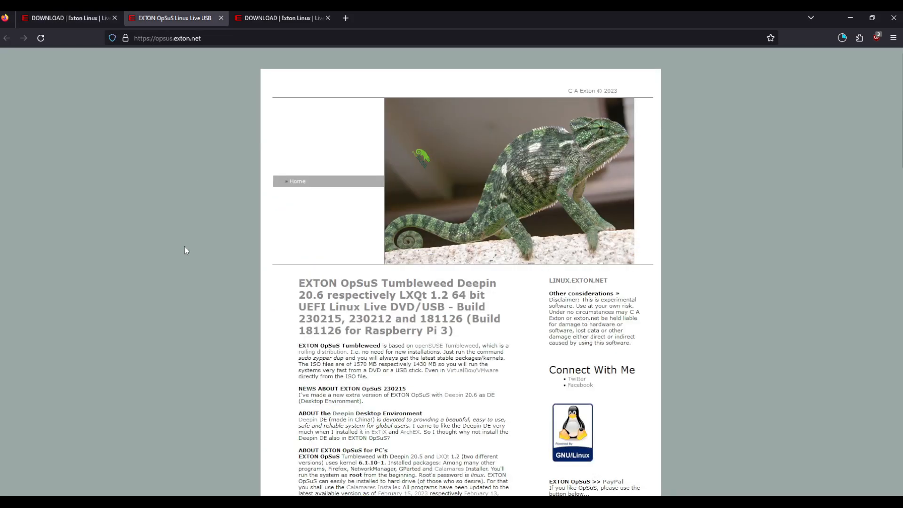
{"action": "scroll", "scroll_direction": "down", "scroll_amount": 3}
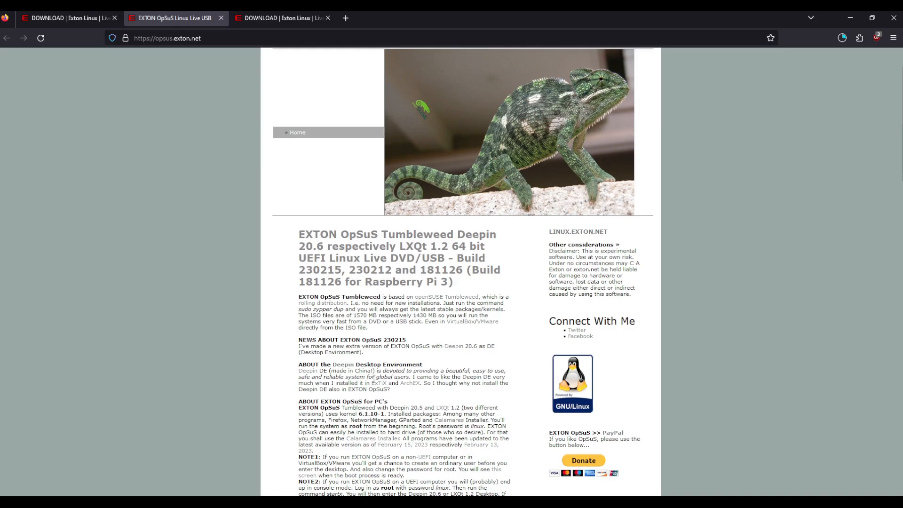
{"action": "scroll", "scroll_direction": "down", "scroll_amount": 3}
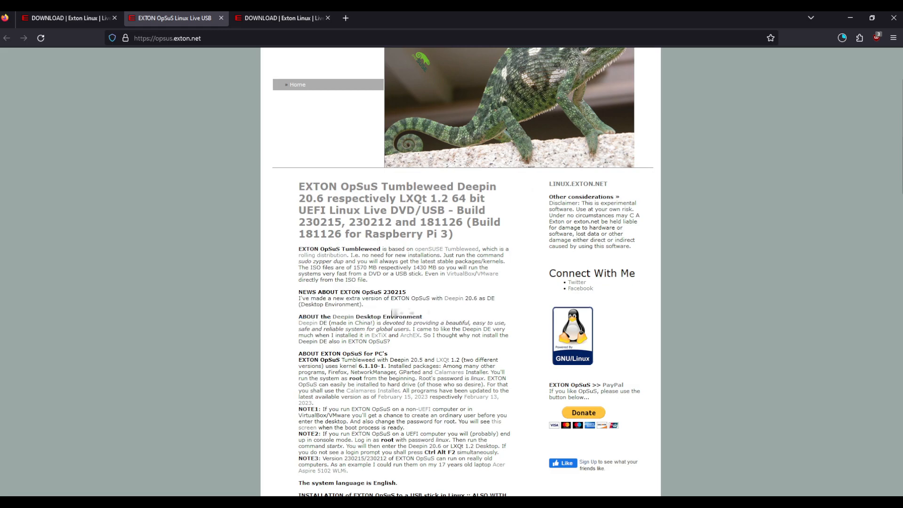
{"action": "scroll", "scroll_direction": "down", "scroll_amount": 3}
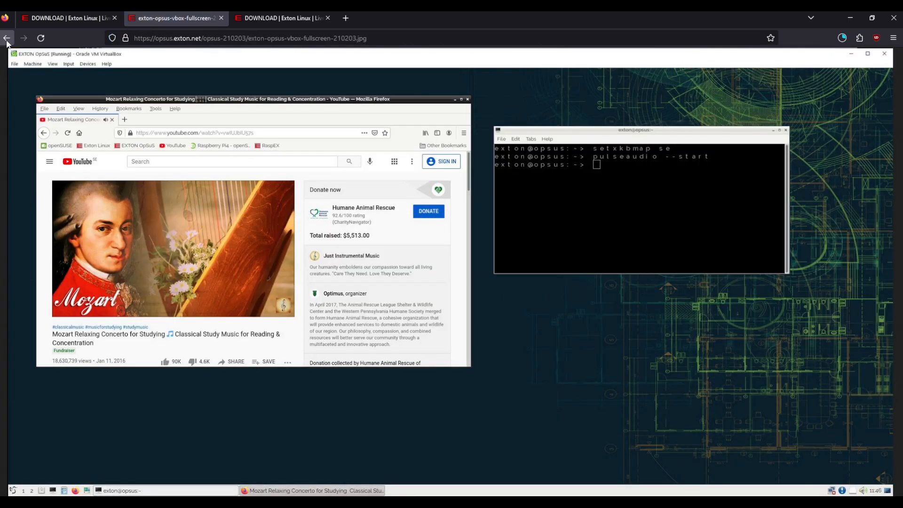
{"action": "left_click", "coordinate": [7, 38]}
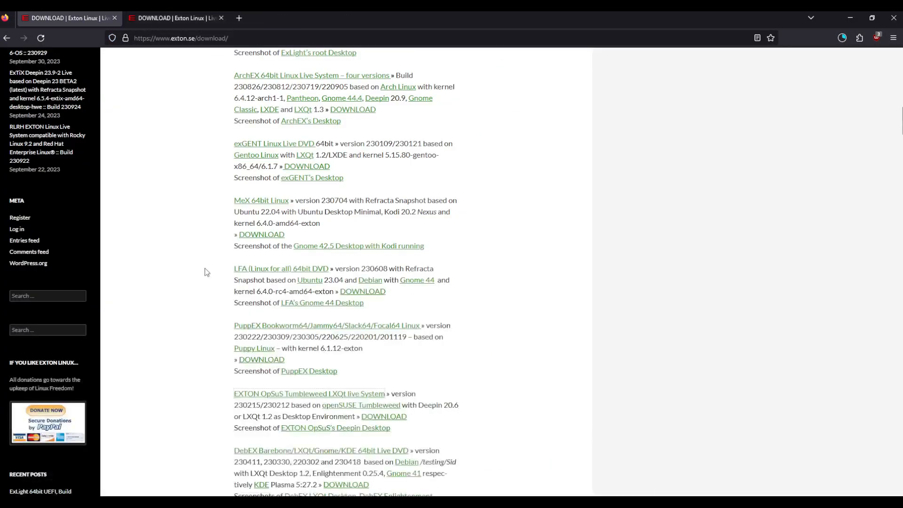
- Read through the DebEX 64-bit Live DVD release news
{"action": "scroll", "scroll_direction": "down", "scroll_amount": 3}
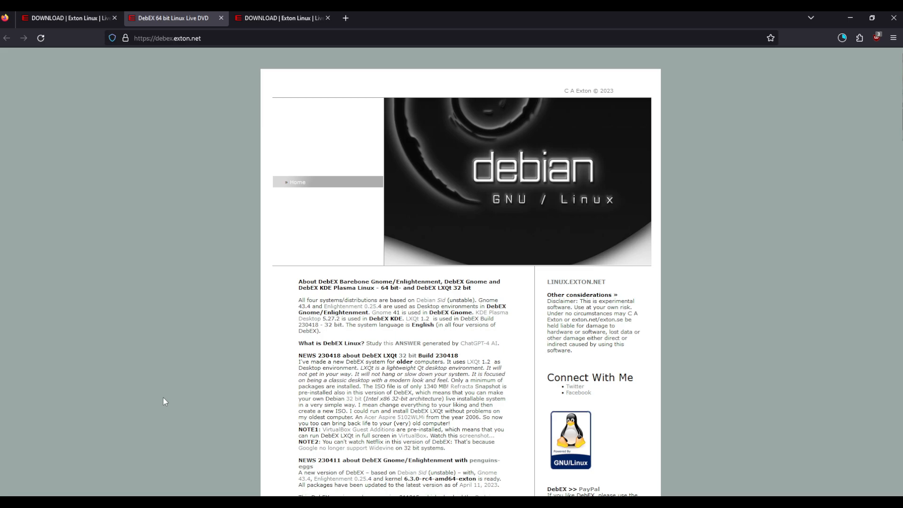
{"action": "mouse_move", "coordinate": [158, 403]}
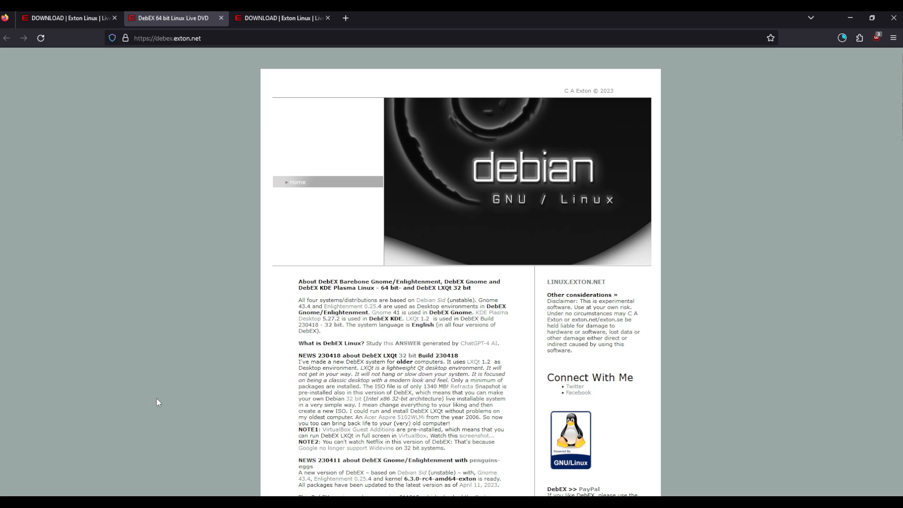
{"action": "scroll", "scroll_direction": "down", "scroll_amount": 3}
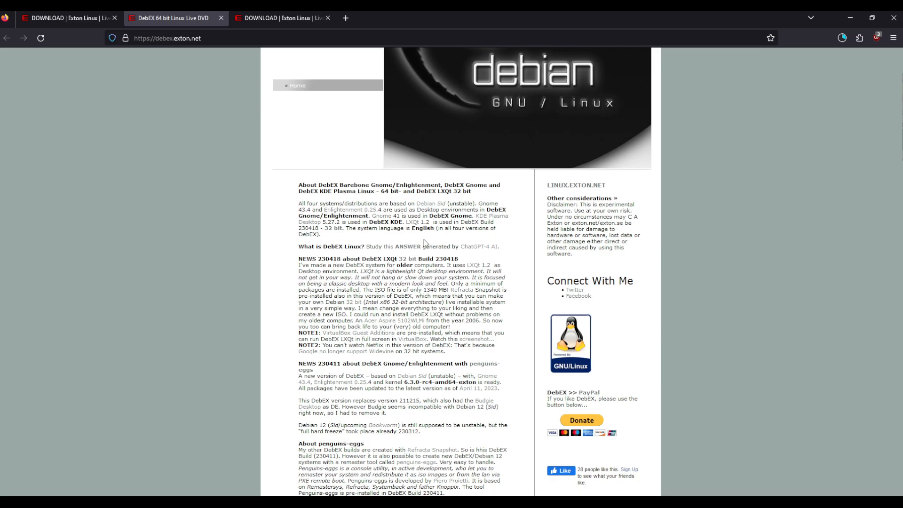
{"action": "scroll", "scroll_direction": "down", "scroll_amount": 3}
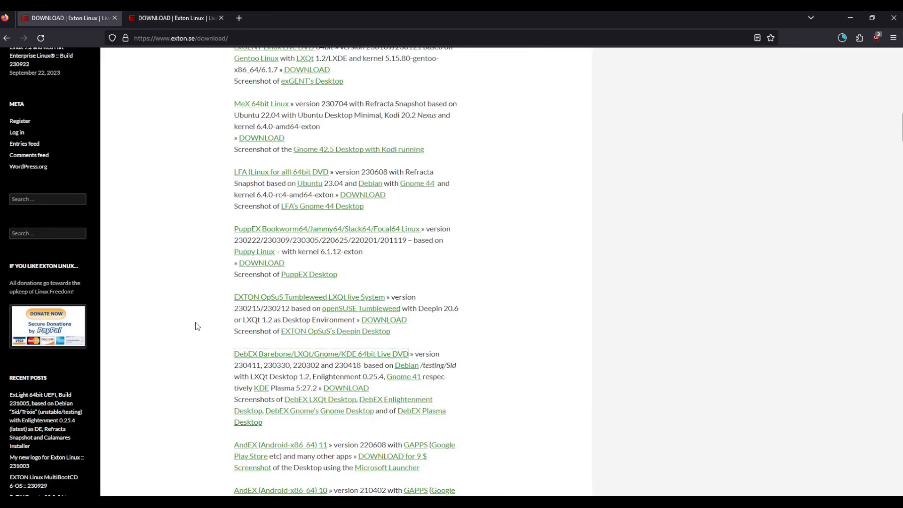
- Find exGENT in the download list and open its Live DVD page
{"action": "scroll", "scroll_direction": "down", "scroll_amount": 3}
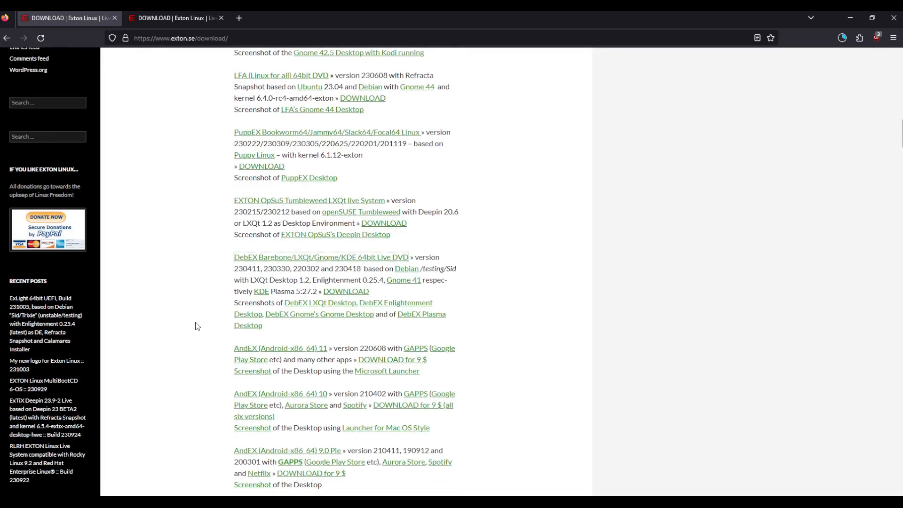
{"action": "scroll", "scroll_direction": "up", "scroll_amount": 3}
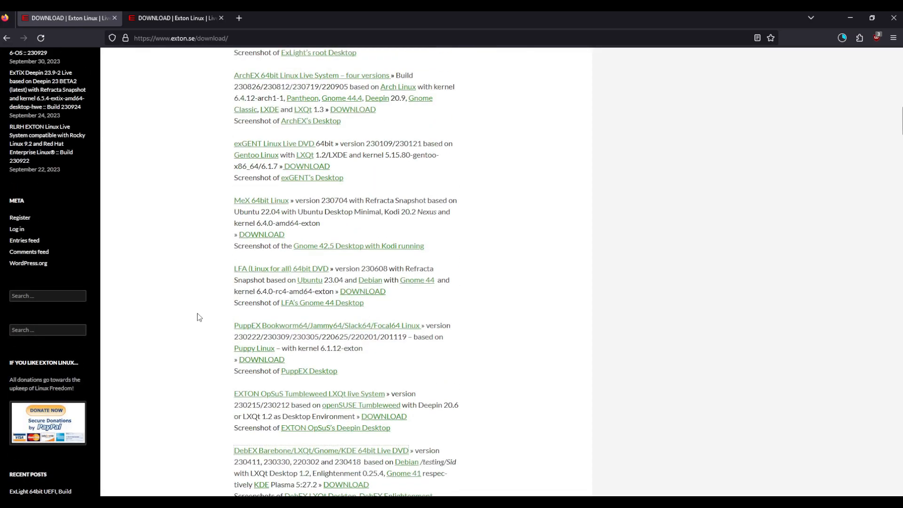
{"action": "left_click", "coordinate": [274, 143]}
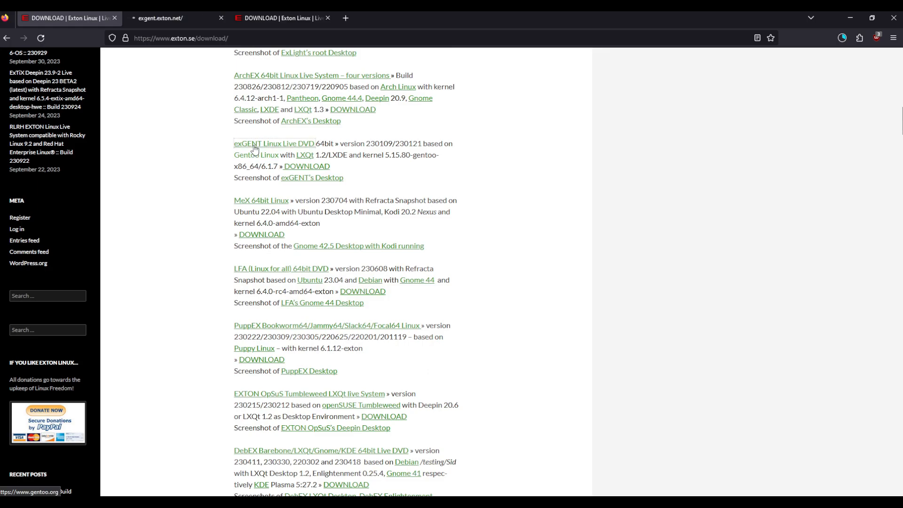
- Read the exGENT Build 230121 article through its login notes, then return to the download list
{"action": "left_click", "coordinate": [274, 144]}
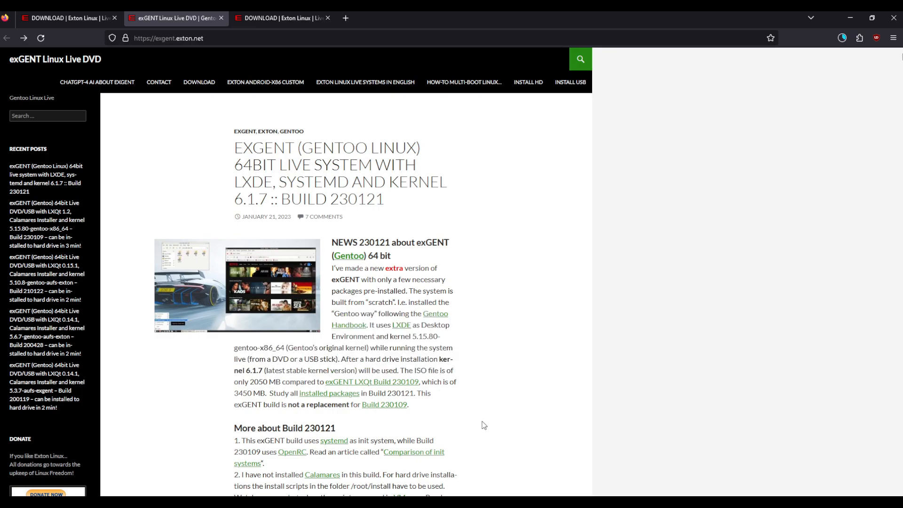
{"action": "mouse_move", "coordinate": [216, 372]}
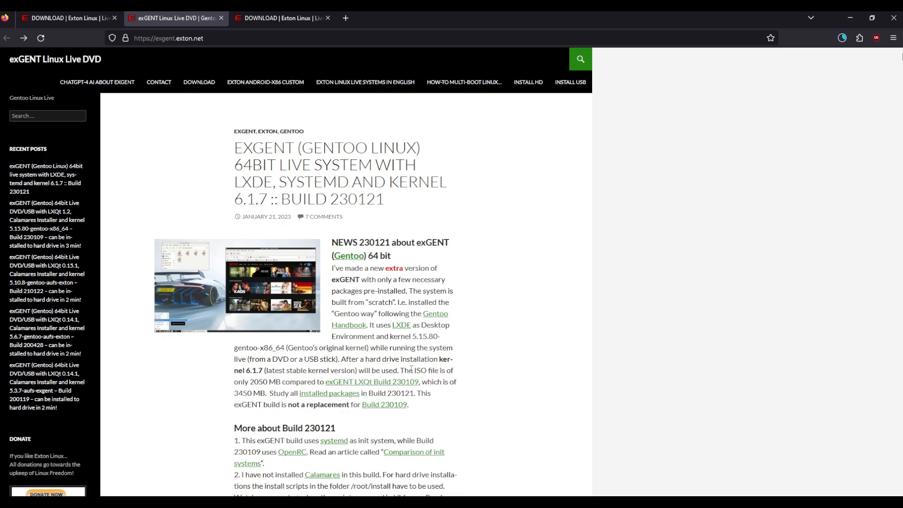
{"action": "mouse_move", "coordinate": [372, 384]}
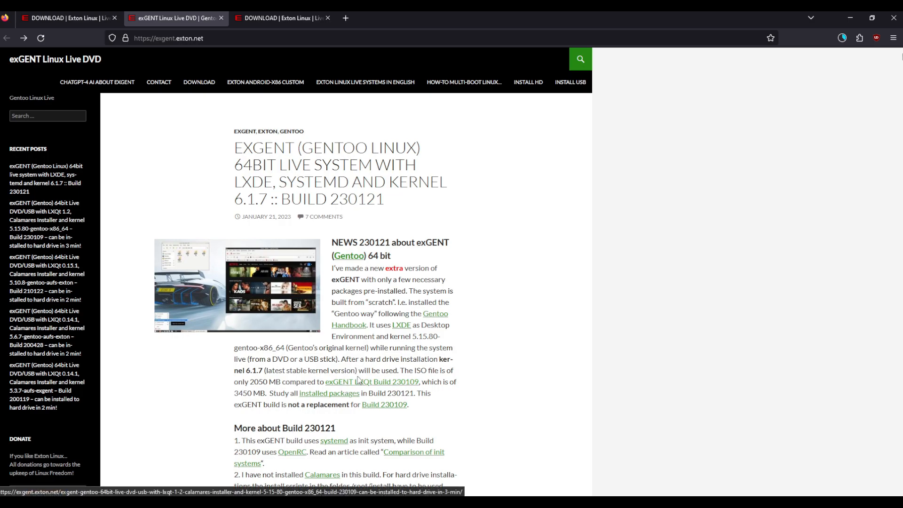
{"action": "mouse_move", "coordinate": [352, 385]}
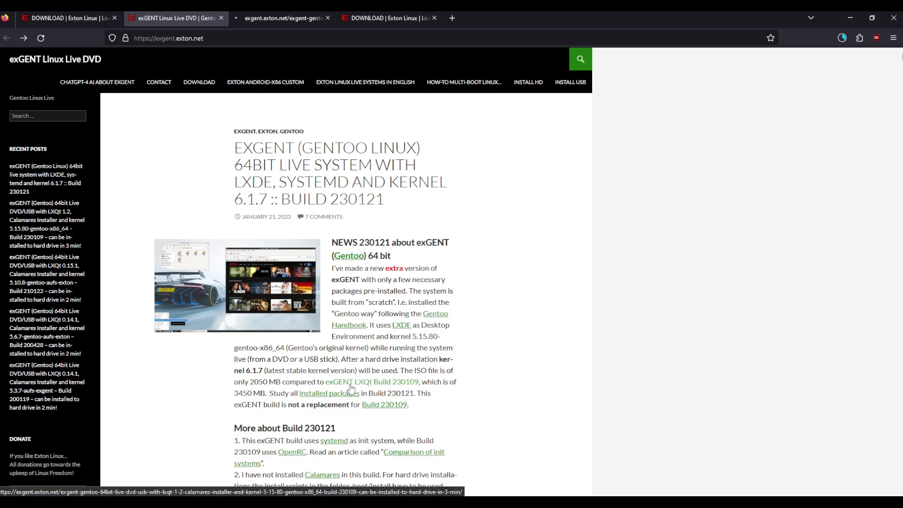
{"action": "scroll", "scroll_direction": "down", "scroll_amount": 3}
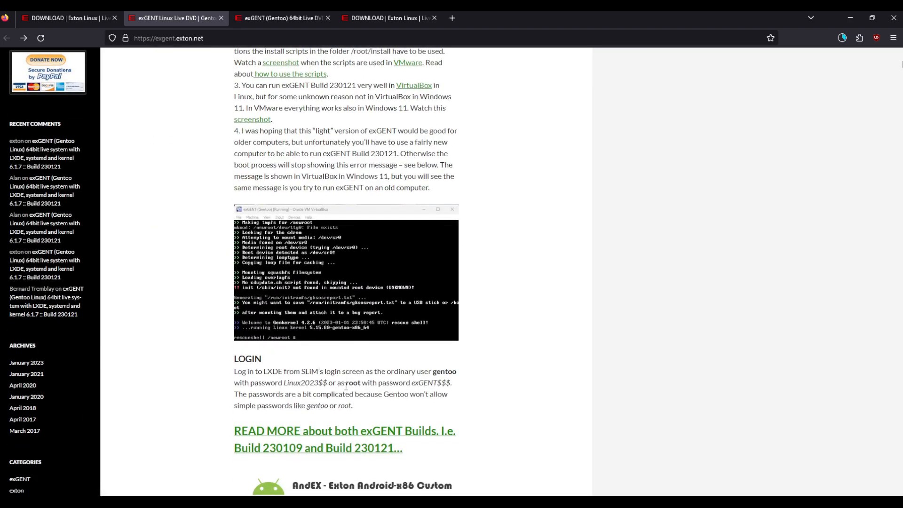
{"action": "scroll", "scroll_direction": "down", "scroll_amount": 3}
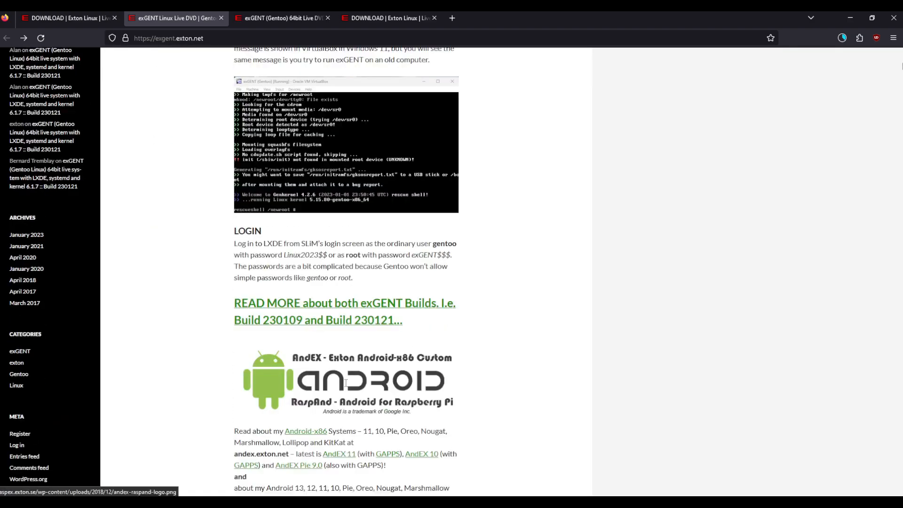
{"action": "left_click", "coordinate": [282, 18]}
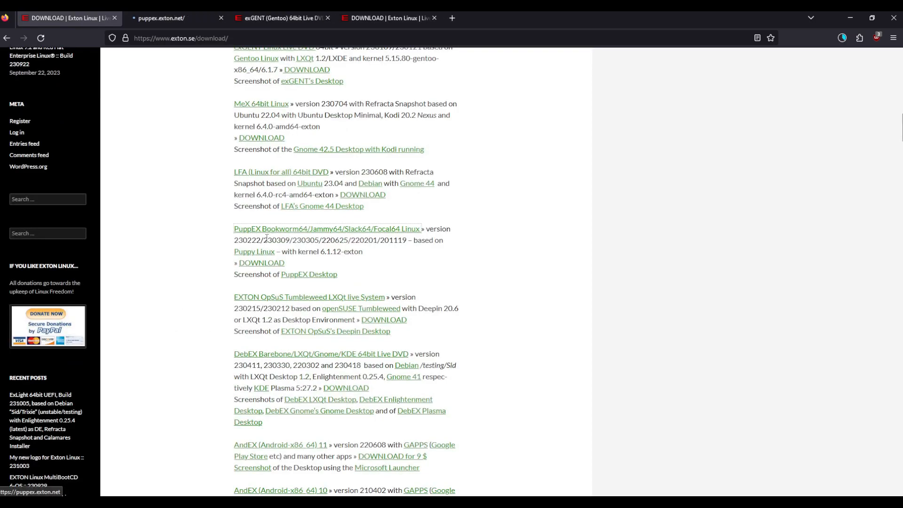
- Read the PuppEX page's Jammy64 and Bookworm64 build notes, then close the page
{"action": "left_click", "coordinate": [167, 17]}
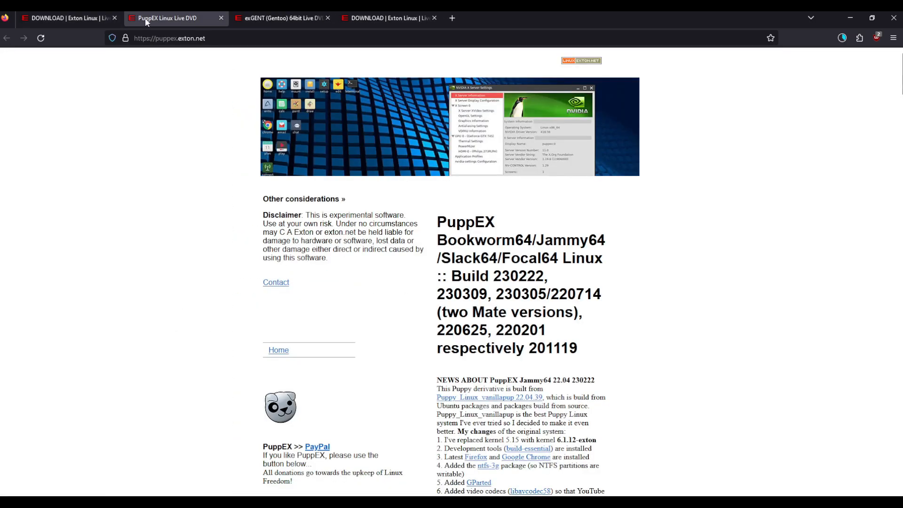
{"action": "scroll", "scroll_direction": "down", "scroll_amount": 3}
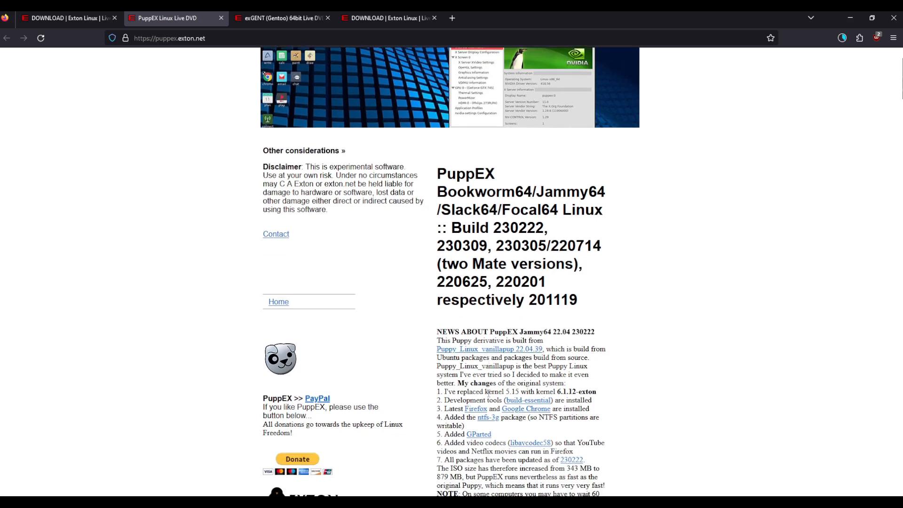
{"action": "scroll", "scroll_direction": "down", "scroll_amount": 3}
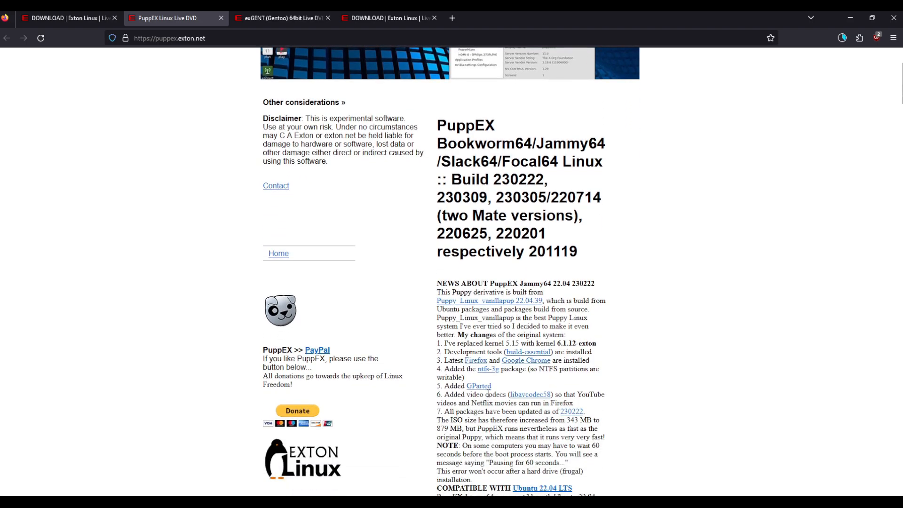
{"action": "scroll", "scroll_direction": "down", "scroll_amount": 3}
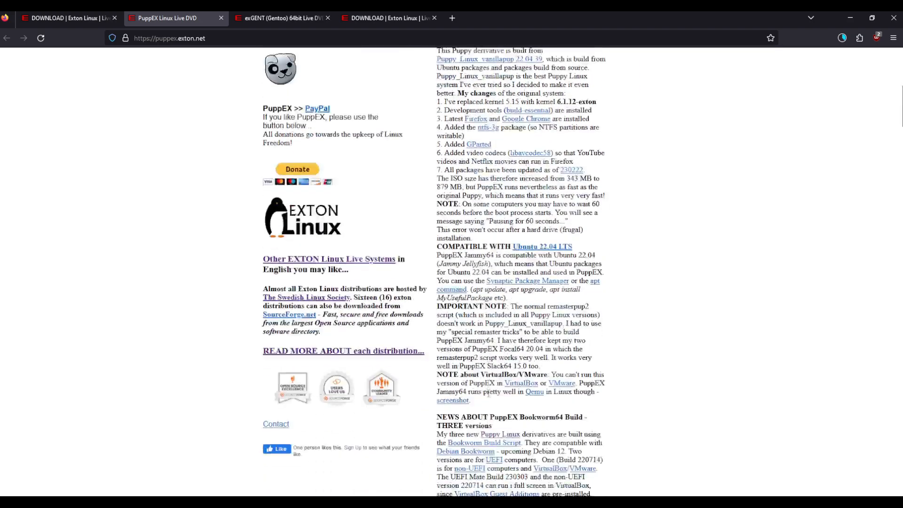
{"action": "scroll", "scroll_direction": "up", "scroll_amount": 3}
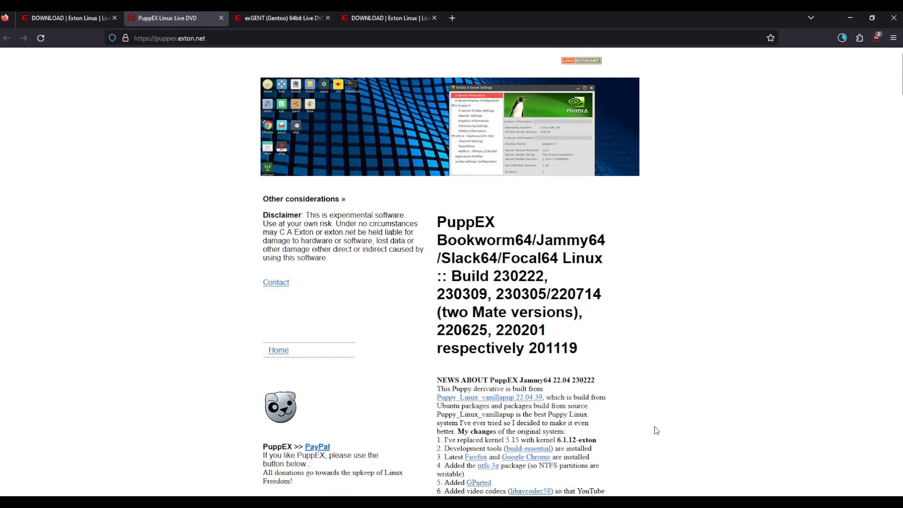
{"action": "scroll", "scroll_direction": "down", "scroll_amount": 3}
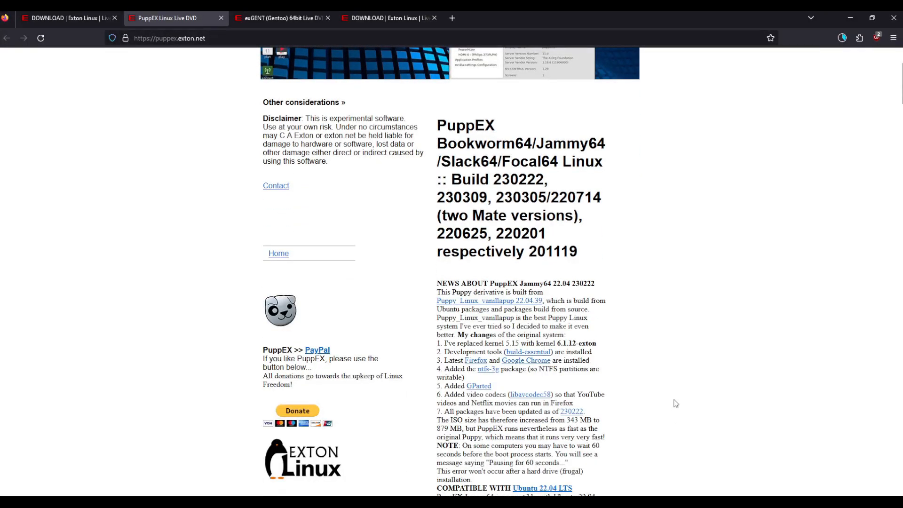
{"action": "mouse_move", "coordinate": [686, 341]}
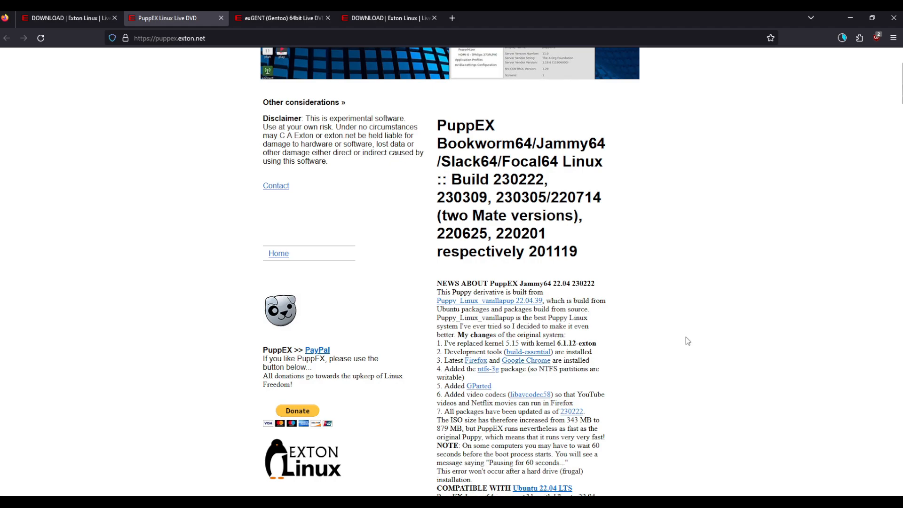
{"action": "mouse_move", "coordinate": [587, 311]}
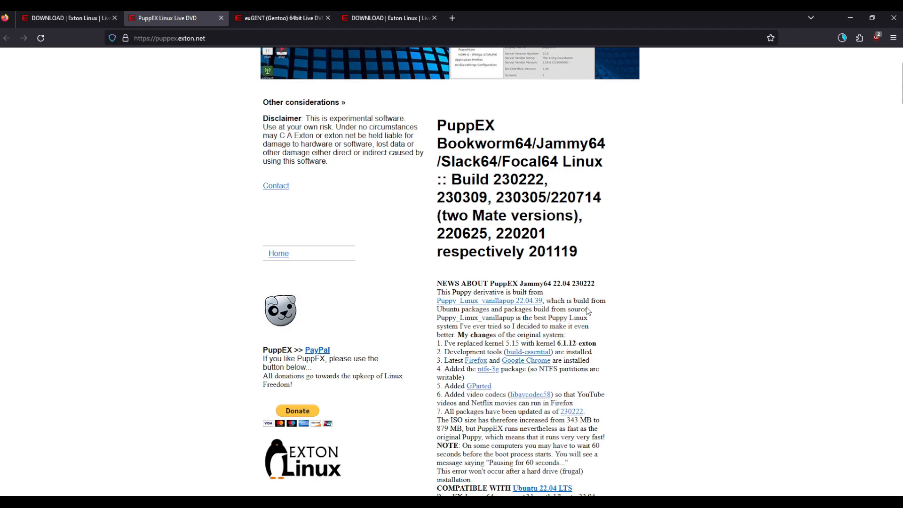
{"action": "scroll", "scroll_direction": "down", "scroll_amount": 3}
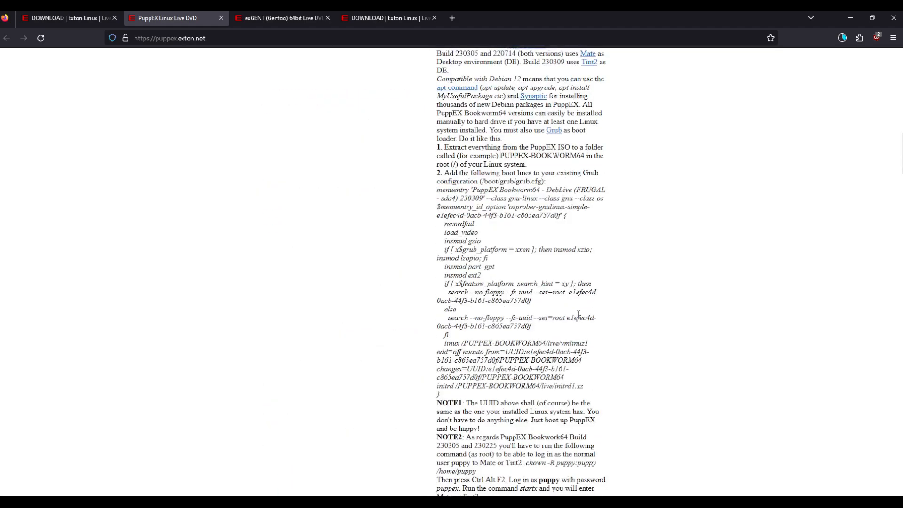
{"action": "scroll", "scroll_direction": "up", "scroll_amount": 3}
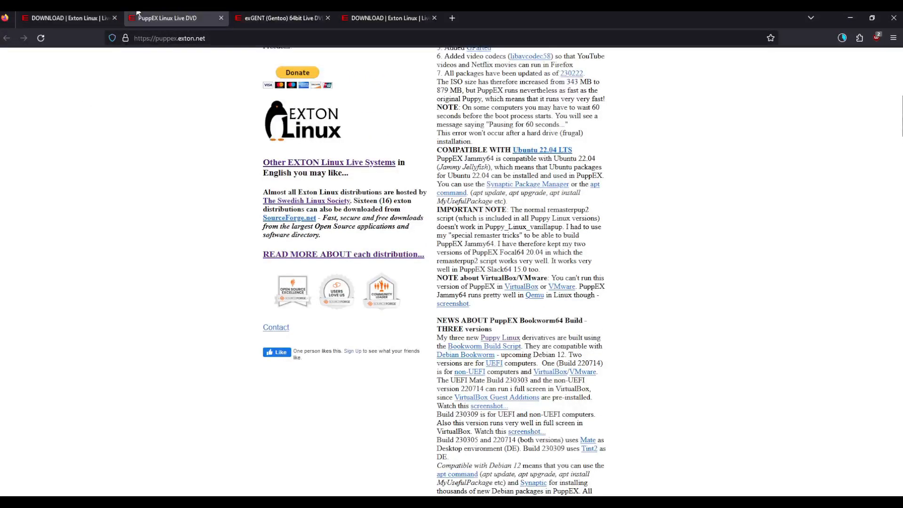
{"action": "left_click", "coordinate": [221, 18]}
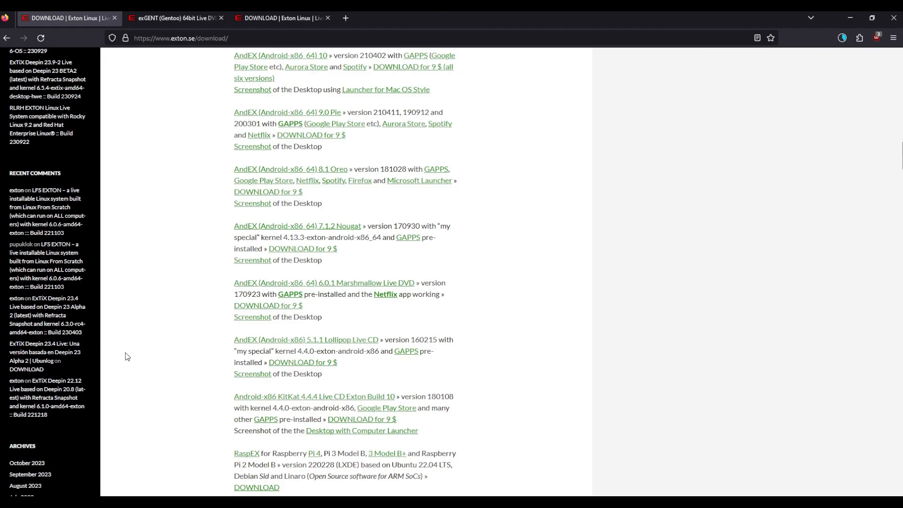
- Scroll the exton.se download list to the Exton|Defender Super Rescue System entry
{"action": "scroll", "scroll_direction": "up", "scroll_amount": 3}
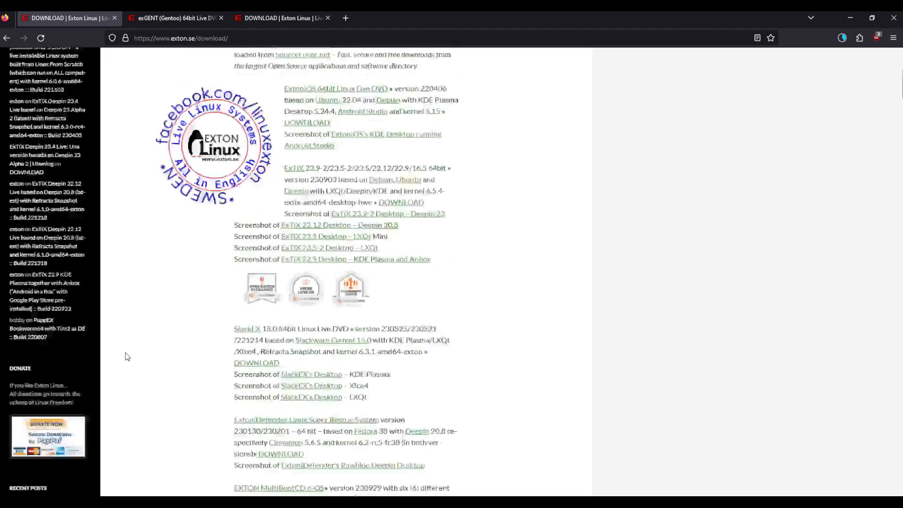
{"action": "scroll", "scroll_direction": "up", "scroll_amount": 3}
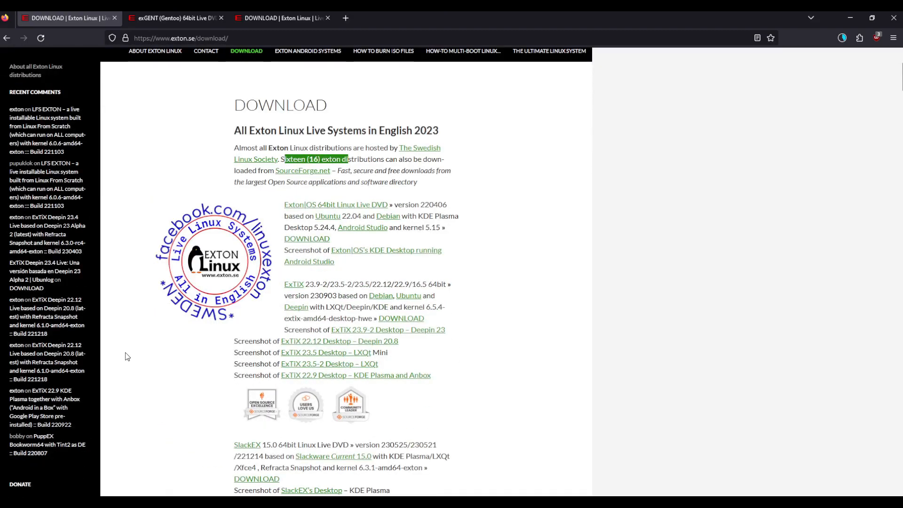
{"action": "scroll", "scroll_direction": "down", "scroll_amount": 3}
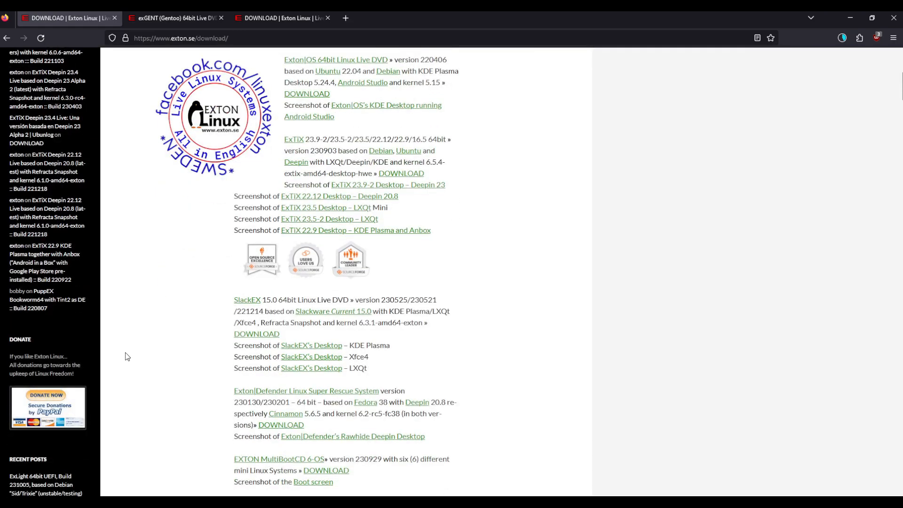
{"action": "scroll", "scroll_direction": "down", "scroll_amount": 3}
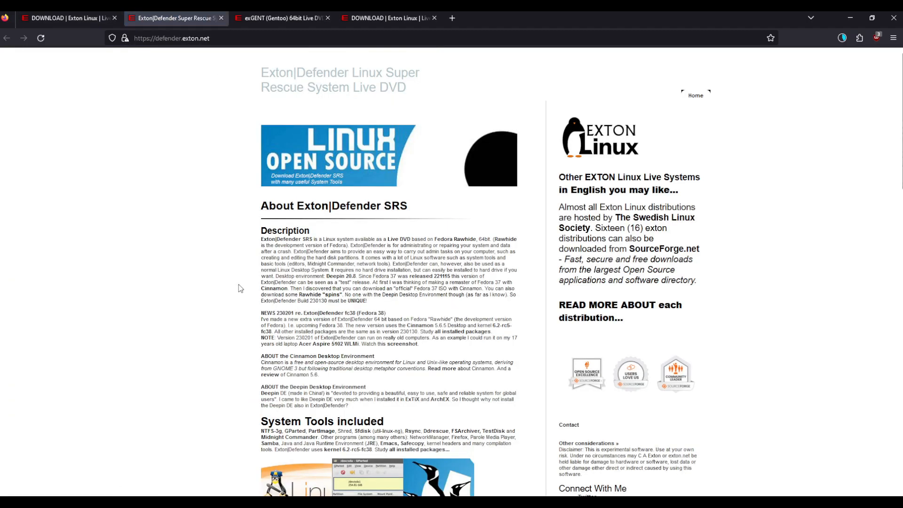
{"action": "mouse_move", "coordinate": [314, 265]}
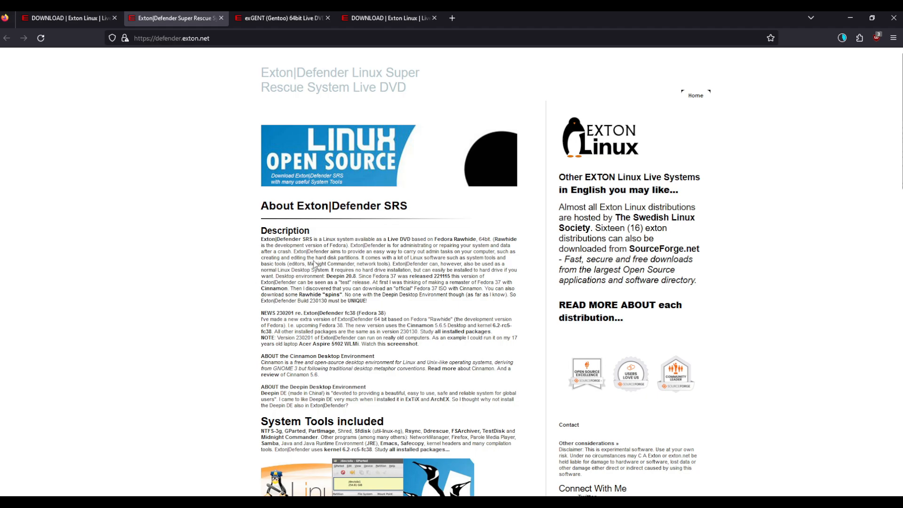
{"action": "mouse_move", "coordinate": [236, 272]}
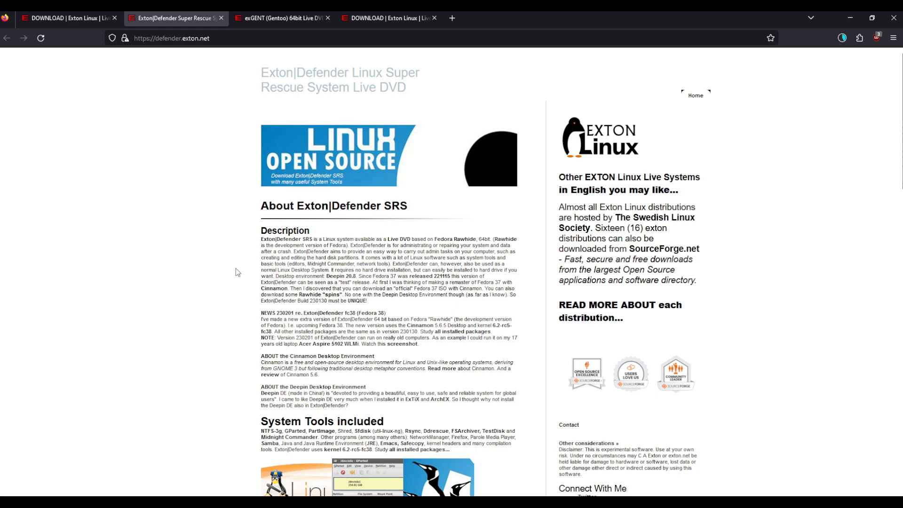
- Read the Exton|Defender page down past its USB install notes
{"action": "scroll", "scroll_direction": "down", "scroll_amount": 3}
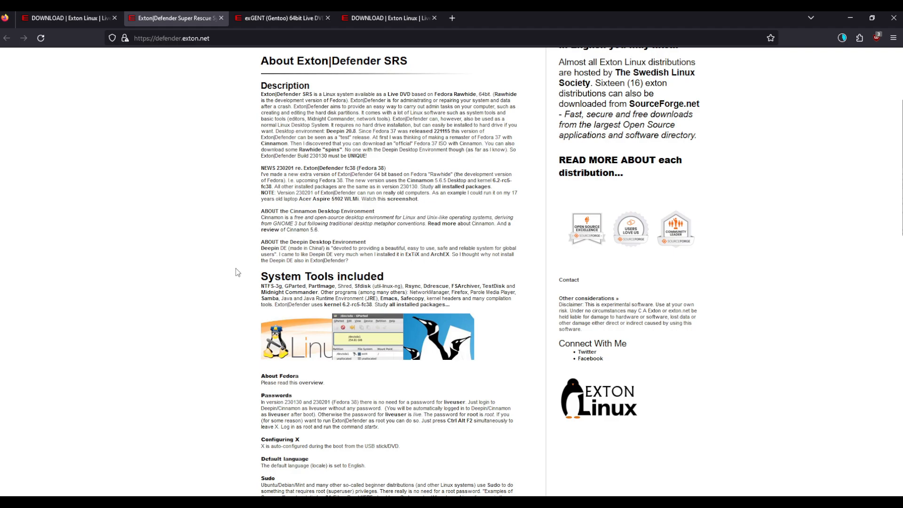
{"action": "scroll", "scroll_direction": "down", "scroll_amount": 3}
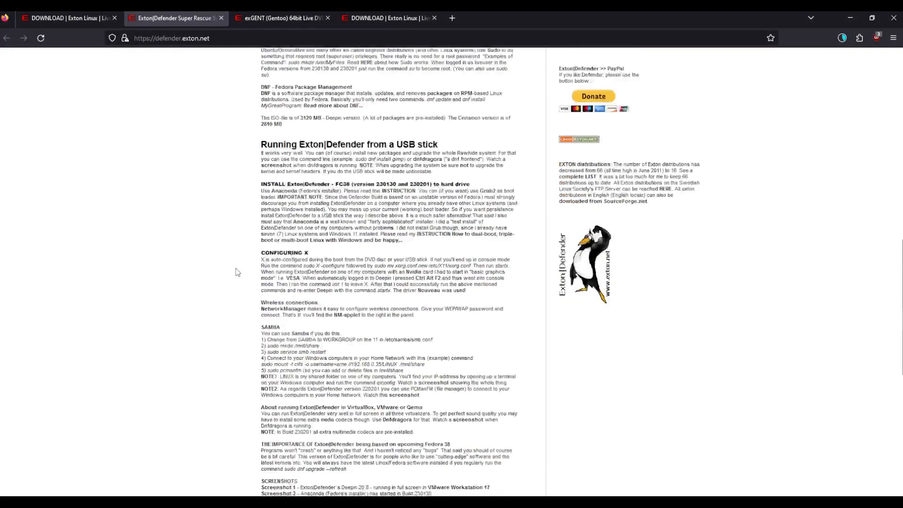
{"action": "scroll", "scroll_direction": "down", "scroll_amount": 3}
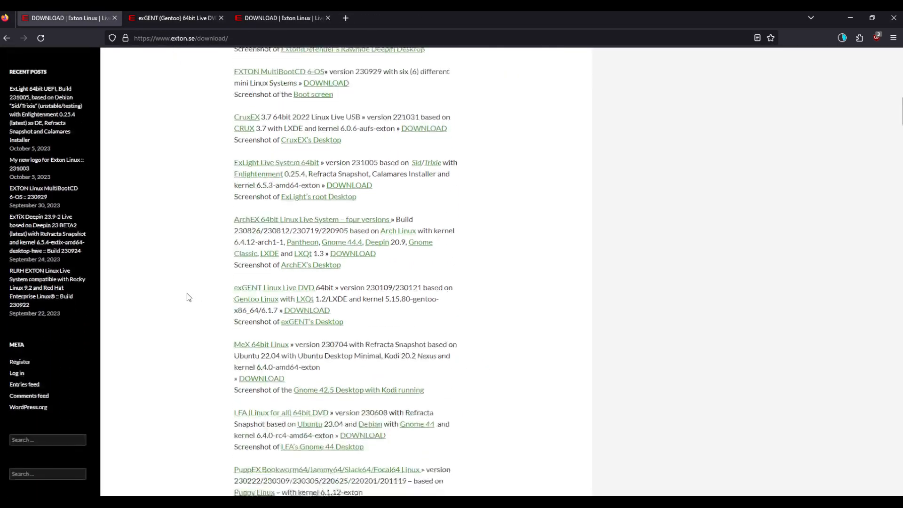
{"action": "scroll", "scroll_direction": "down", "scroll_amount": 3}
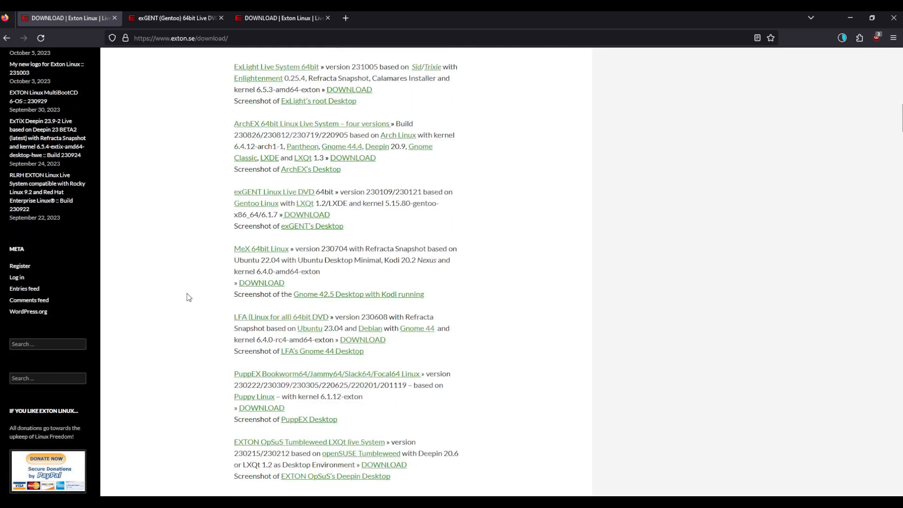
{"action": "scroll", "scroll_direction": "down", "scroll_amount": 3}
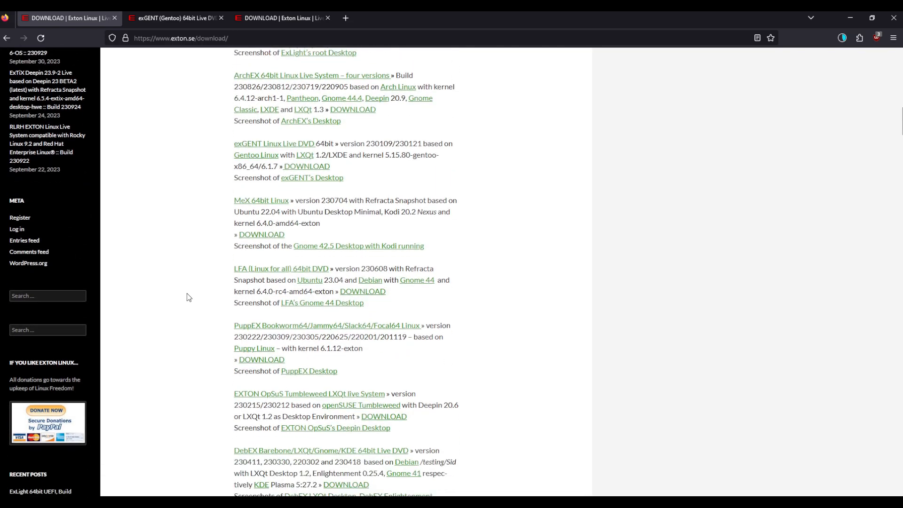
{"action": "mouse_move", "coordinate": [259, 75]}
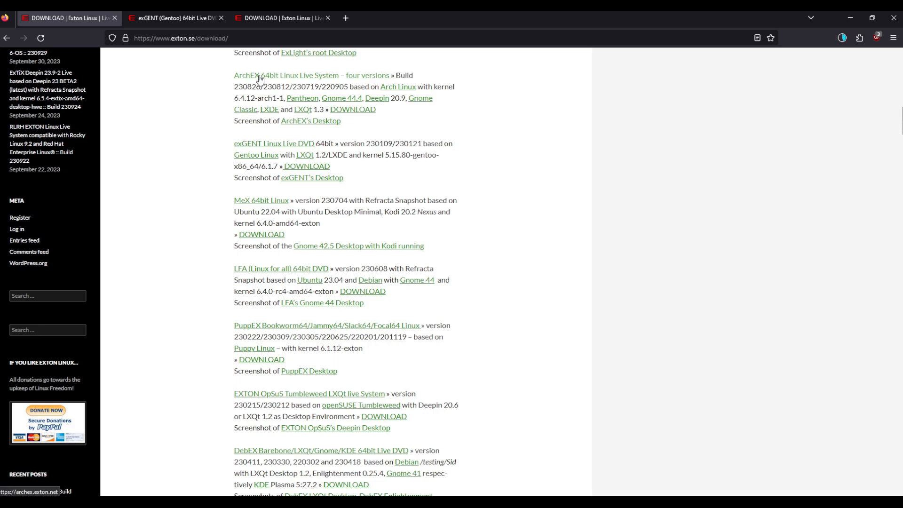
{"action": "left_click", "coordinate": [311, 75]}
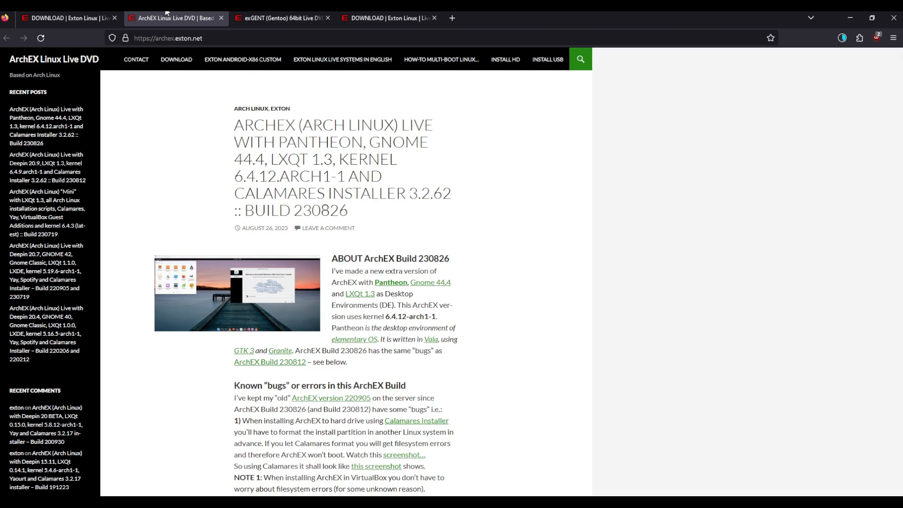
{"action": "left_click", "coordinate": [221, 18]}
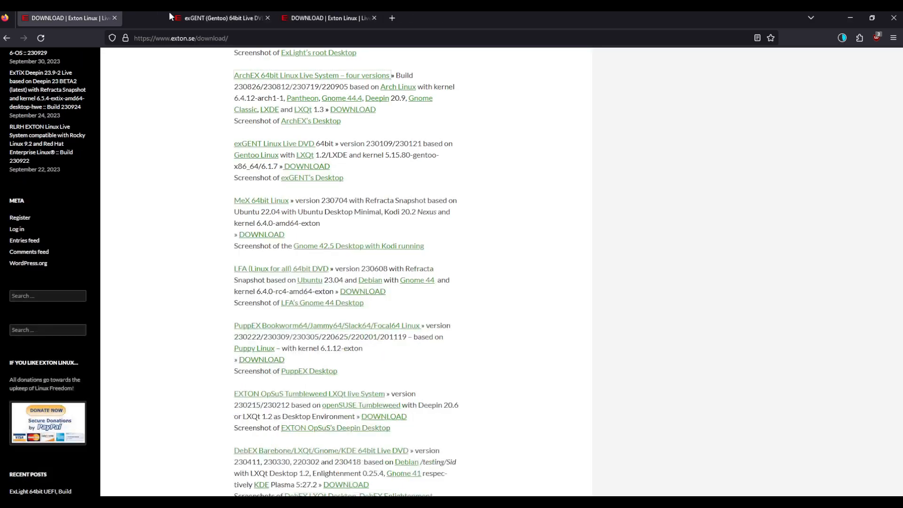
{"action": "scroll", "scroll_direction": "down", "scroll_amount": 3}
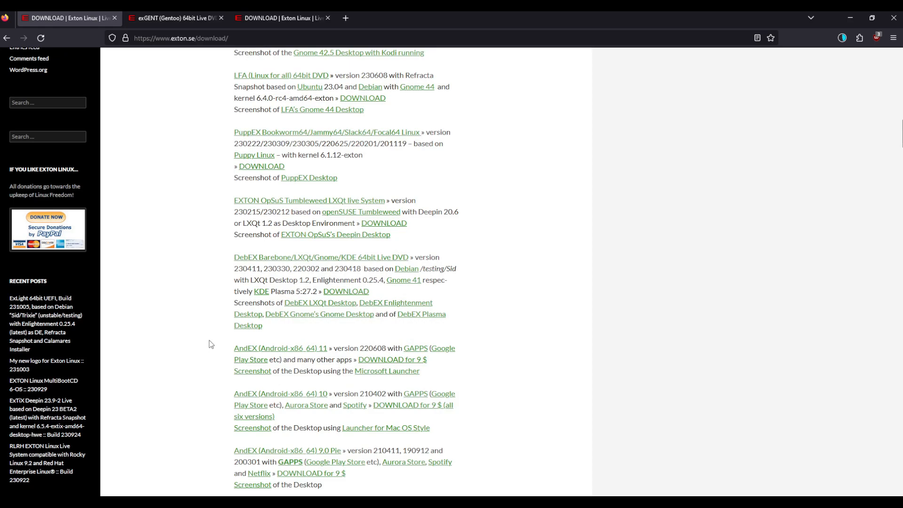
{"action": "mouse_move", "coordinate": [286, 350]}
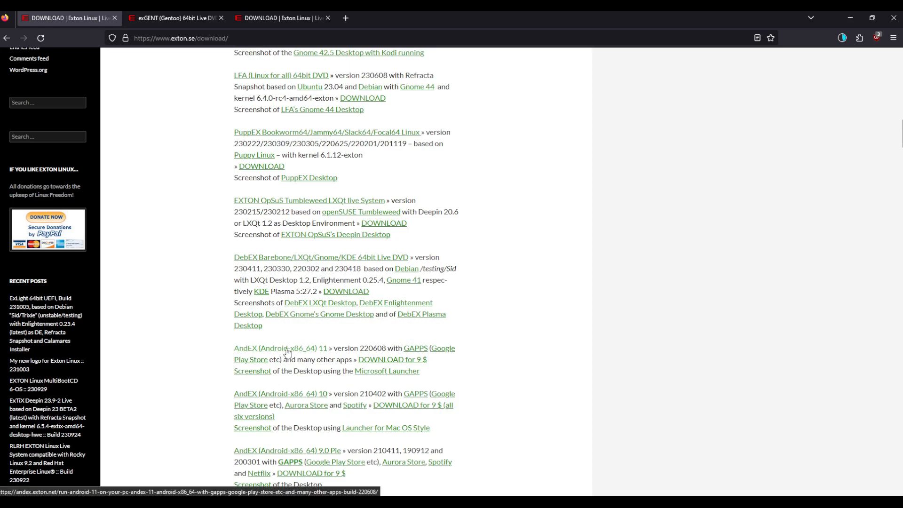
- Open the AndEX Android 11 site, read its manual install and Grub notes, then load DOWNLOAD
{"action": "left_click", "coordinate": [279, 348]}
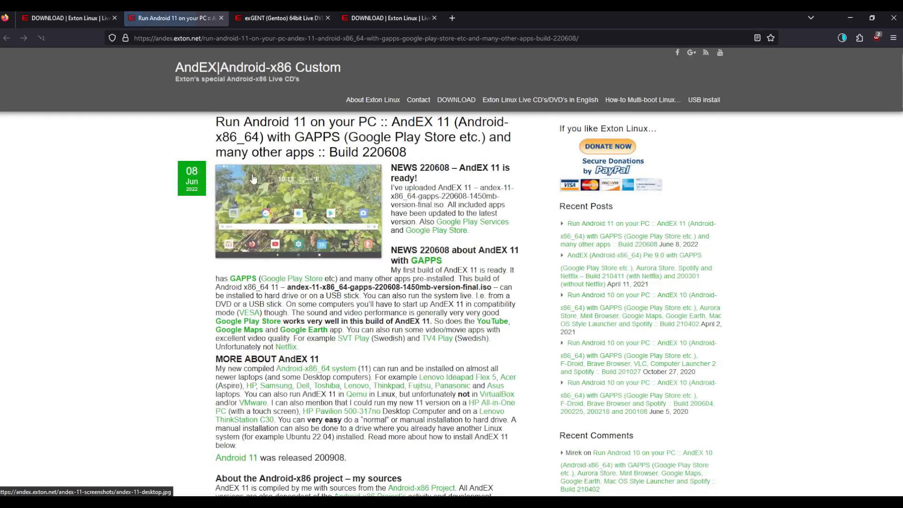
{"action": "left_click", "coordinate": [257, 67]}
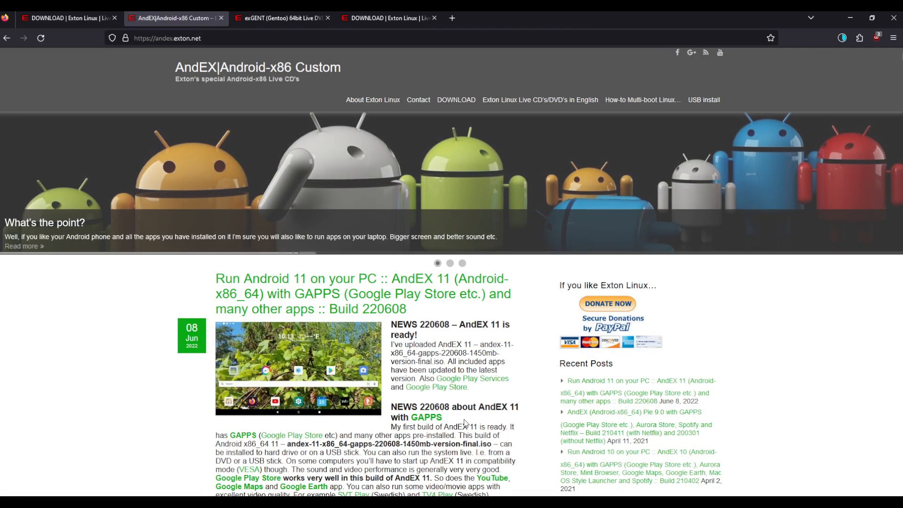
{"action": "mouse_move", "coordinate": [182, 429]}
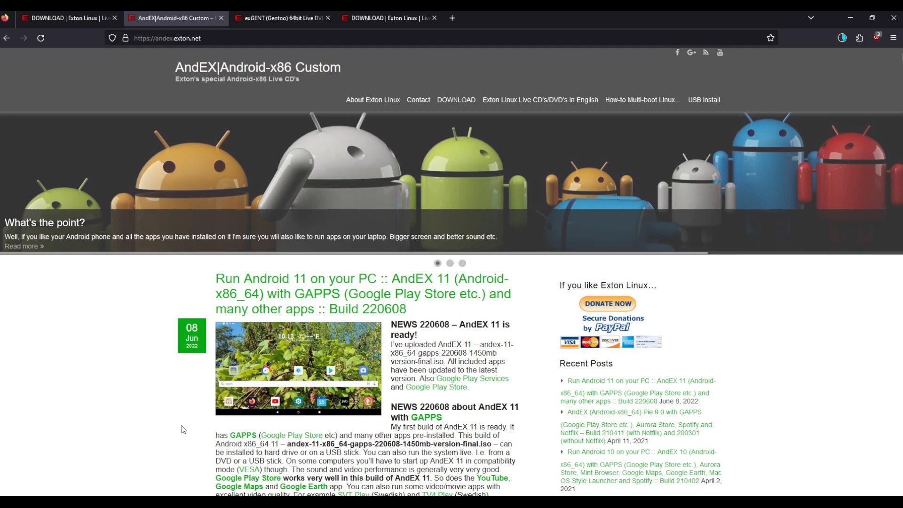
{"action": "scroll", "scroll_direction": "down", "scroll_amount": 3}
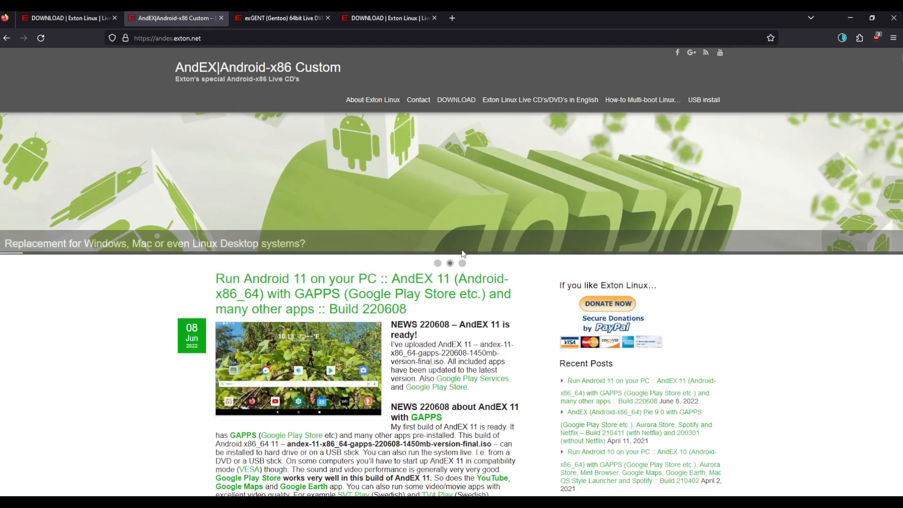
{"action": "scroll", "scroll_direction": "down", "scroll_amount": 3}
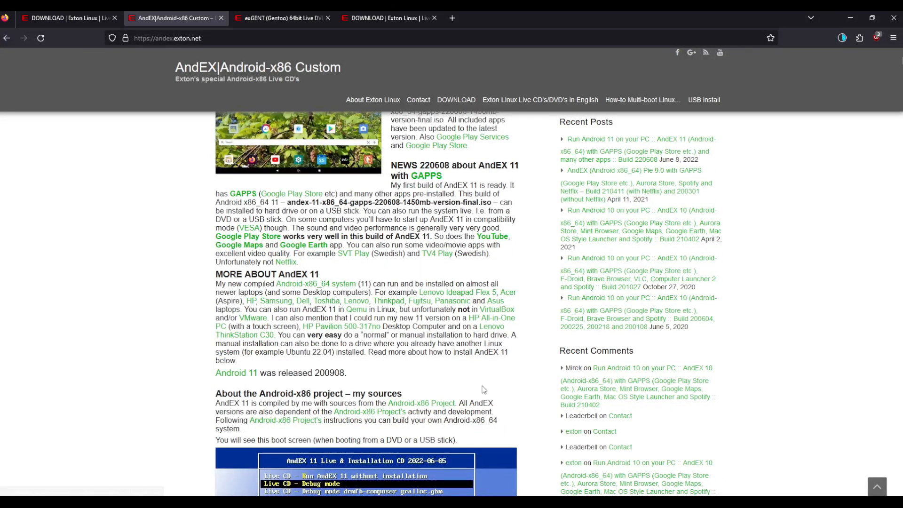
{"action": "scroll", "scroll_direction": "down", "scroll_amount": 3}
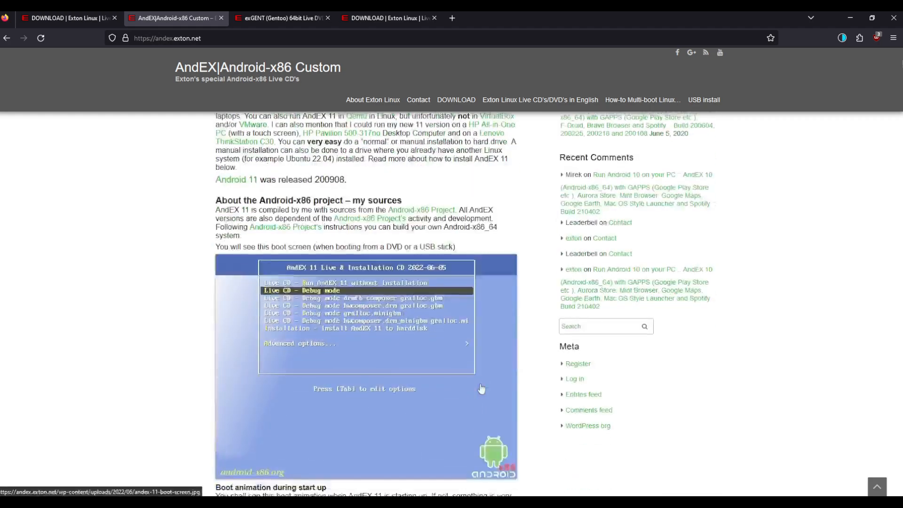
{"action": "scroll", "scroll_direction": "down", "scroll_amount": 3}
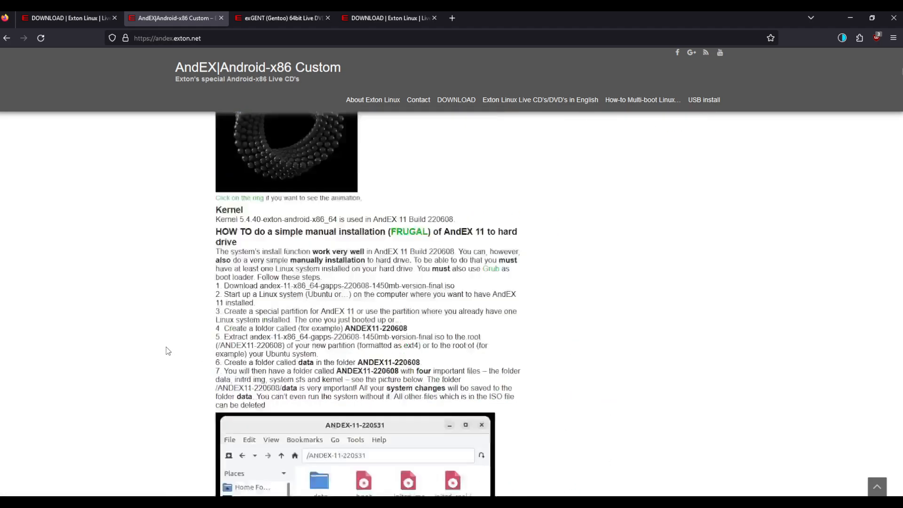
{"action": "scroll", "scroll_direction": "down", "scroll_amount": 3}
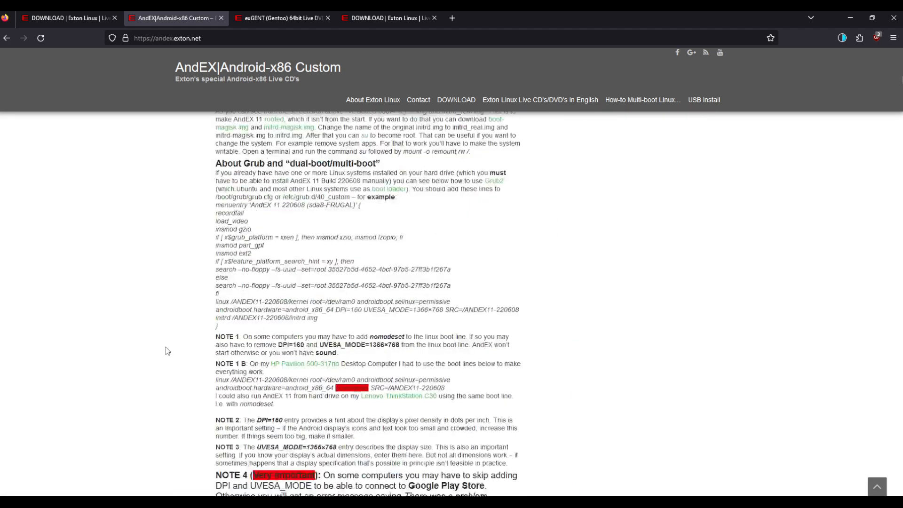
{"action": "scroll", "scroll_direction": "down", "scroll_amount": 3}
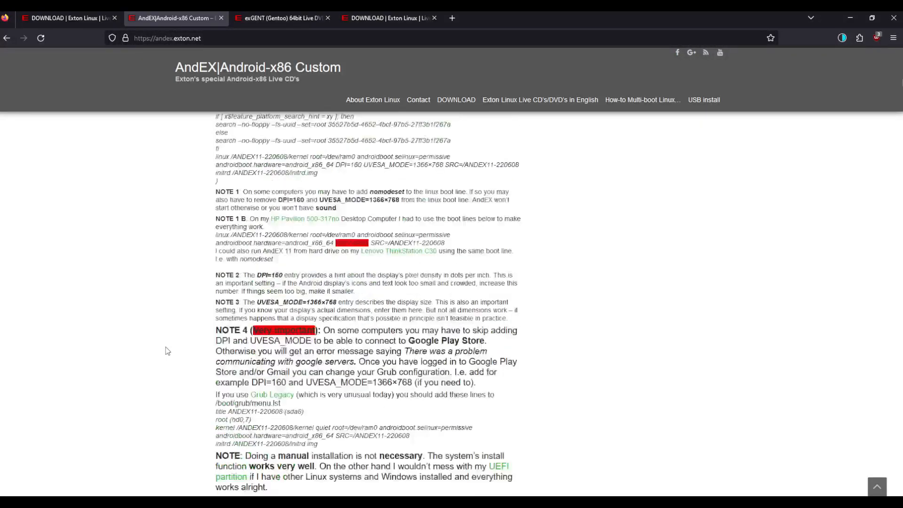
{"action": "scroll", "scroll_direction": "up", "scroll_amount": 3}
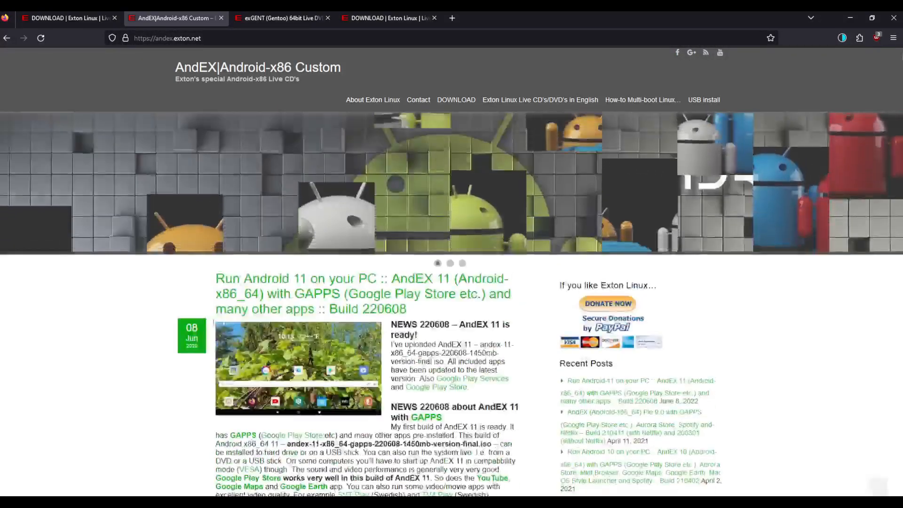
{"action": "left_click", "coordinate": [456, 99]}
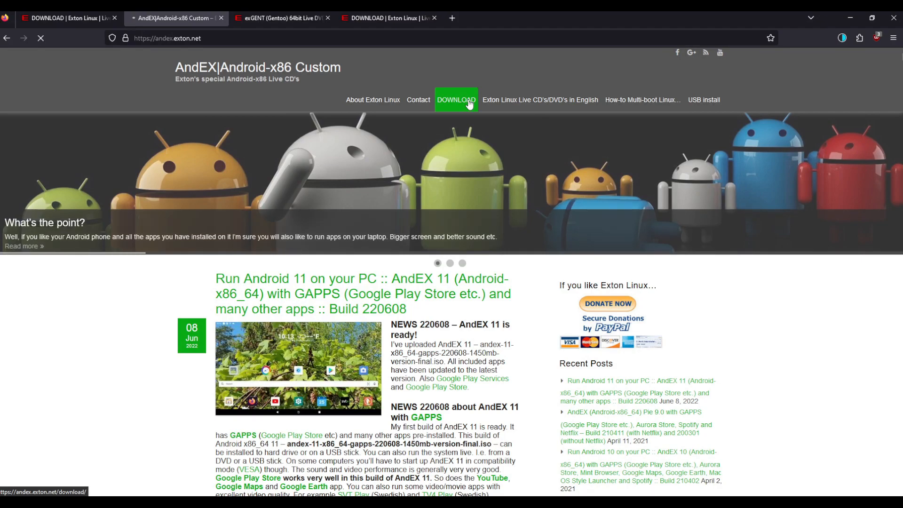
- Boot the ExtonOS KDE (default) entry from the VM's Live Media menu
{"action": "left_click", "coordinate": [455, 100]}
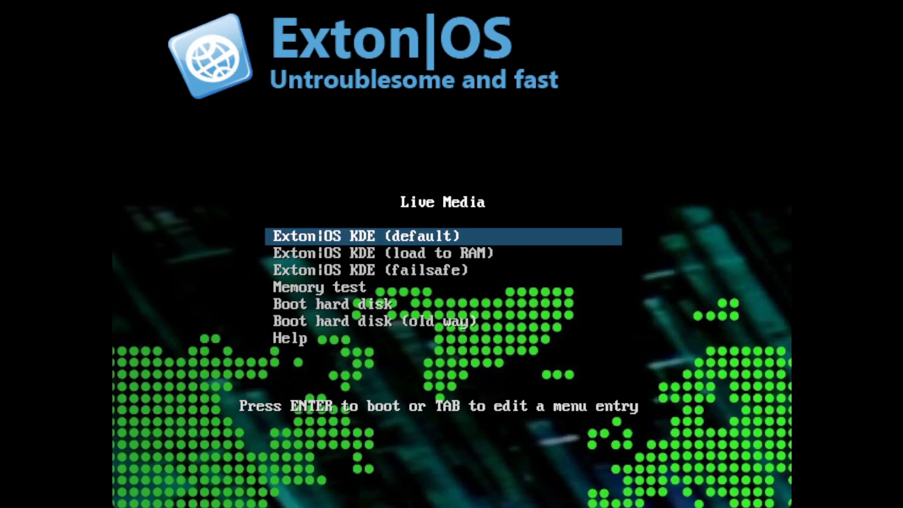
{"action": "mouse_move", "coordinate": [457, 267]}
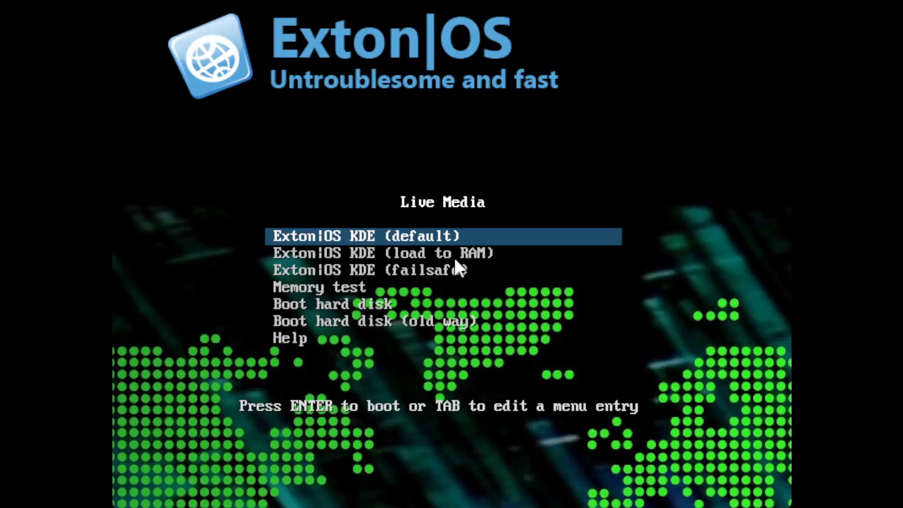
{"action": "key", "text": "Return"}
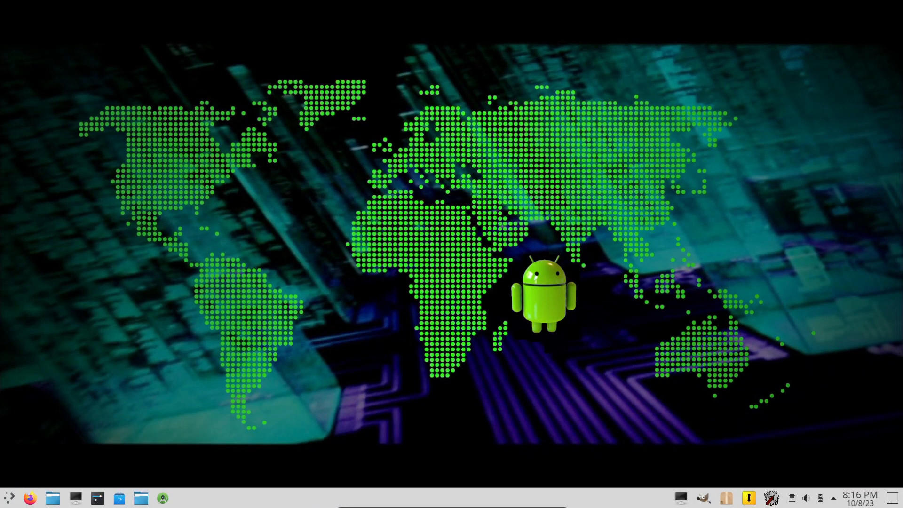
{"action": "left_click", "coordinate": [8, 497]}
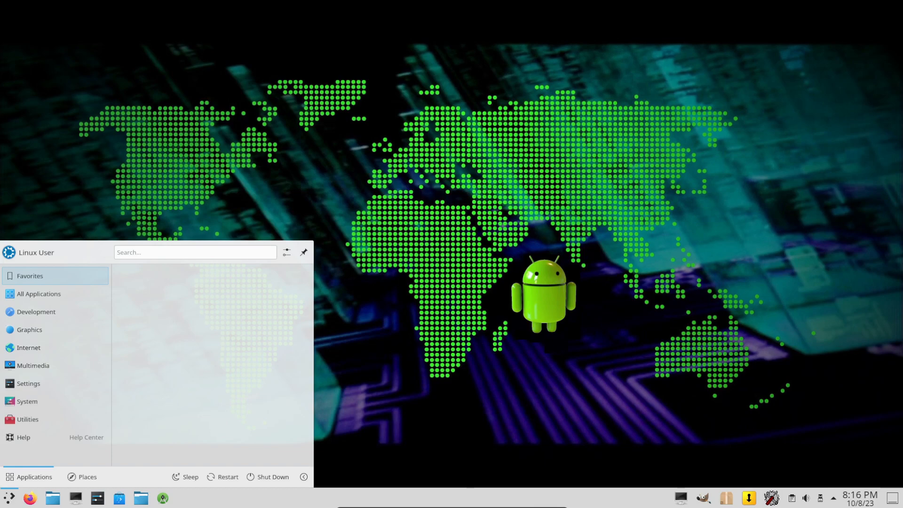
{"action": "left_click", "coordinate": [81, 477]}
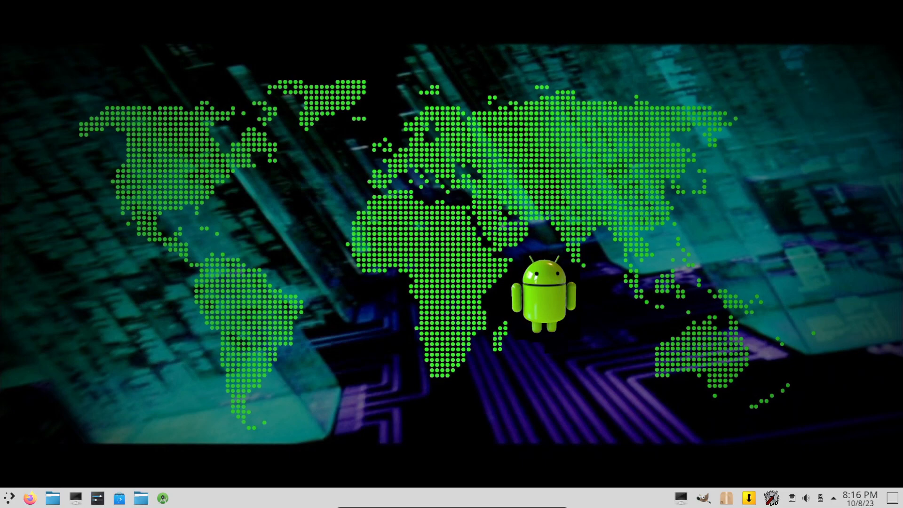
{"action": "mouse_move", "coordinate": [118, 497]}
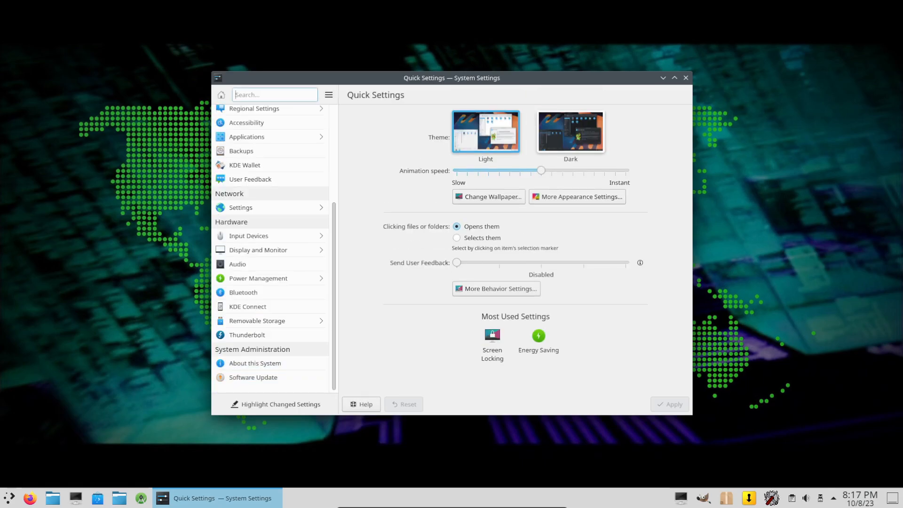
- View the Kubuntu 22.04 details on About this System, then close System Settings
{"action": "left_click", "coordinate": [254, 362]}
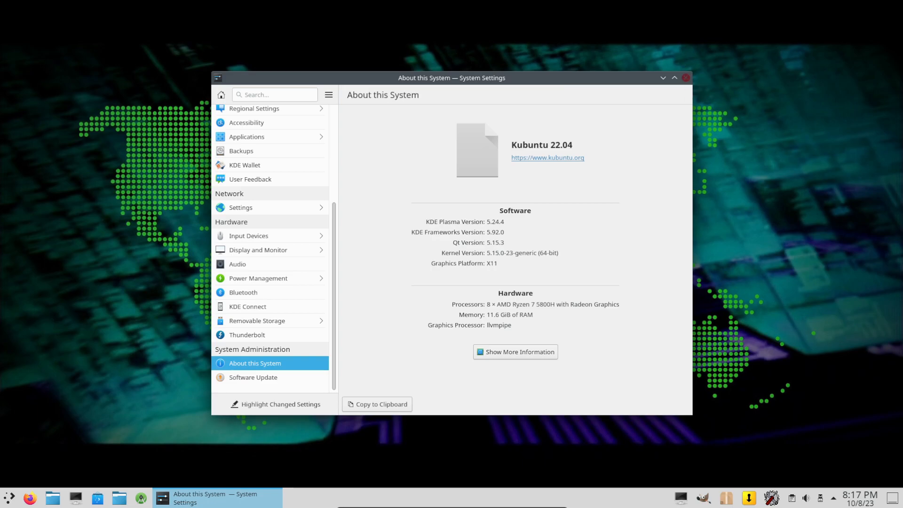
{"action": "left_click", "coordinate": [686, 78]}
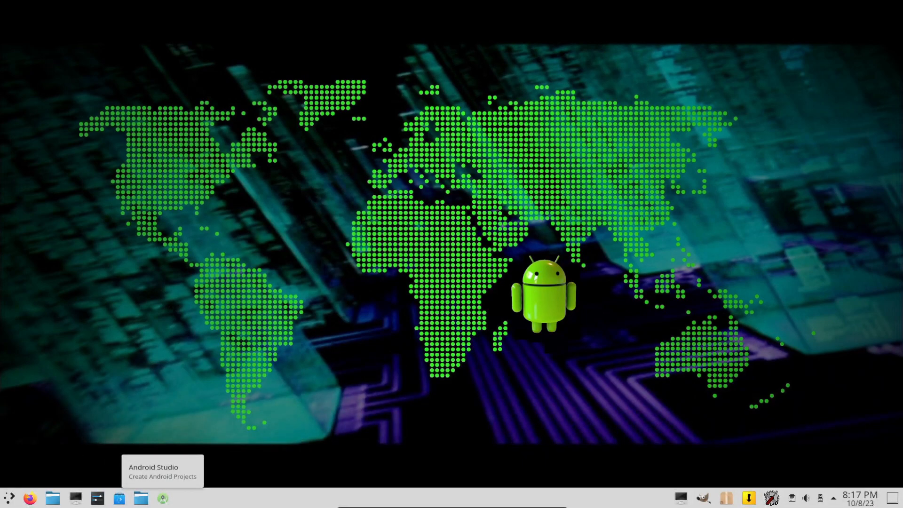
{"action": "mouse_move", "coordinate": [9, 498]}
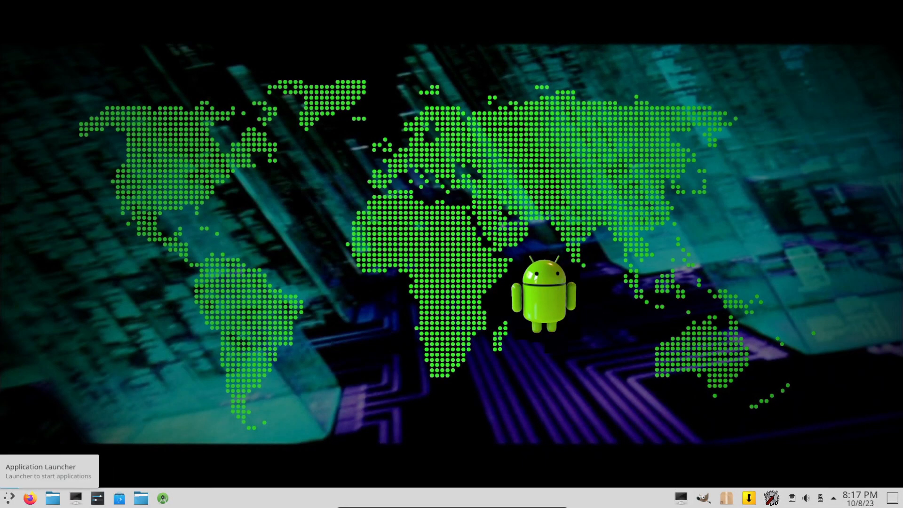
- Launch Refracta Installer from the System category of the Application Launcher
{"action": "left_click", "coordinate": [8, 498]}
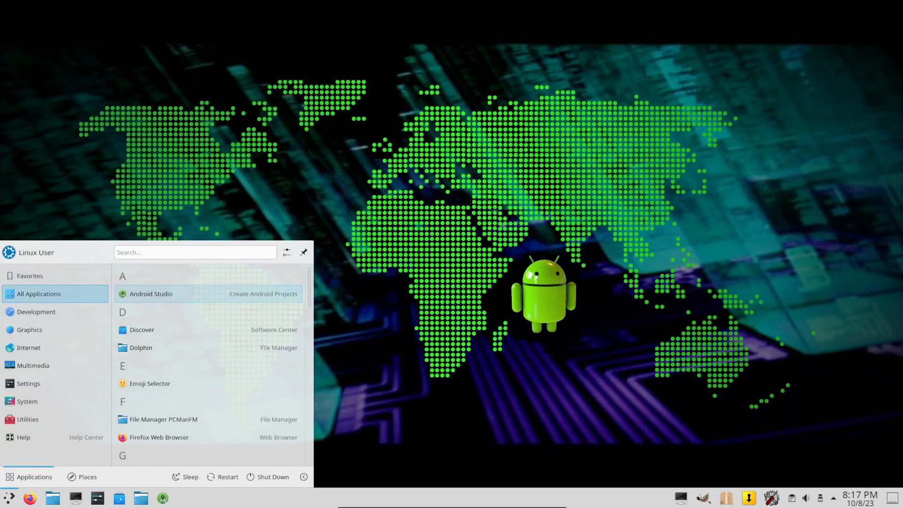
{"action": "left_click", "coordinate": [28, 346]}
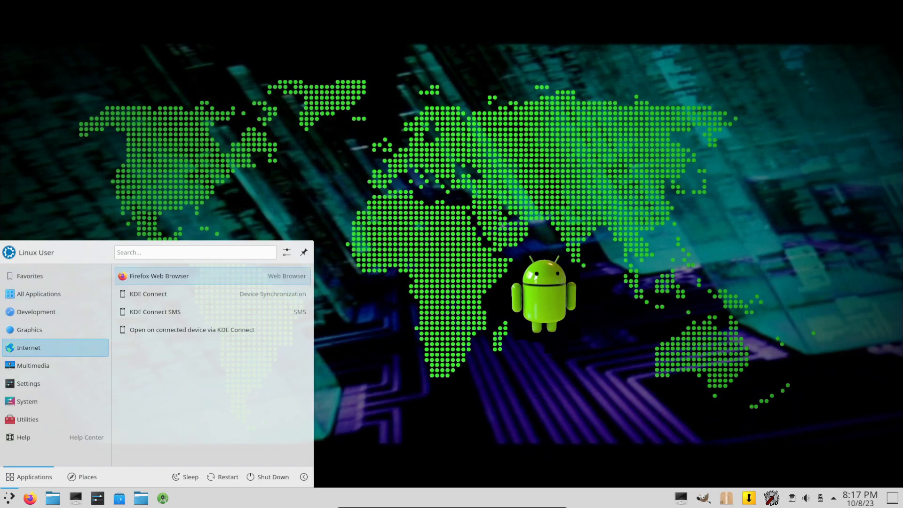
{"action": "left_click", "coordinate": [28, 382]}
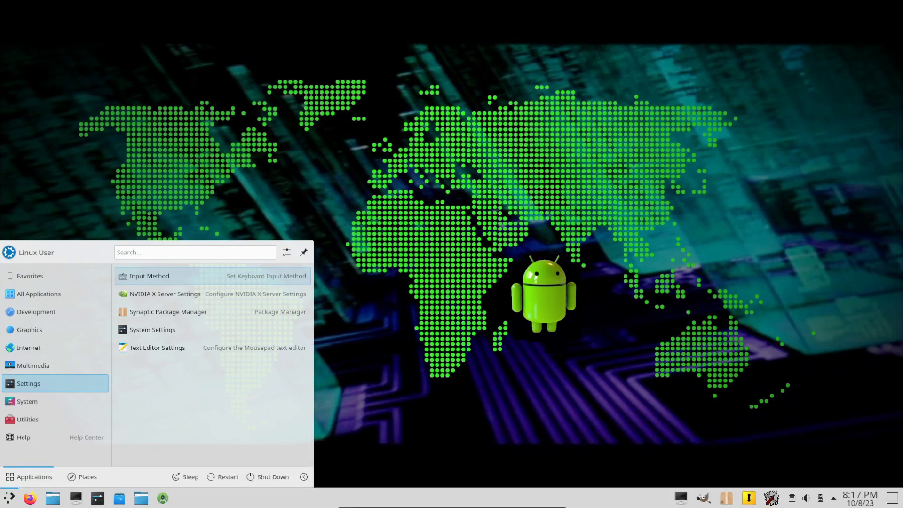
{"action": "left_click", "coordinate": [27, 401]}
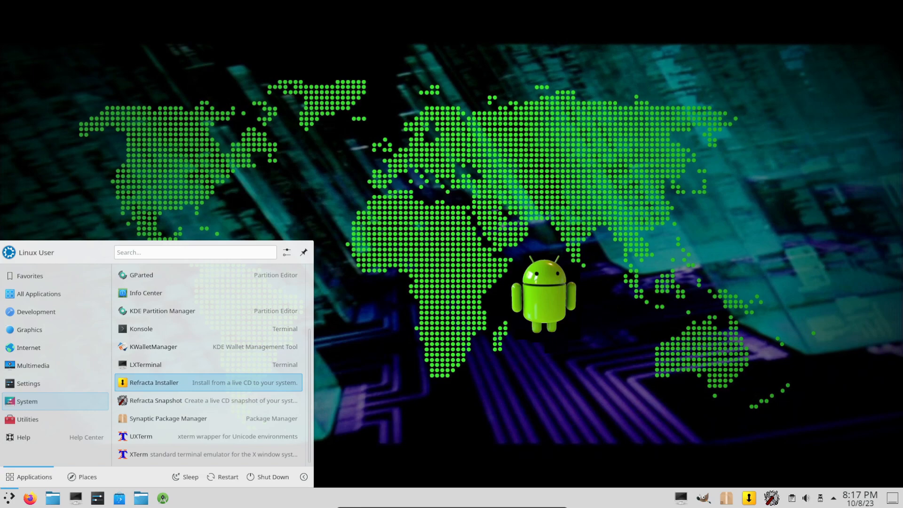
{"action": "left_click", "coordinate": [153, 382]}
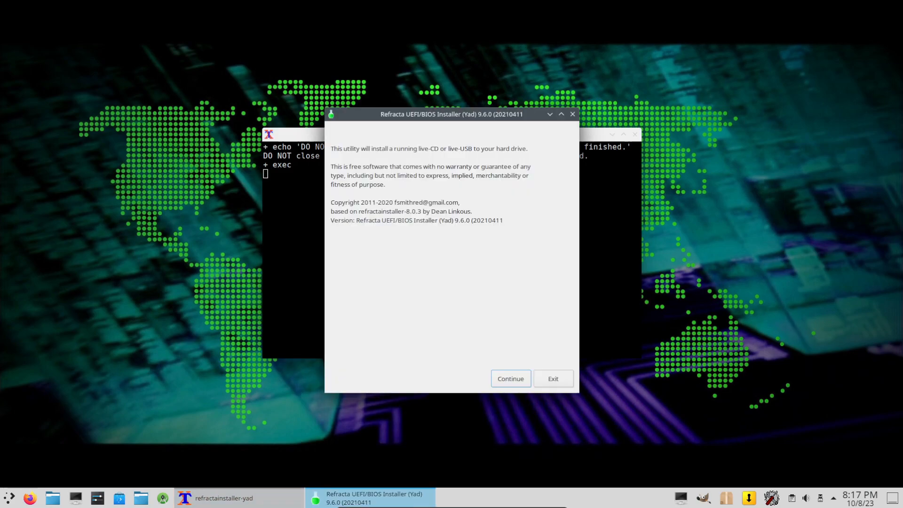
- Pass the welcome notice, grub-pc warning, default installation options and disk listing
{"action": "left_click", "coordinate": [509, 378]}
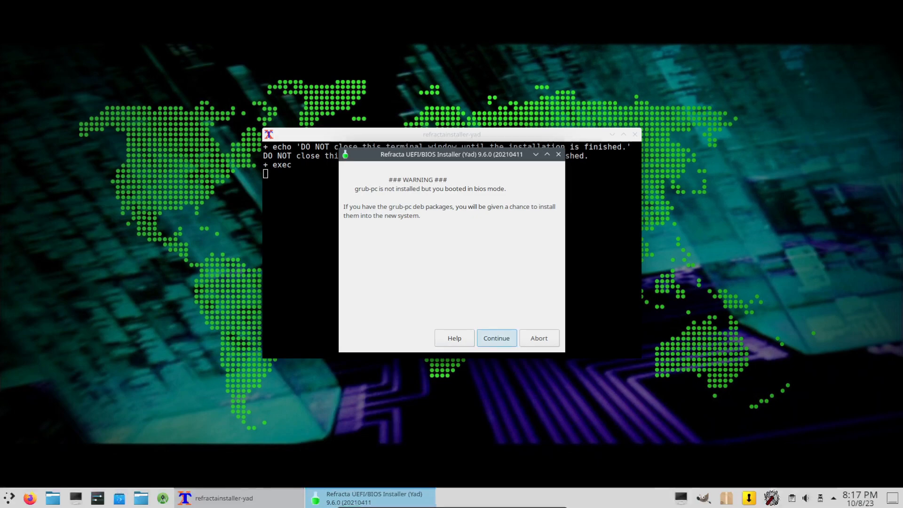
{"action": "left_click", "coordinate": [495, 338]}
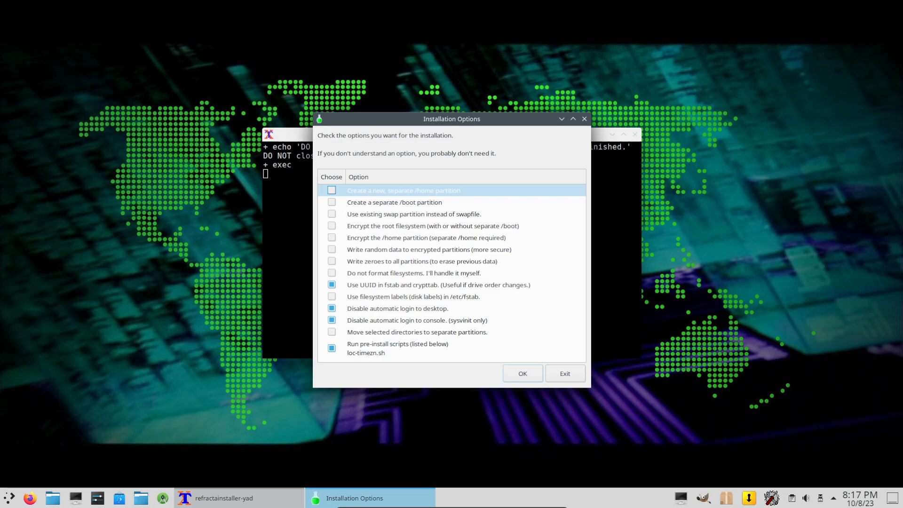
{"action": "left_click", "coordinate": [521, 373]}
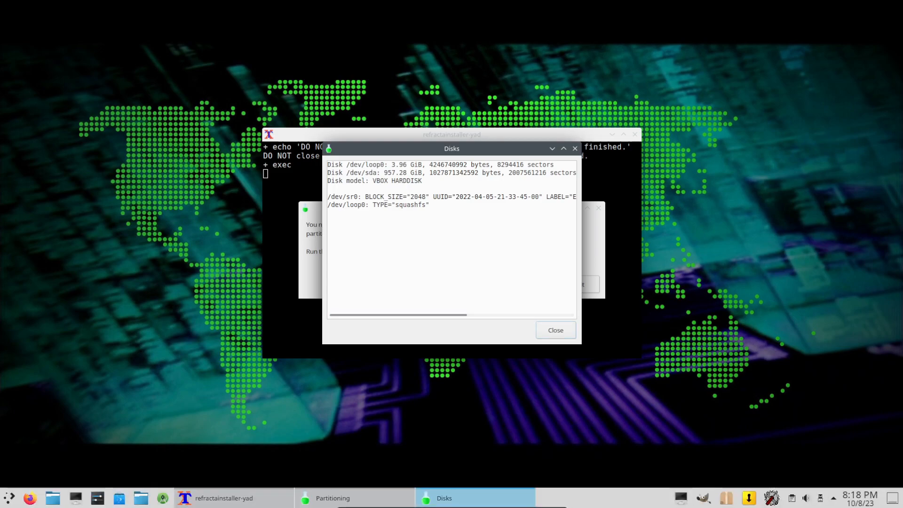
{"action": "left_click", "coordinate": [554, 330]}
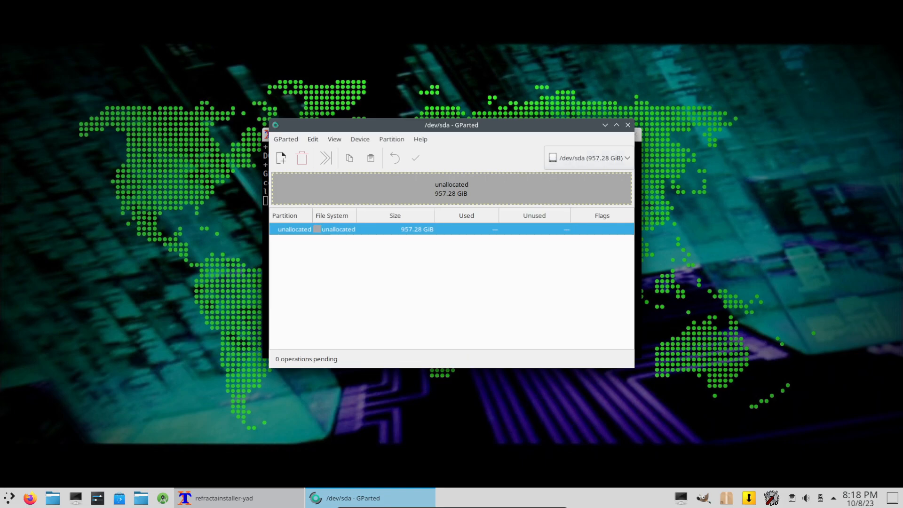
- Create a single ext4 partition on the unallocated 957.28 GiB disk and apply it
{"action": "left_click", "coordinate": [391, 139]}
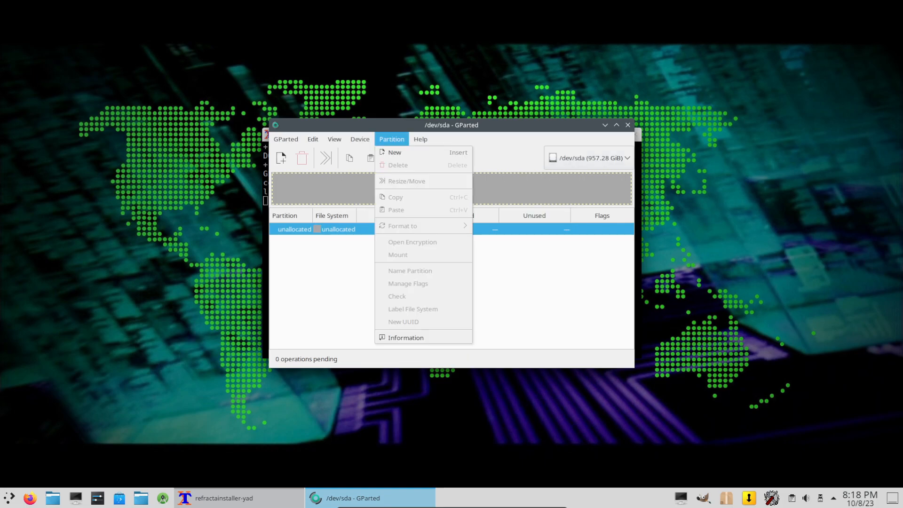
{"action": "left_click", "coordinate": [394, 152]}
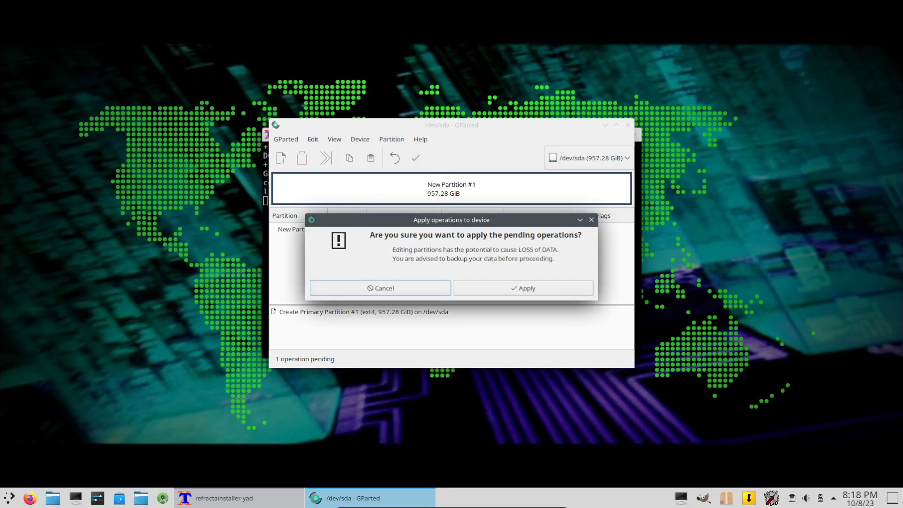
{"action": "left_click", "coordinate": [521, 287]}
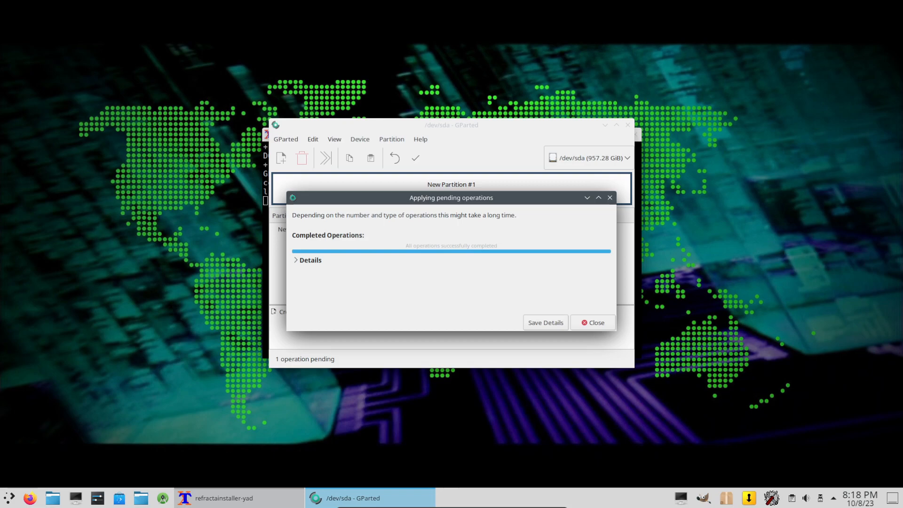
{"action": "left_click", "coordinate": [592, 323]}
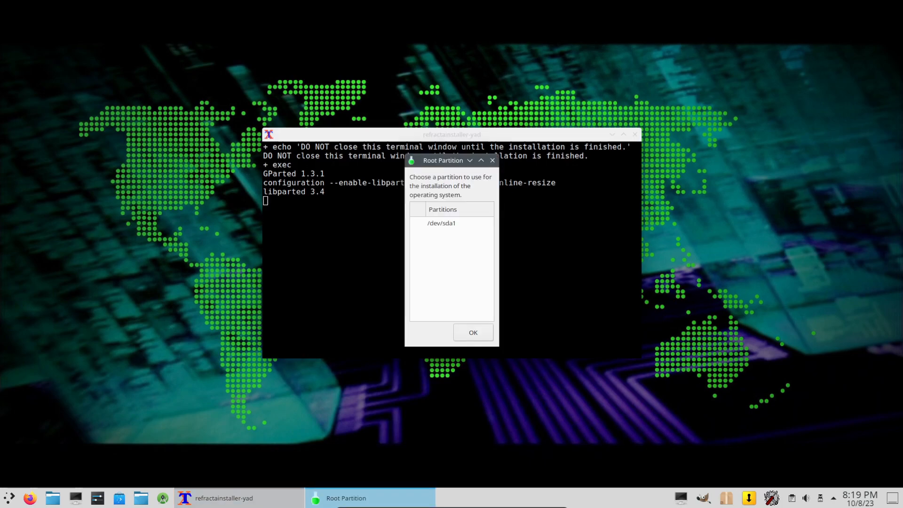
- Set /dev/sda1 as the ext4 root partition and proceed with the installation
{"action": "left_click", "coordinate": [442, 223]}
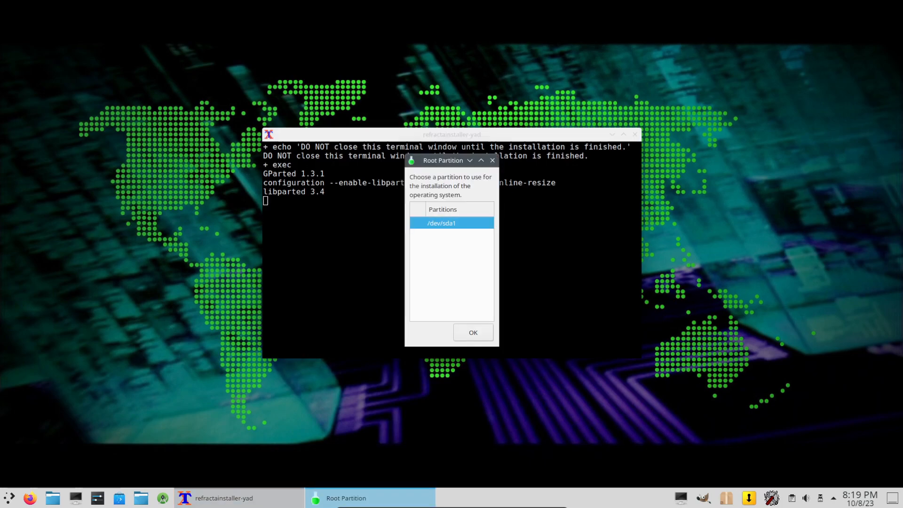
{"action": "left_click", "coordinate": [472, 332]}
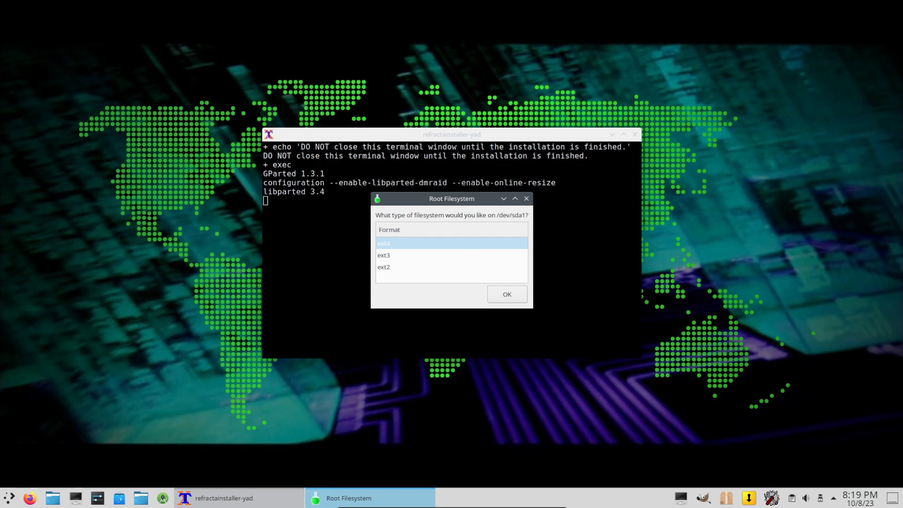
{"action": "left_click", "coordinate": [505, 294]}
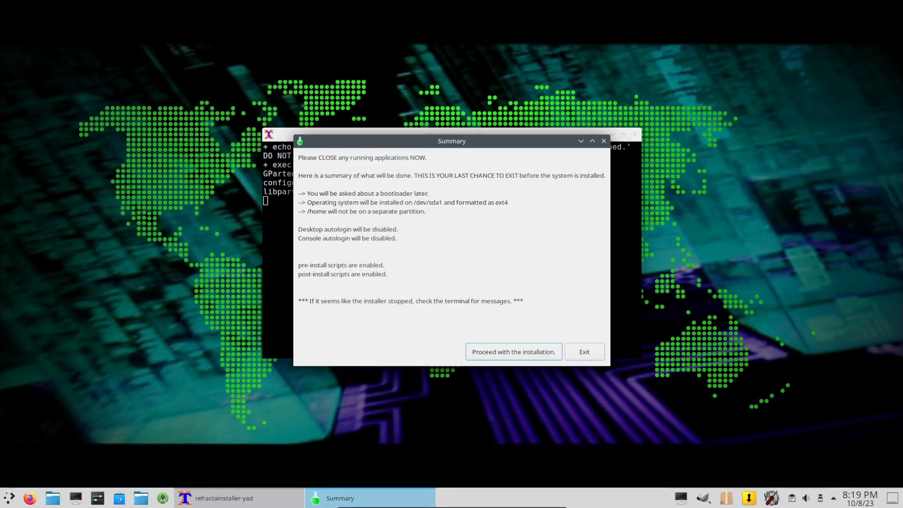
{"action": "left_click", "coordinate": [513, 351]}
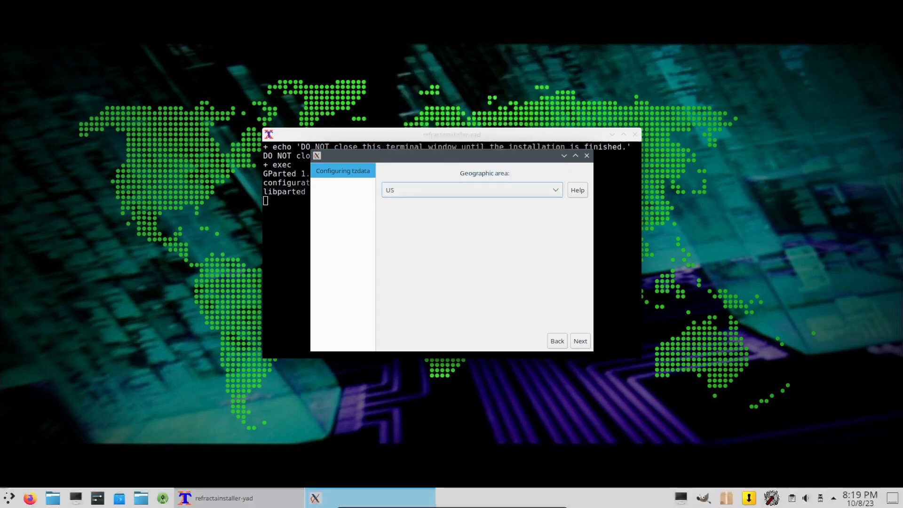
- Choose a US time zone and confirm it
{"action": "left_click", "coordinate": [580, 341]}
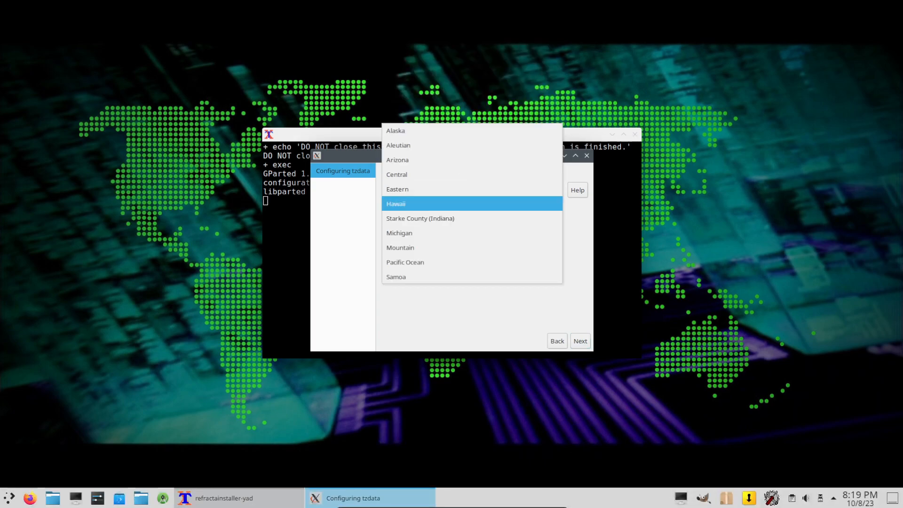
{"action": "left_click", "coordinate": [405, 261]}
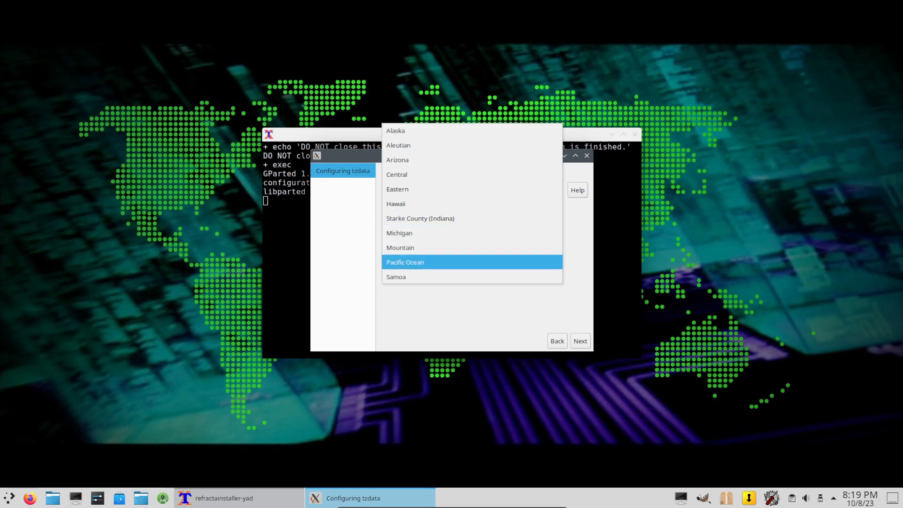
{"action": "left_click", "coordinate": [579, 341]}
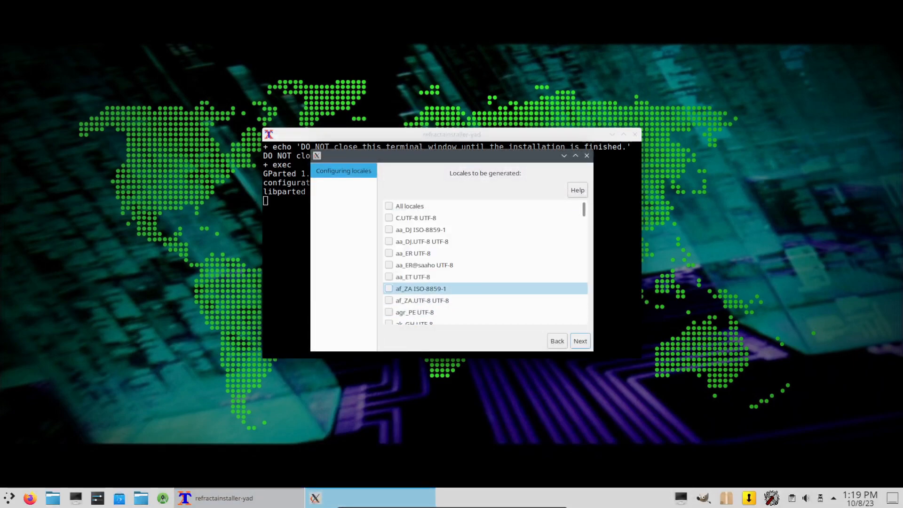
- Enable the en_US.UTF-8 locale and make it the default
{"action": "scroll", "scroll_direction": "down", "scroll_amount": 3}
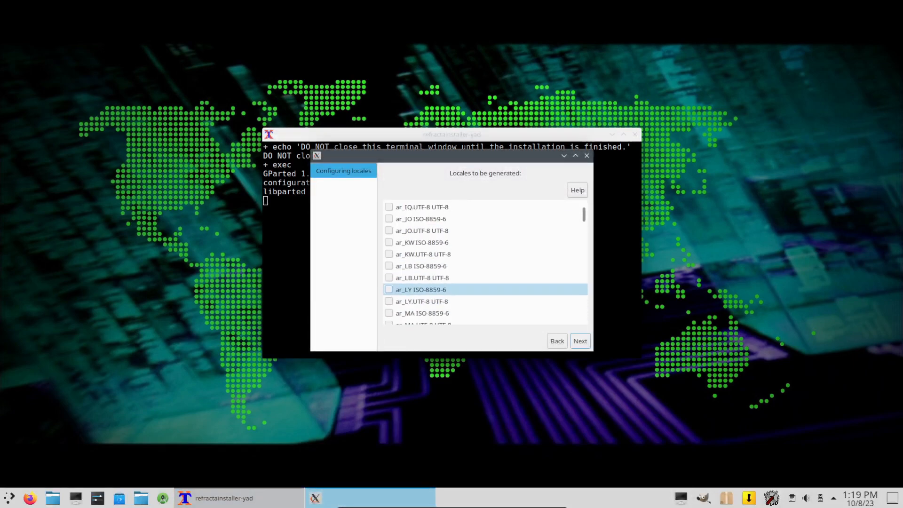
{"action": "scroll", "scroll_direction": "down", "scroll_amount": 3}
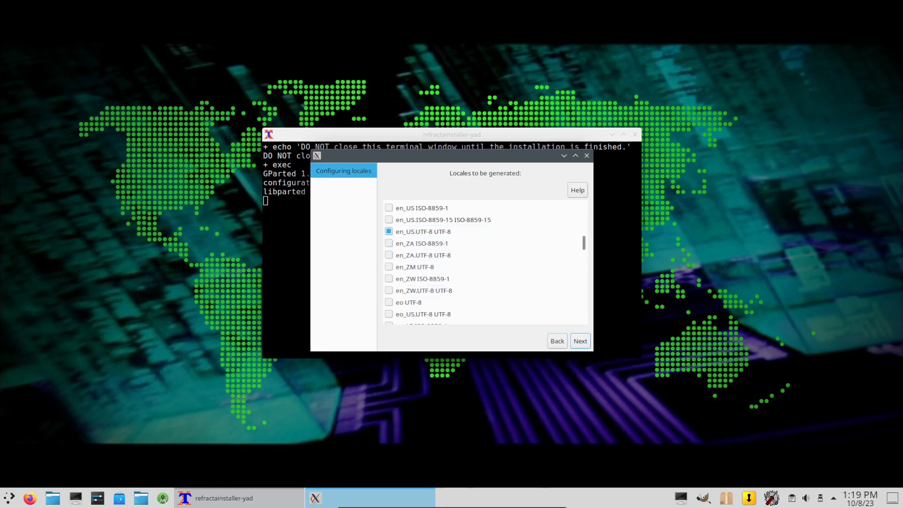
{"action": "left_click", "coordinate": [580, 340]}
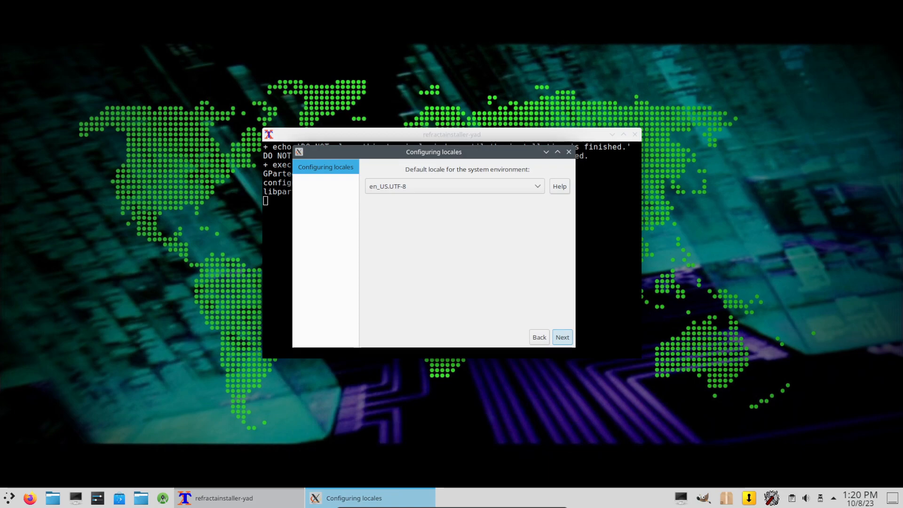
{"action": "left_click", "coordinate": [561, 337]}
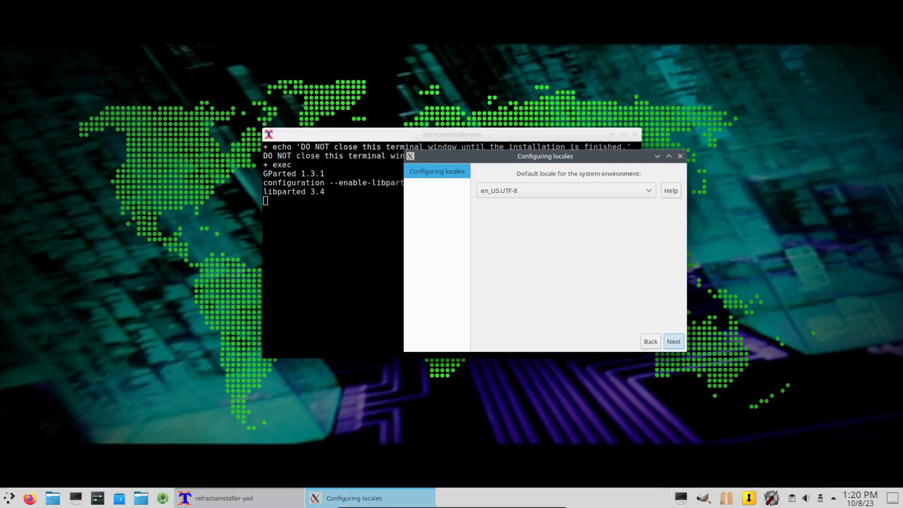
{"action": "left_click", "coordinate": [672, 341]}
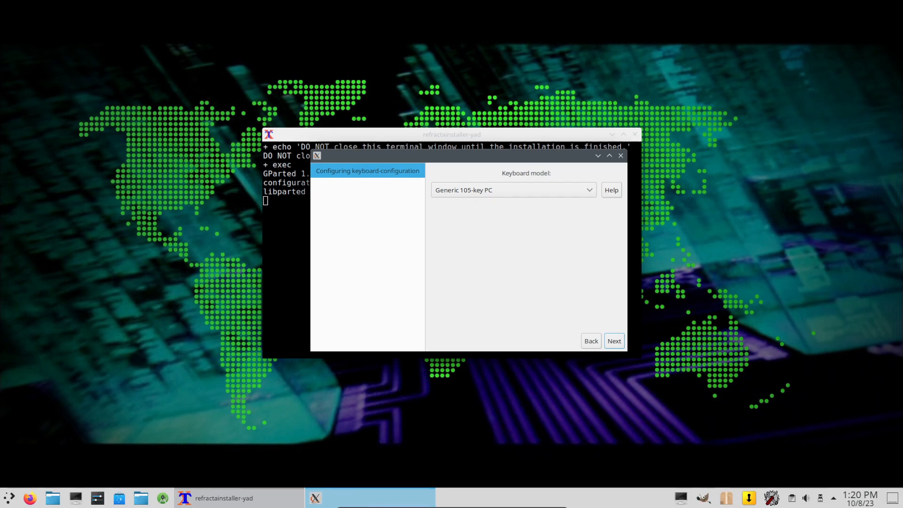
- Keep Generic 105-key PC, English (US) layout and default AltGr/compose settings
{"action": "left_click", "coordinate": [612, 341]}
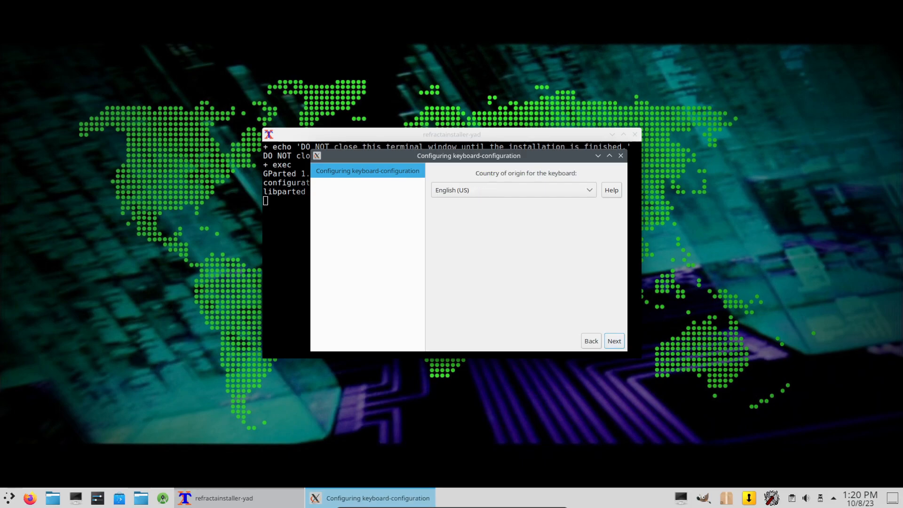
{"action": "left_click", "coordinate": [613, 340]}
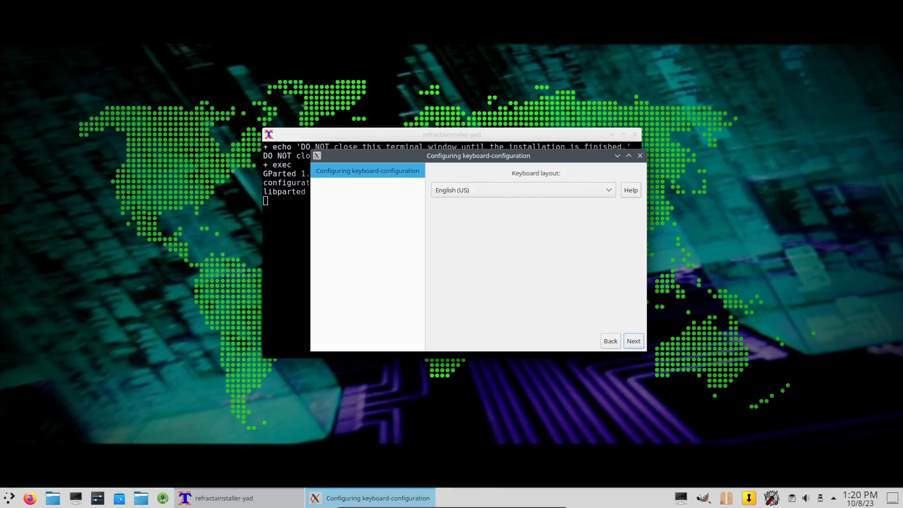
{"action": "left_click", "coordinate": [633, 340]}
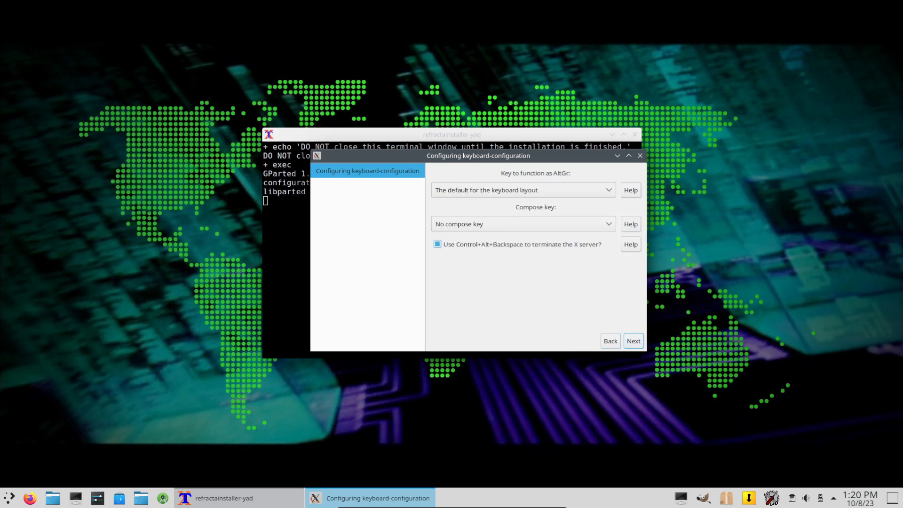
{"action": "left_click", "coordinate": [633, 341]}
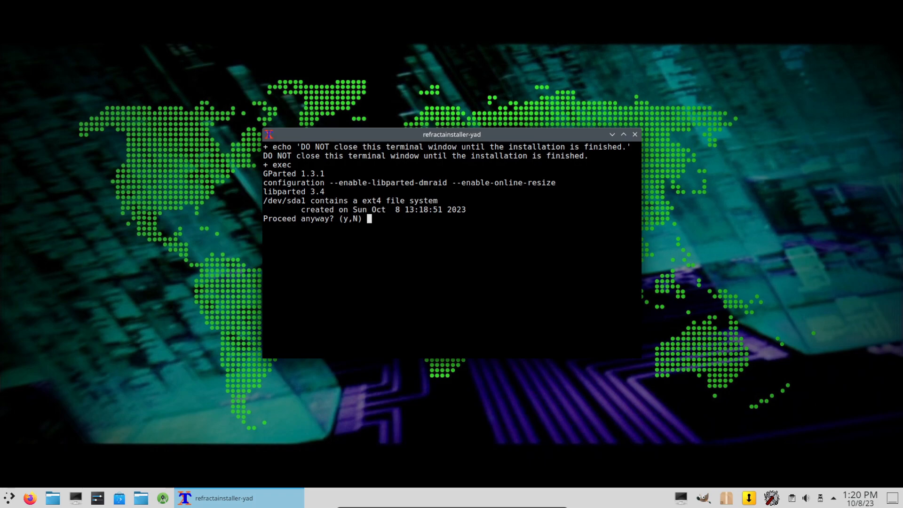
- Answer y to format /dev/sda1 despite its existing ext4 file system
{"action": "type", "text": "y'"}
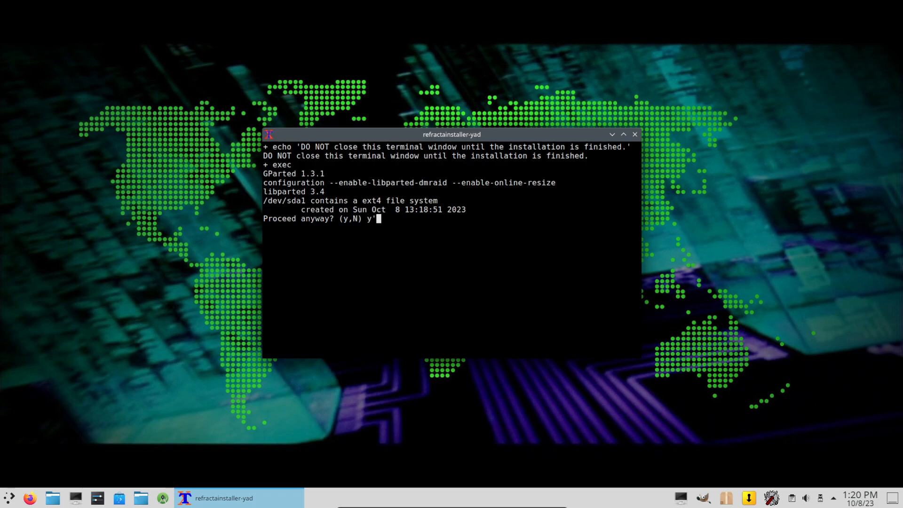
{"action": "key", "text": "Return"}
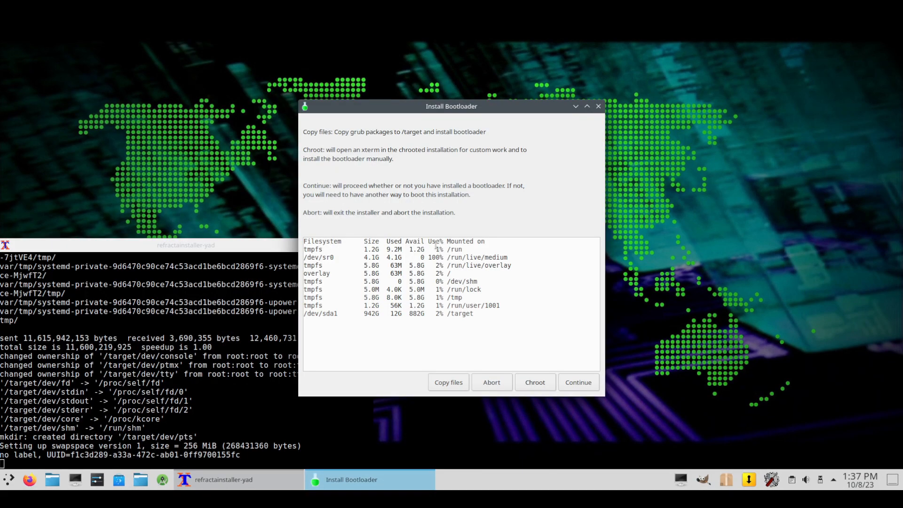
{"action": "mouse_move", "coordinate": [448, 323]}
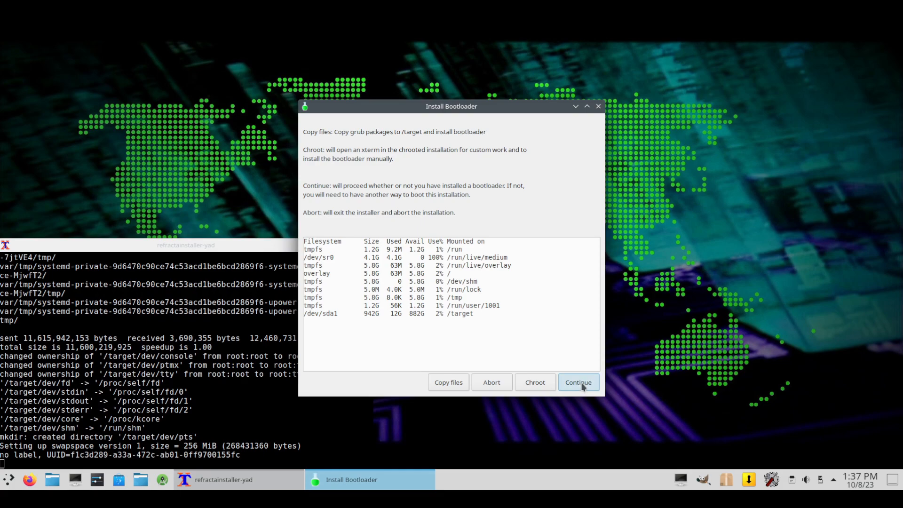
{"action": "mouse_move", "coordinate": [394, 258]}
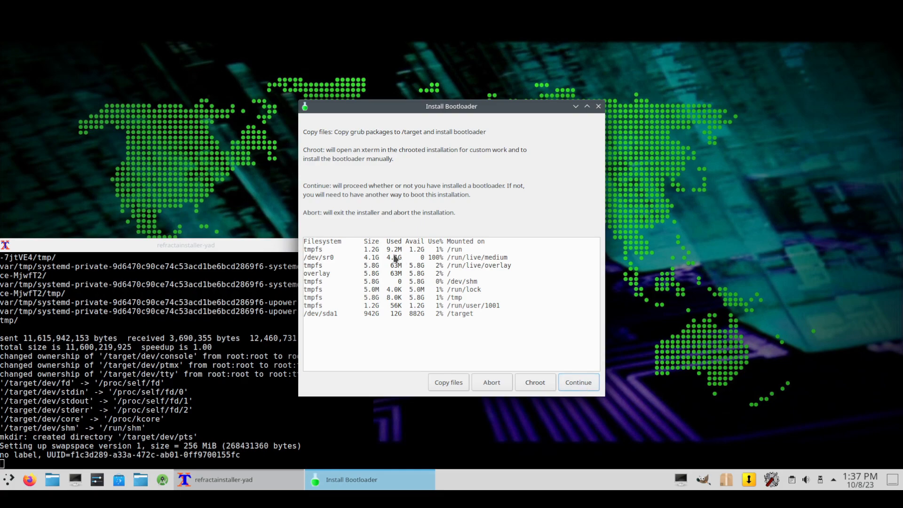
{"action": "mouse_move", "coordinate": [478, 289]}
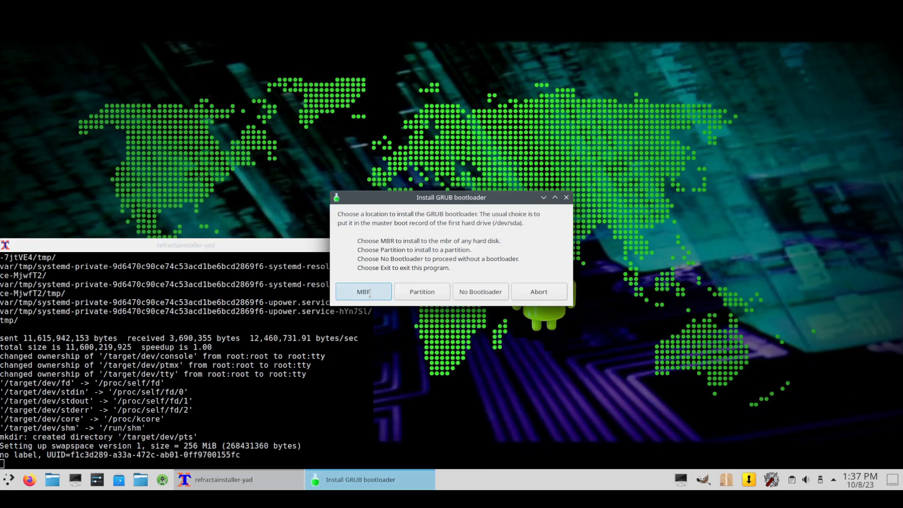
- Install GRUB to the /dev/sda MBR and create sudo-enabled user extonwm, real name gosh
{"action": "left_click", "coordinate": [362, 291]}
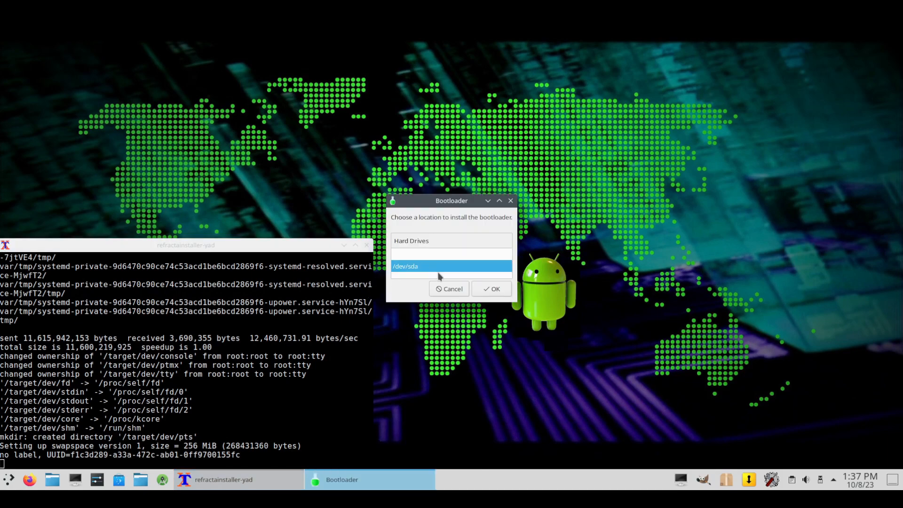
{"action": "left_click", "coordinate": [490, 288]}
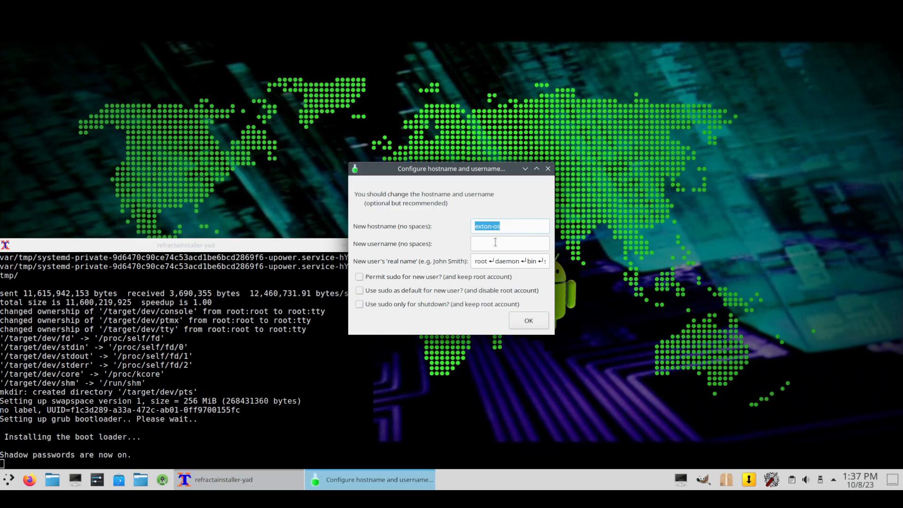
{"action": "left_click", "coordinate": [508, 243]}
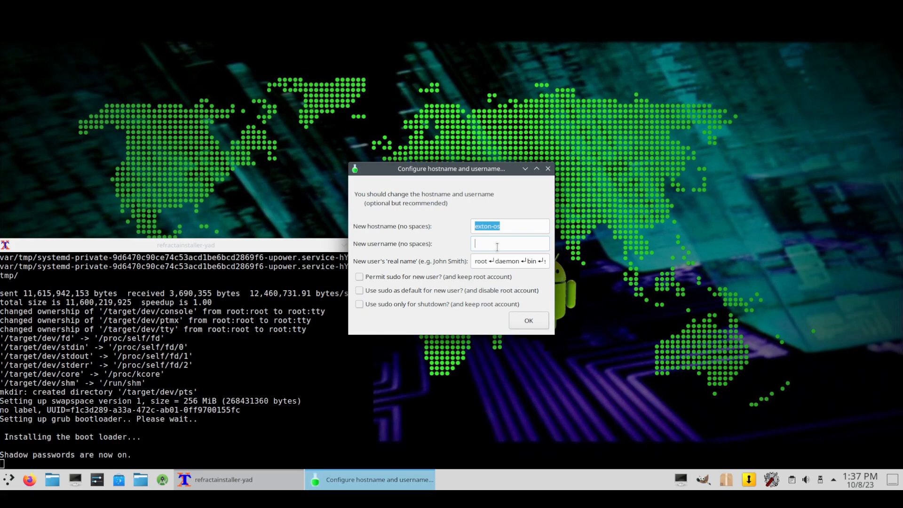
{"action": "type", "text": "extonwm"}
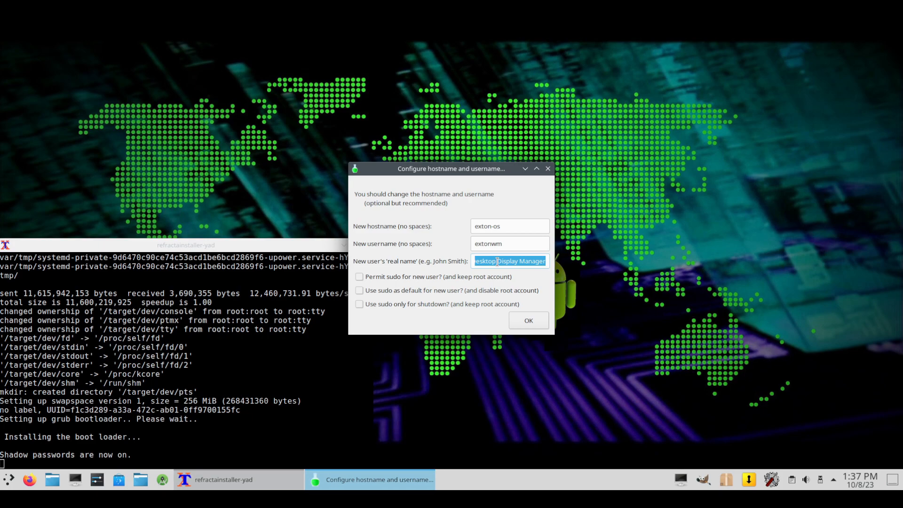
{"action": "type", "text": "gosh"}
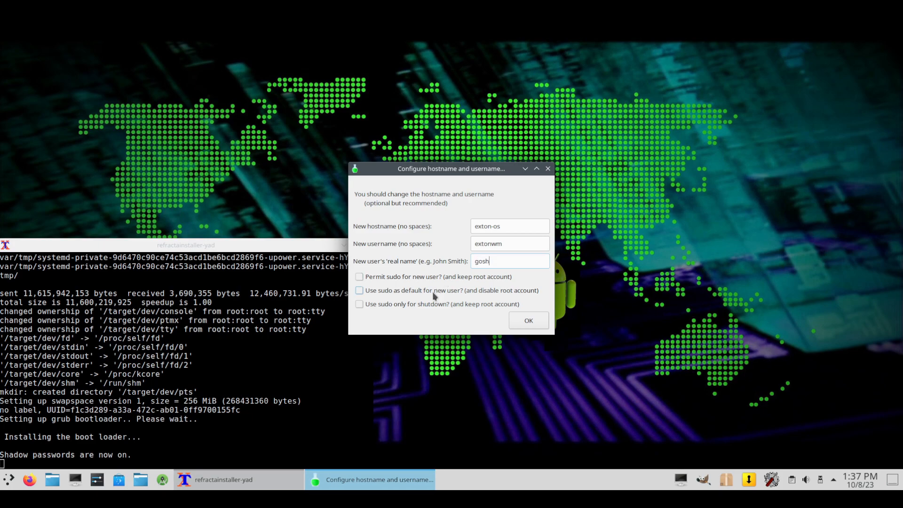
{"action": "left_click", "coordinate": [358, 276]}
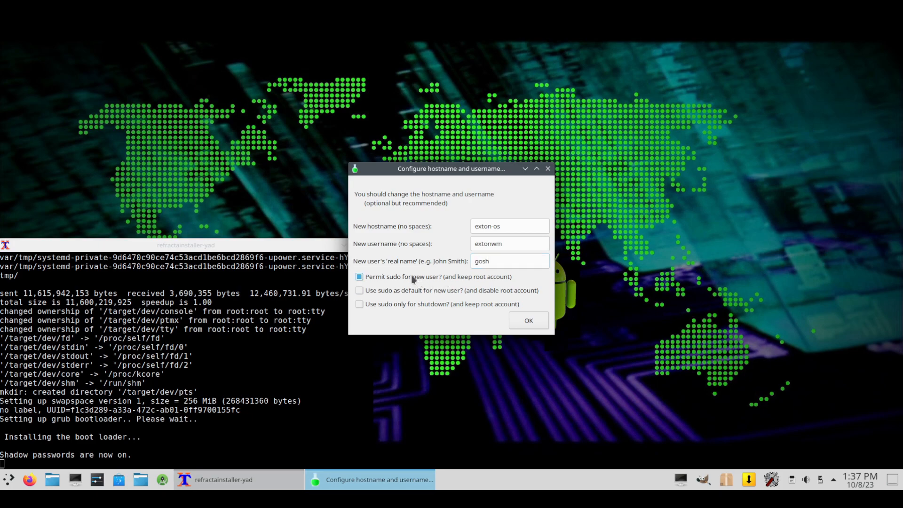
{"action": "mouse_move", "coordinate": [390, 287]}
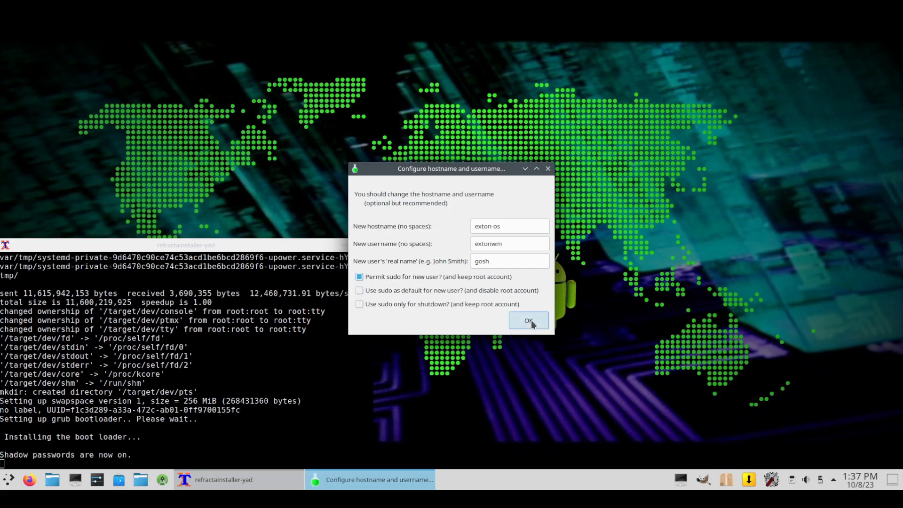
{"action": "left_click", "coordinate": [528, 320]}
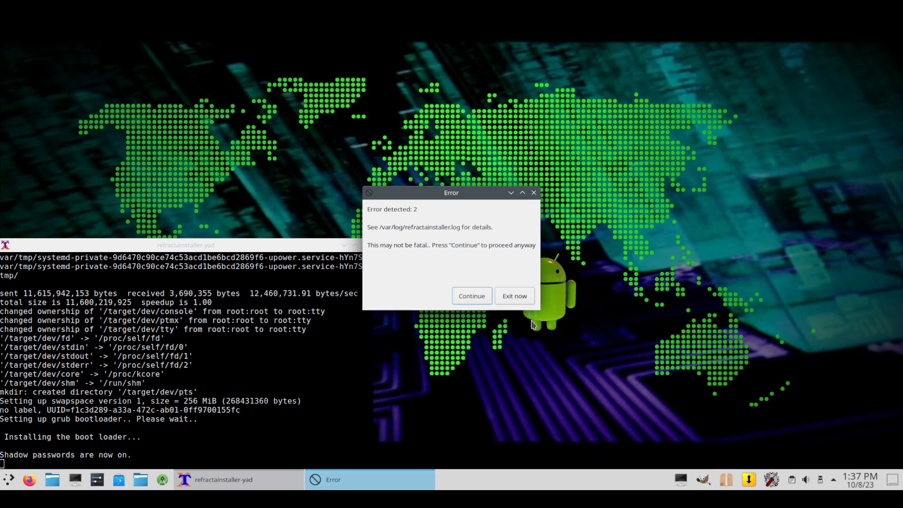
{"action": "mouse_move", "coordinate": [446, 308]}
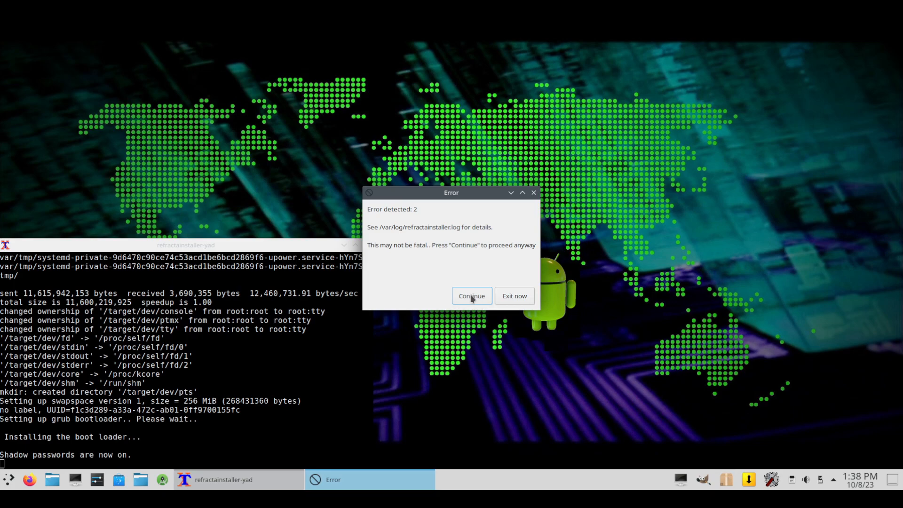
- Continue past all three 'Error detected' notices
{"action": "left_click", "coordinate": [471, 295]}
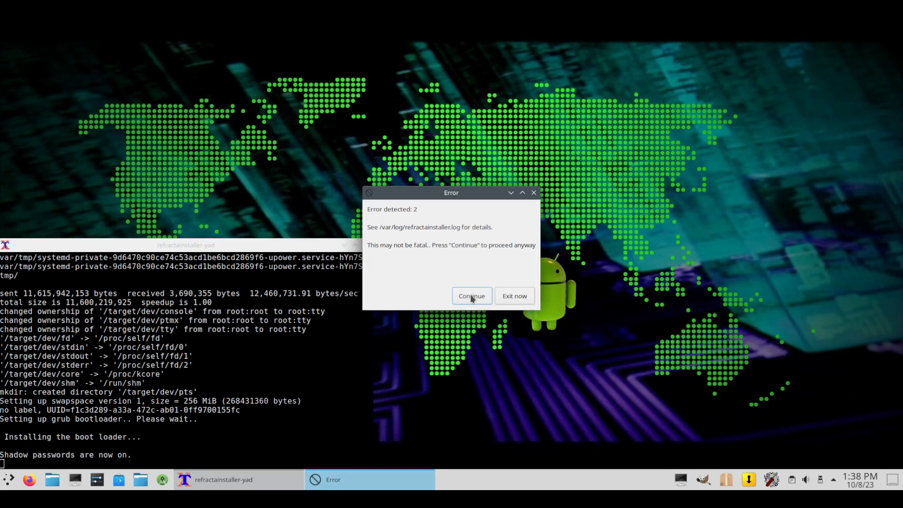
{"action": "left_click", "coordinate": [471, 295]}
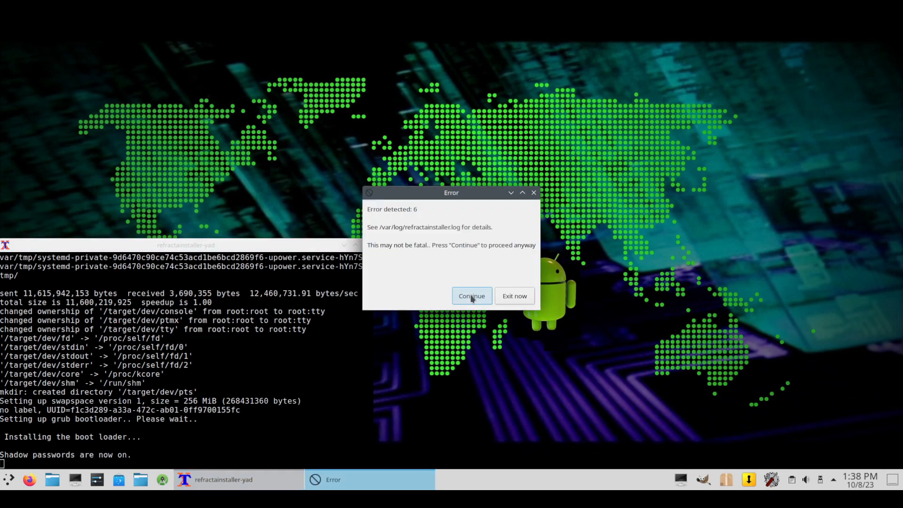
{"action": "left_click", "coordinate": [471, 295]}
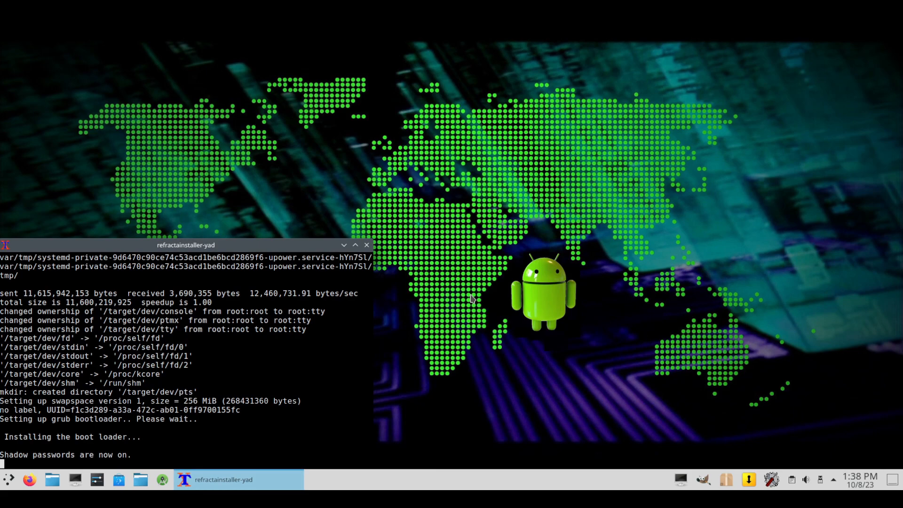
{"action": "mouse_move", "coordinate": [525, 433]}
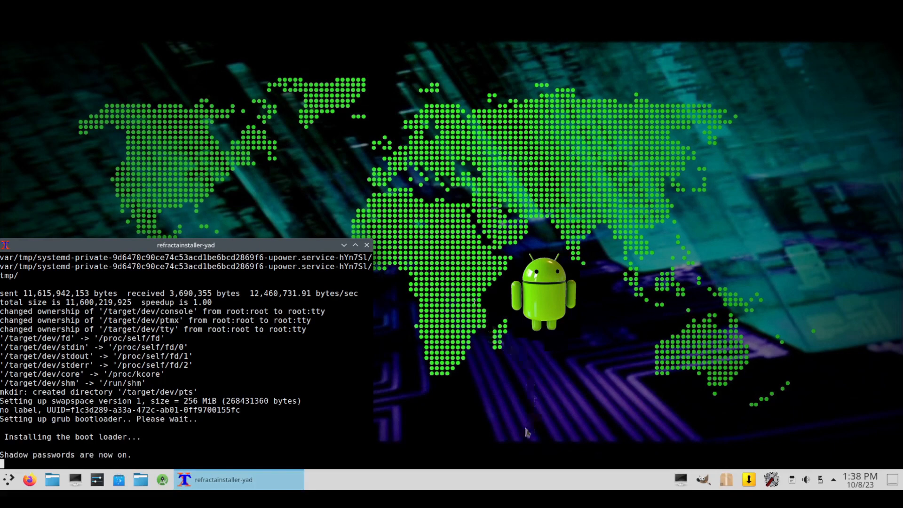
{"action": "mouse_move", "coordinate": [520, 458]}
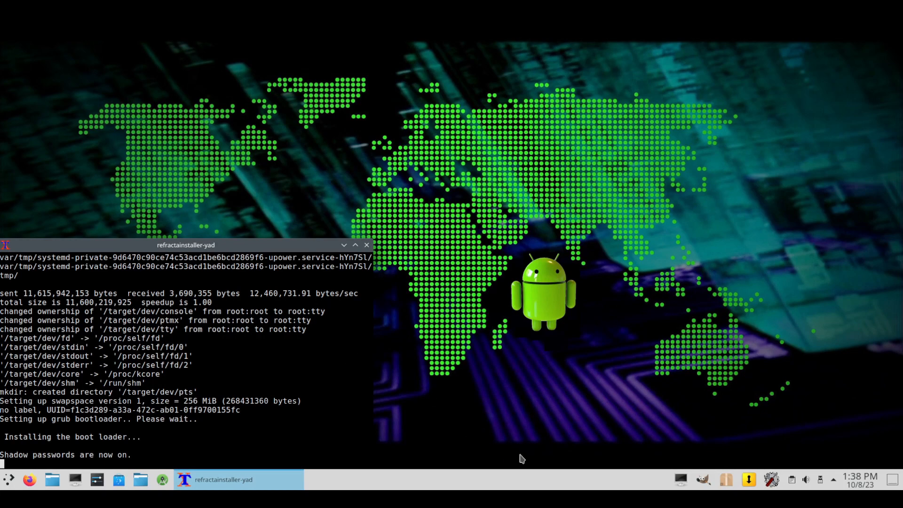
{"action": "mouse_move", "coordinate": [520, 459]}
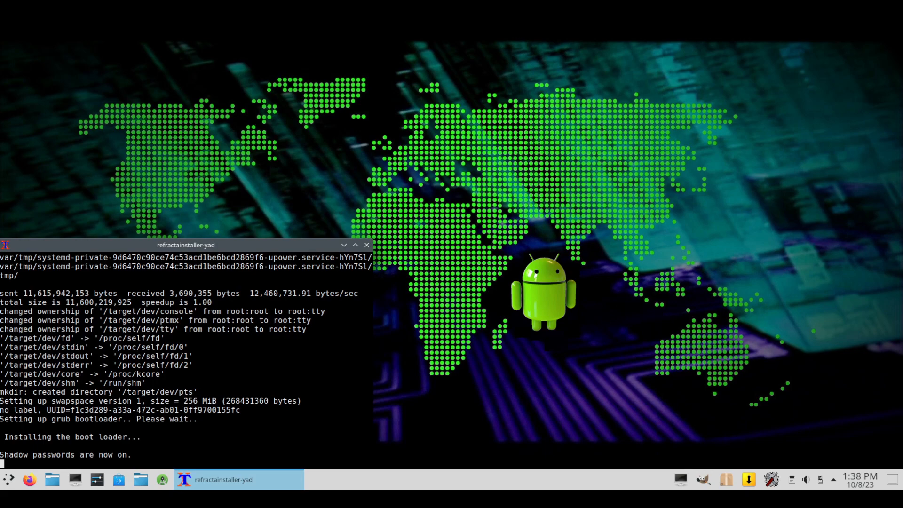
{"action": "mouse_move", "coordinate": [278, 378]}
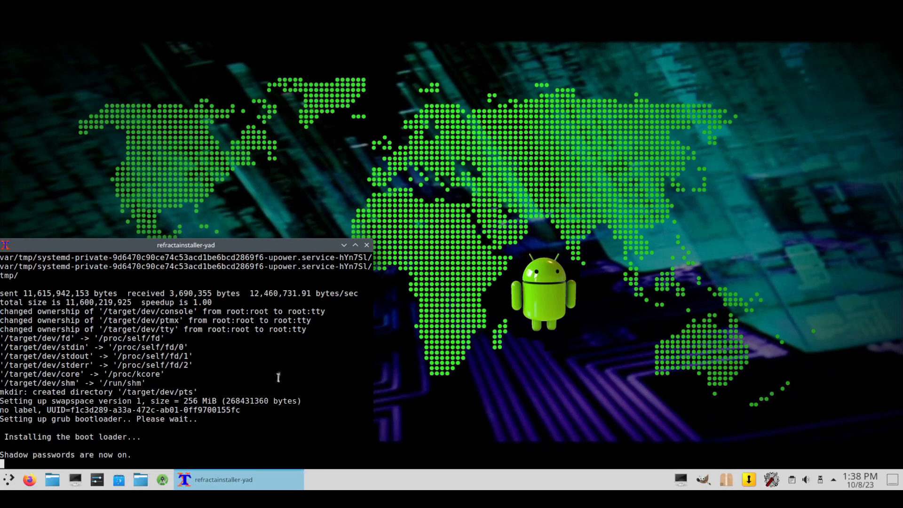
{"action": "mouse_move", "coordinate": [223, 295]}
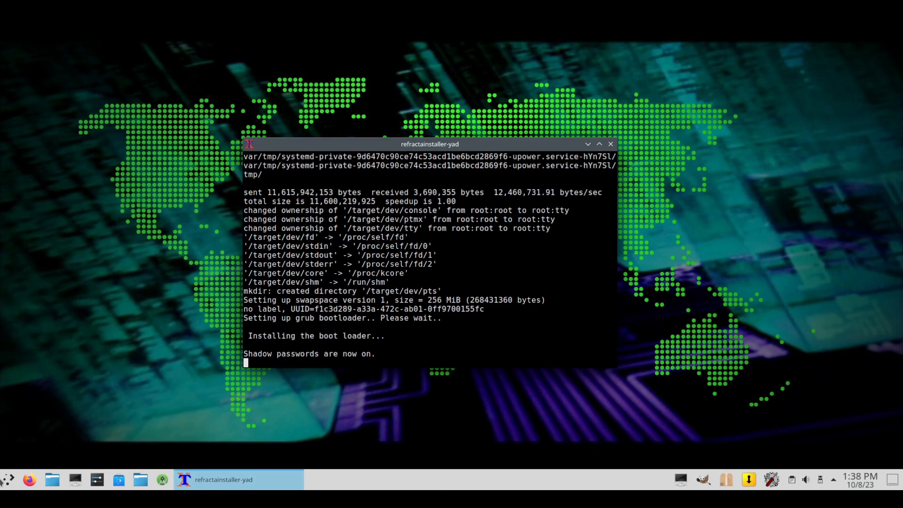
- Launch PCManFM from the full application list and bring its window forward
{"action": "left_click", "coordinate": [6, 479]}
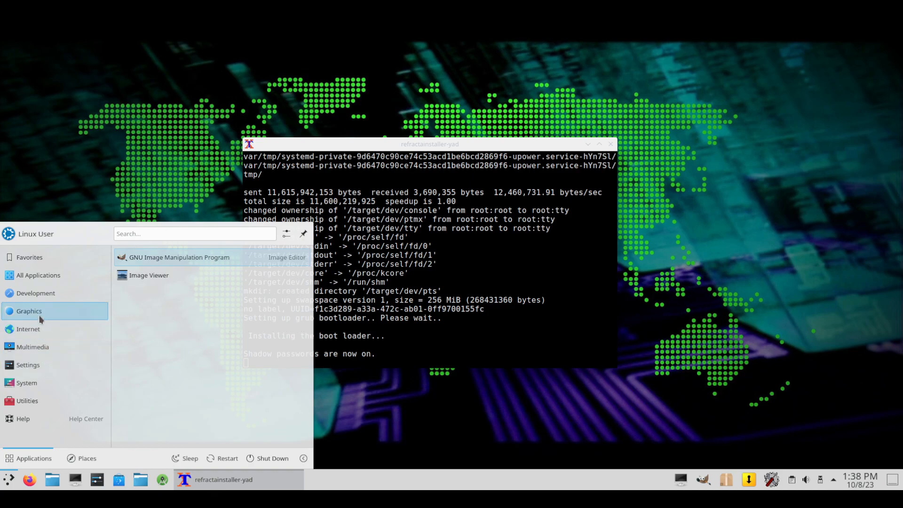
{"action": "left_click", "coordinate": [38, 275]}
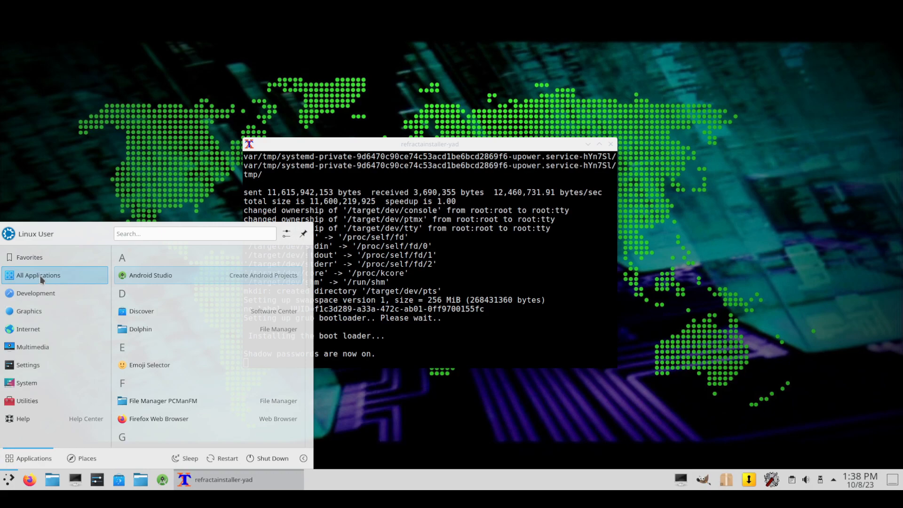
{"action": "scroll", "scroll_direction": "down", "scroll_amount": 3}
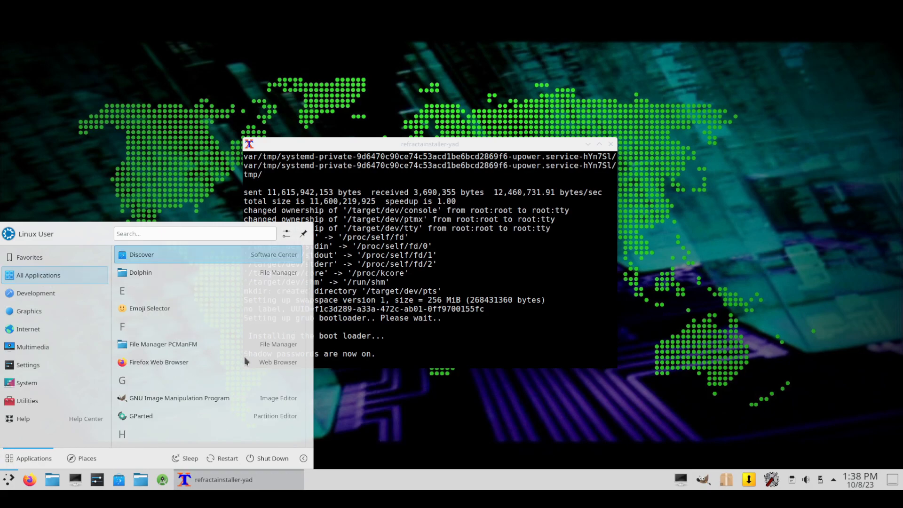
{"action": "left_click", "coordinate": [163, 343]}
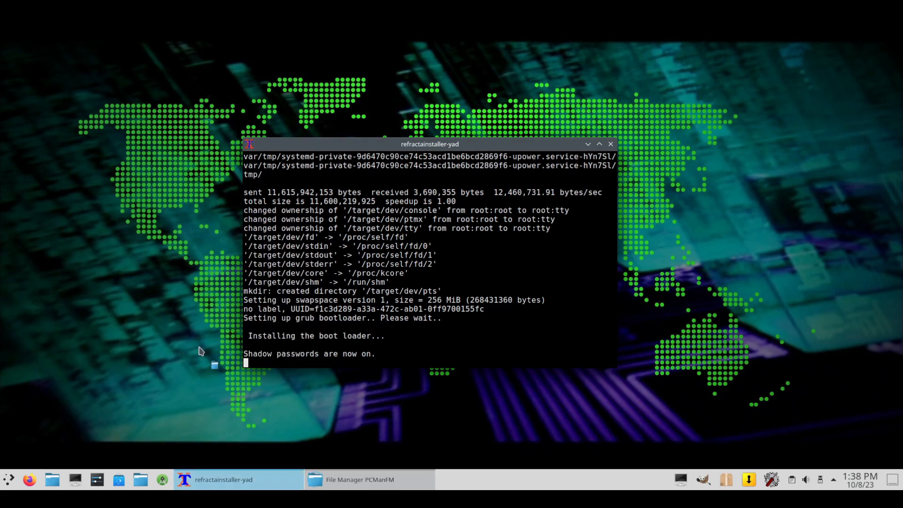
{"action": "left_click", "coordinate": [357, 479]}
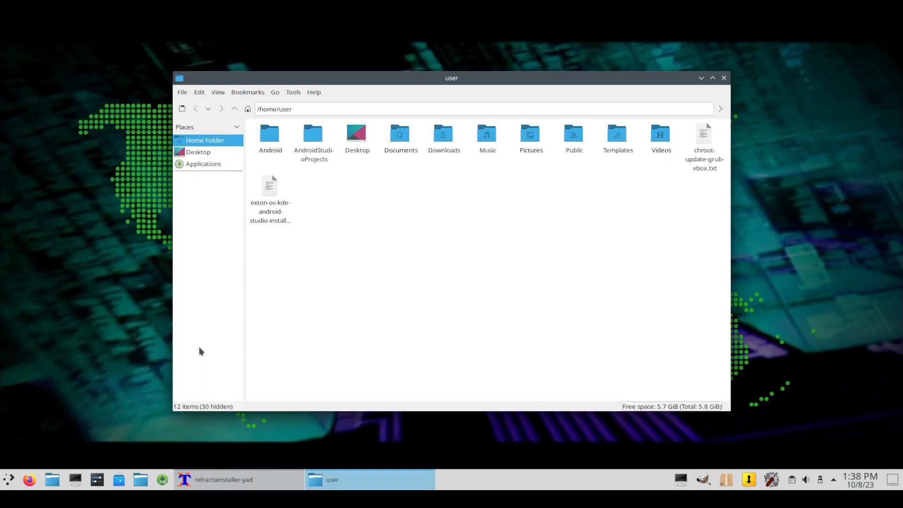
{"action": "mouse_move", "coordinate": [314, 92]}
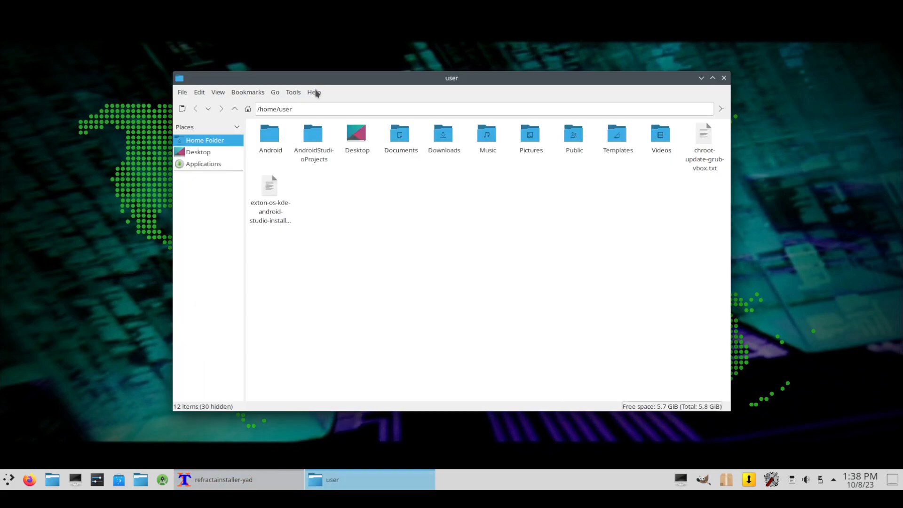
- View the Keyboard Navigation help and About dialog (version 1.3.2), closing each
{"action": "left_click", "coordinate": [313, 92]}
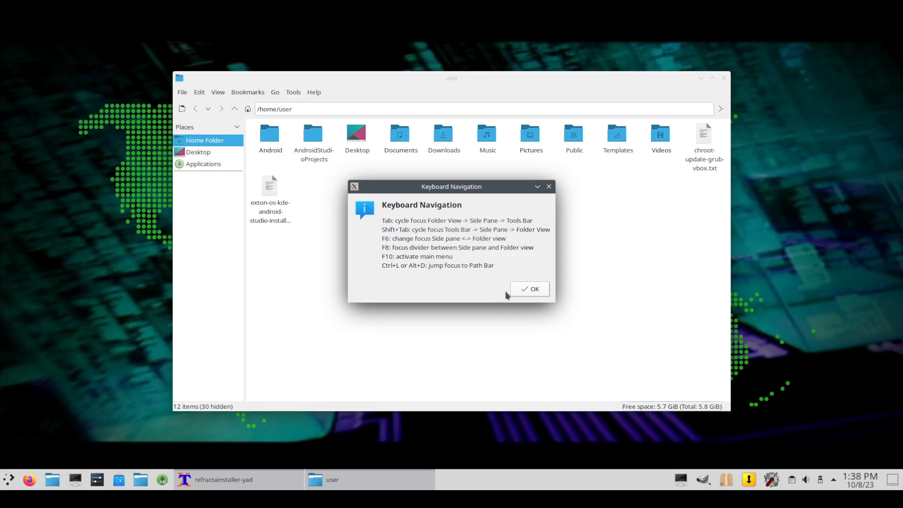
{"action": "left_click", "coordinate": [314, 92]}
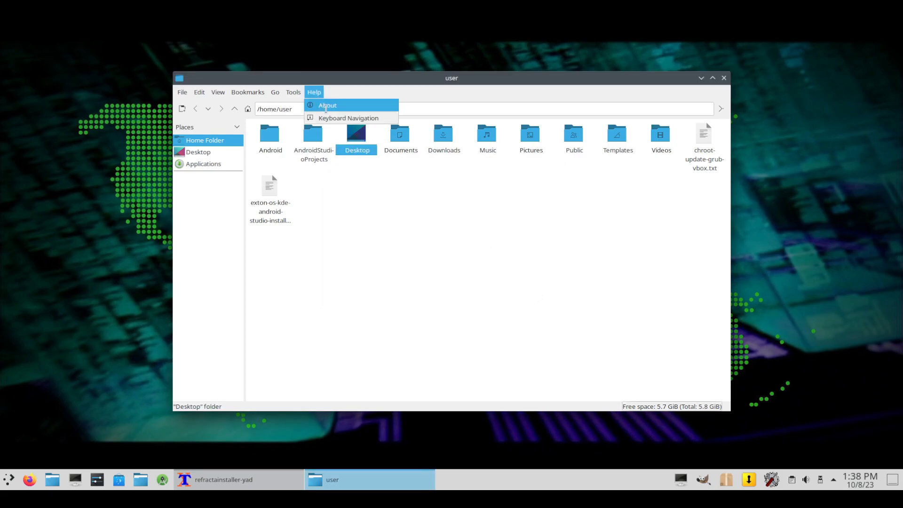
{"action": "left_click", "coordinate": [328, 106]}
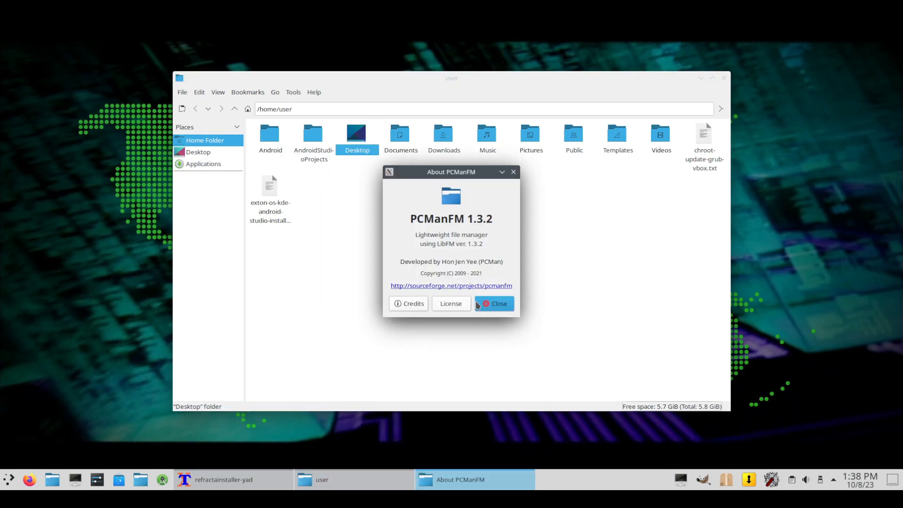
{"action": "left_click", "coordinate": [182, 92]}
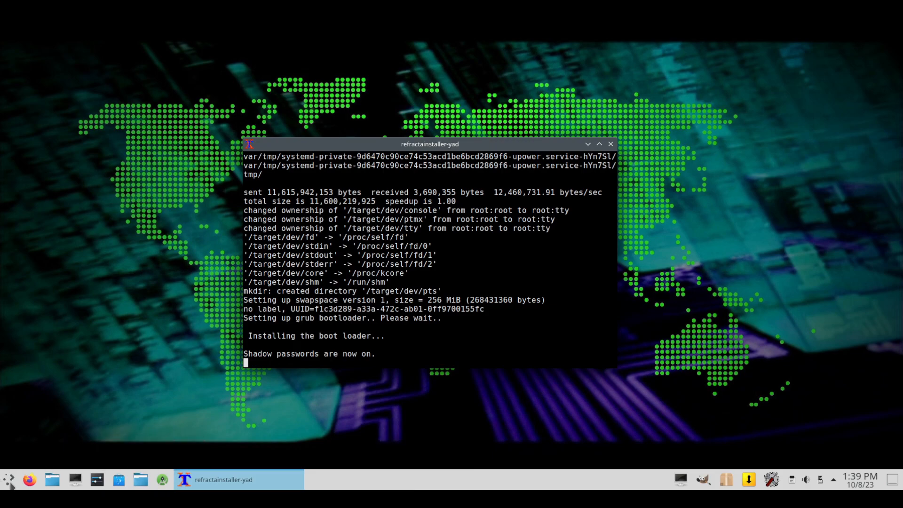
- Open the application launcher and scroll through All Applications
{"action": "left_click", "coordinate": [8, 479]}
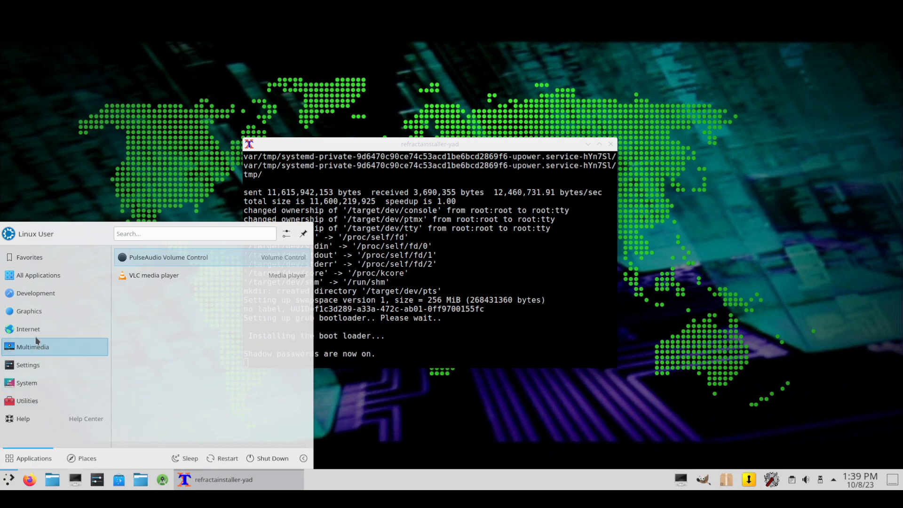
{"action": "left_click", "coordinate": [38, 274]}
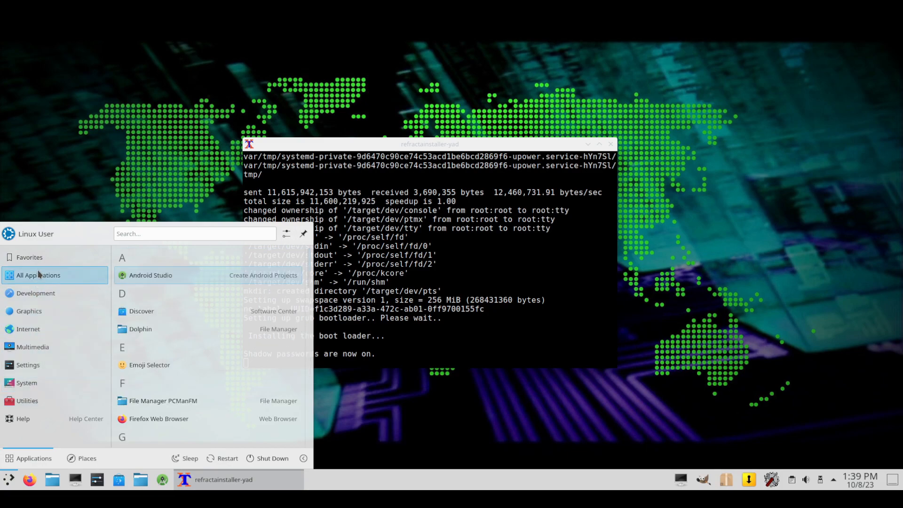
{"action": "scroll", "scroll_direction": "down", "scroll_amount": 3}
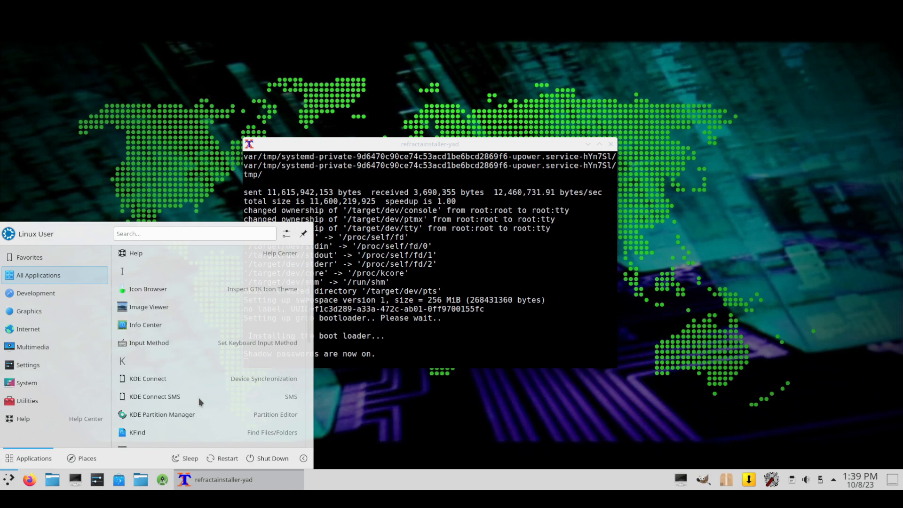
{"action": "scroll", "scroll_direction": "down", "scroll_amount": 3}
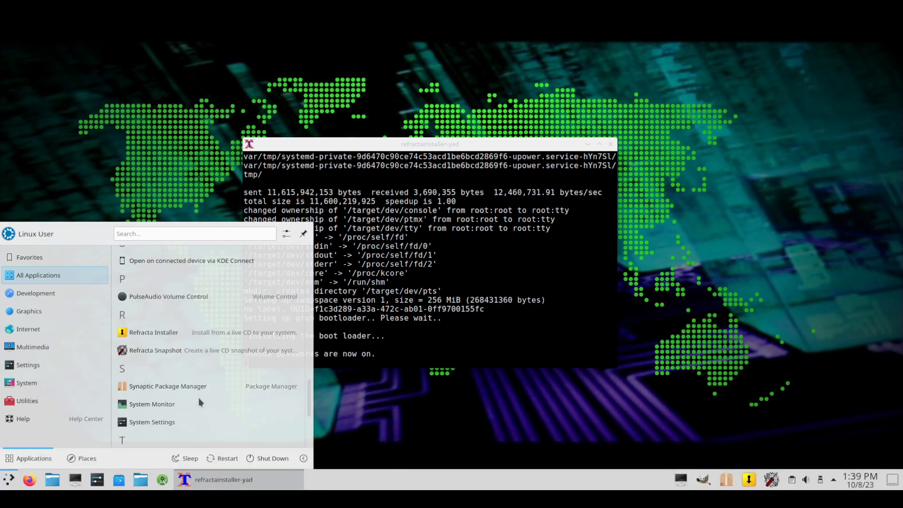
{"action": "scroll", "scroll_direction": "down", "scroll_amount": 3}
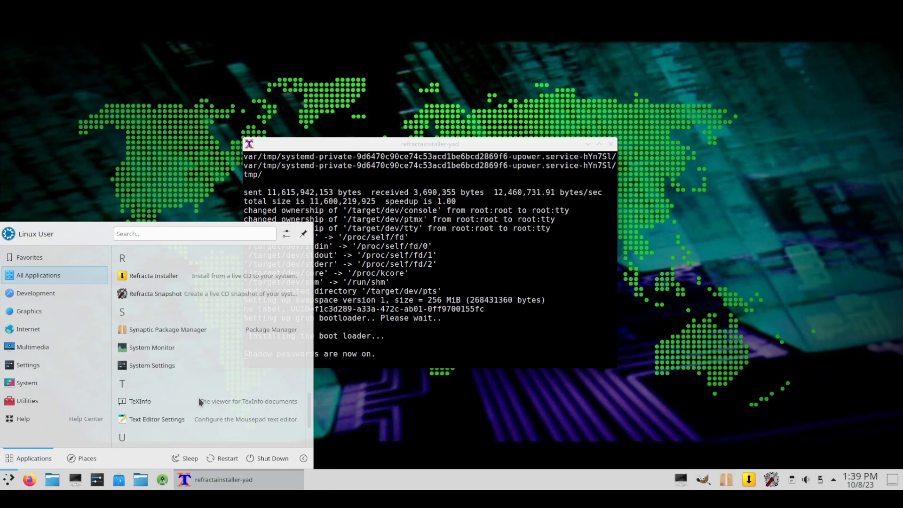
{"action": "scroll", "scroll_direction": "down", "scroll_amount": 3}
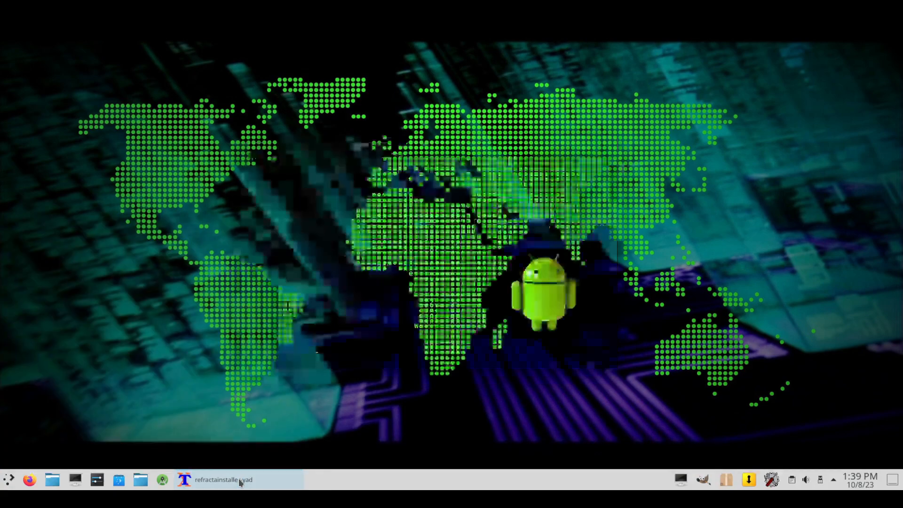
- Restore the installer output window, then reopen the launcher showing its categories
{"action": "left_click", "coordinate": [236, 479]}
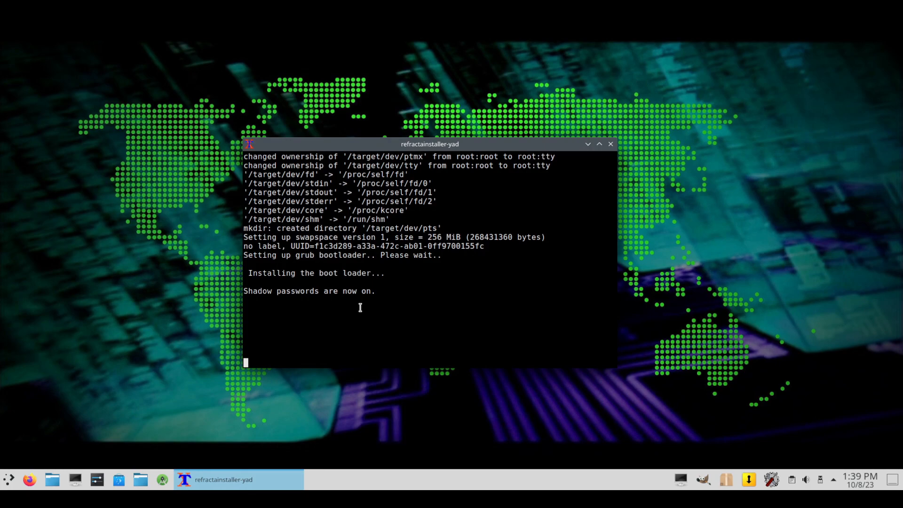
{"action": "left_click", "coordinate": [8, 478]}
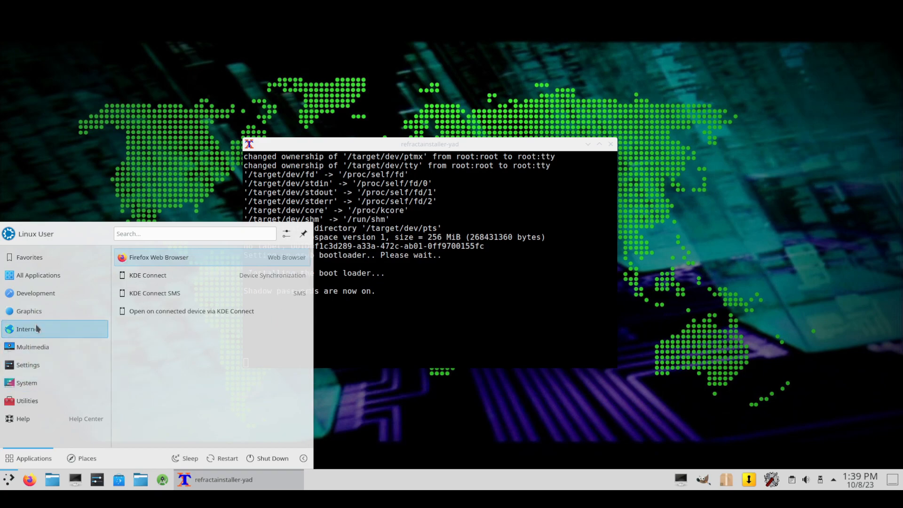
{"action": "left_click", "coordinate": [38, 275]}
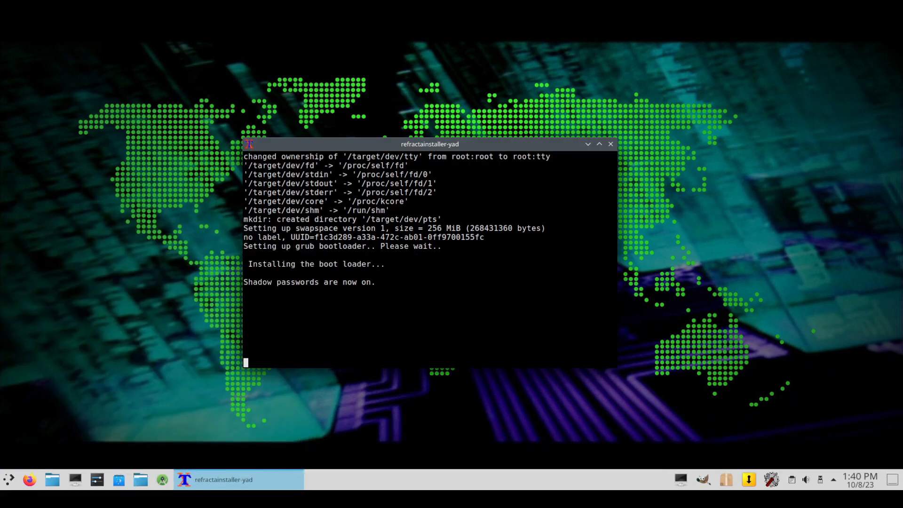
{"action": "left_click", "coordinate": [8, 479]}
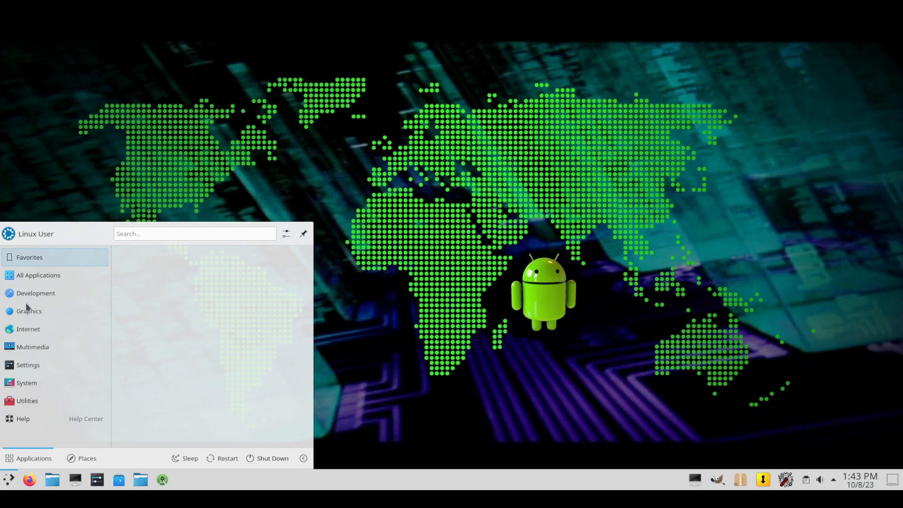
- Launch Dolphin, view the empty Trash, and close Dolphin
{"action": "left_click", "coordinate": [28, 310]}
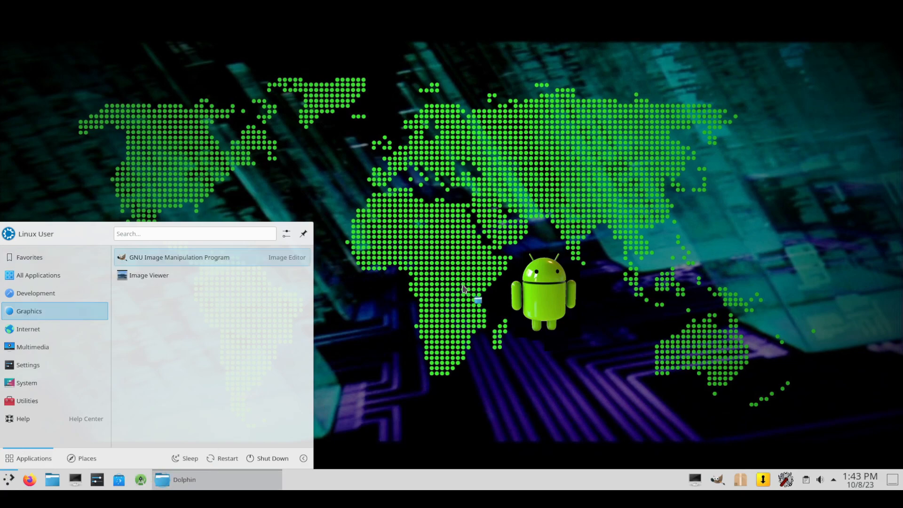
{"action": "left_click", "coordinate": [185, 479]}
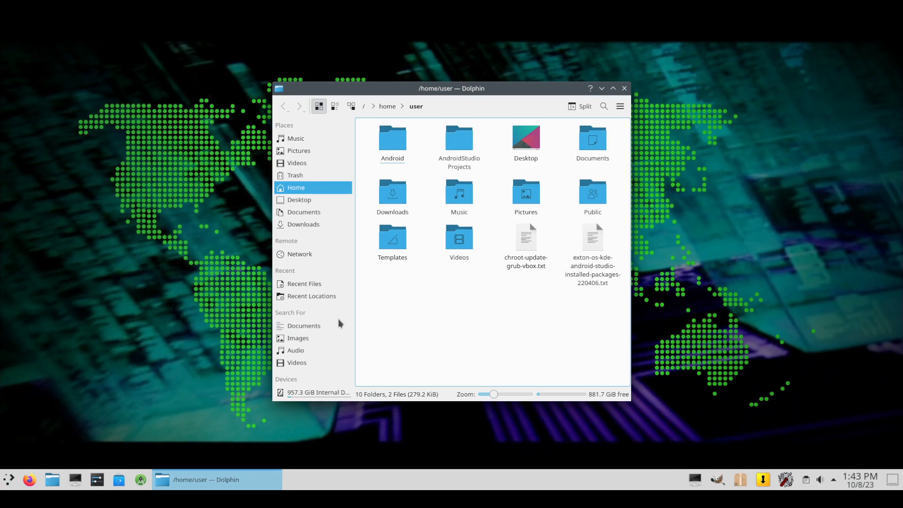
{"action": "left_click", "coordinate": [295, 175]}
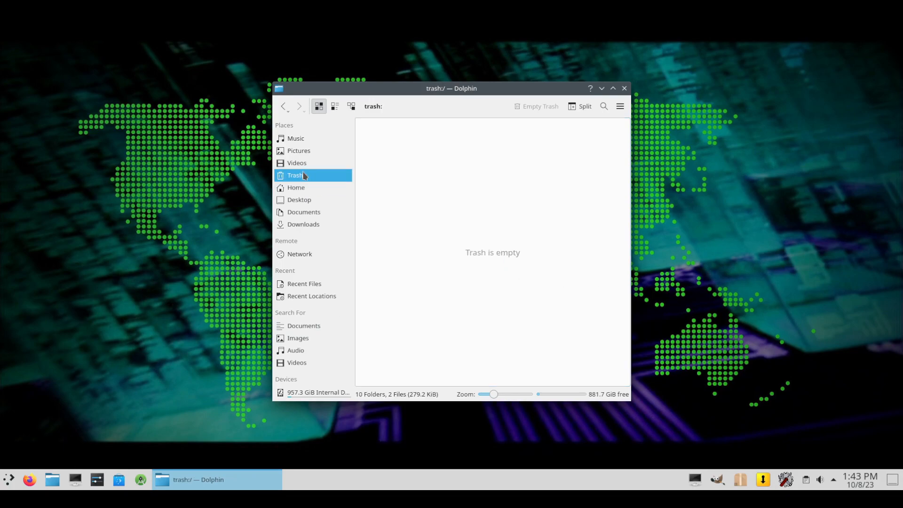
{"action": "left_click", "coordinate": [612, 88]}
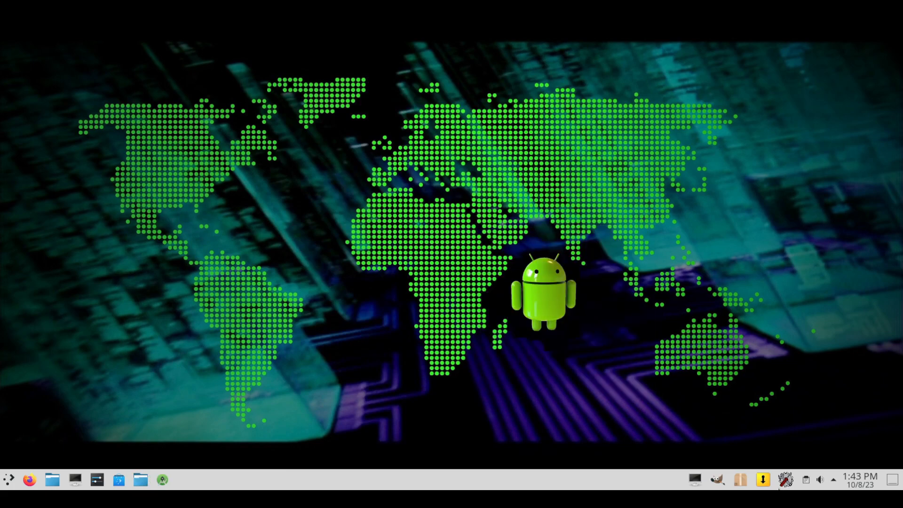
{"action": "mouse_move", "coordinate": [162, 478]}
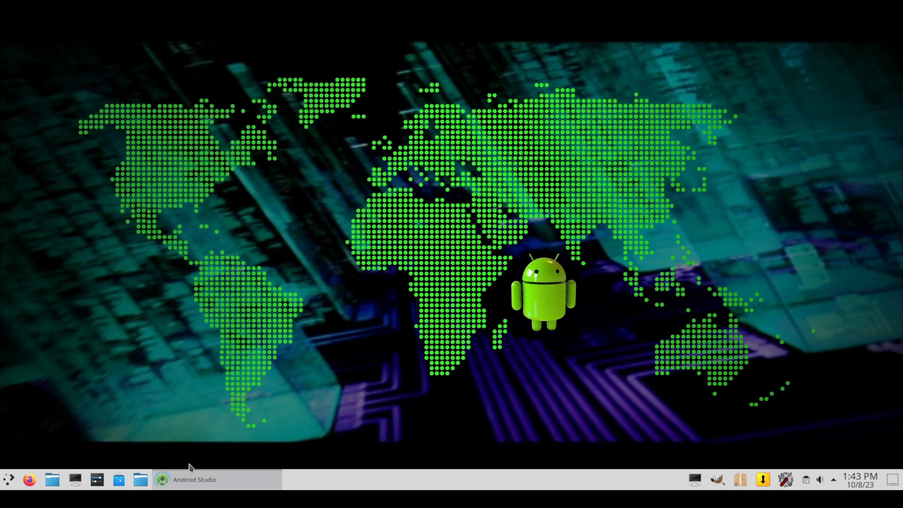
{"action": "mouse_move", "coordinate": [339, 335]}
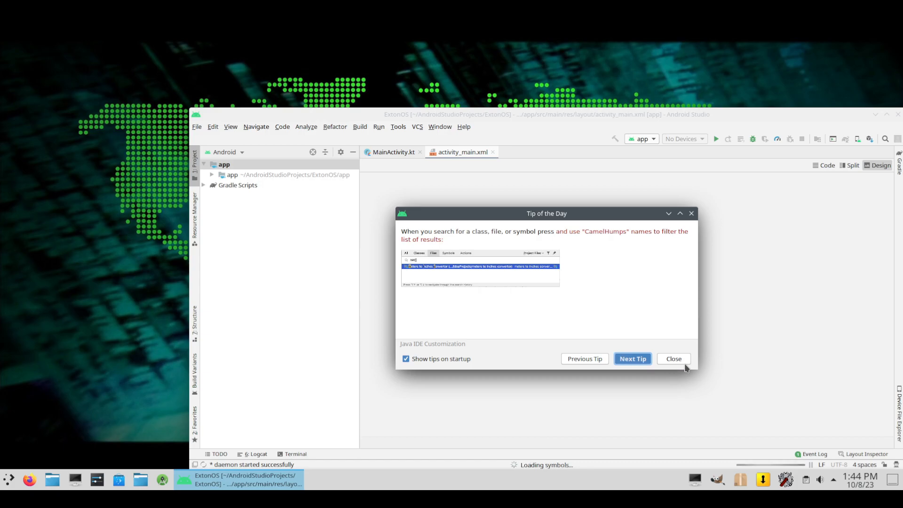
- Dismiss Tip of the Day, leaving ExtonOS's activity_main.xml in design view
{"action": "left_click", "coordinate": [672, 358]}
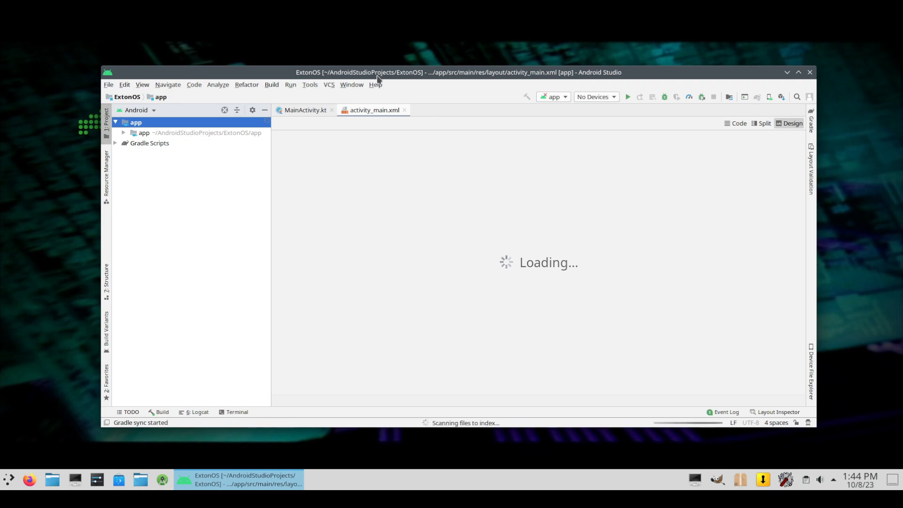
{"action": "left_click", "coordinate": [124, 132]}
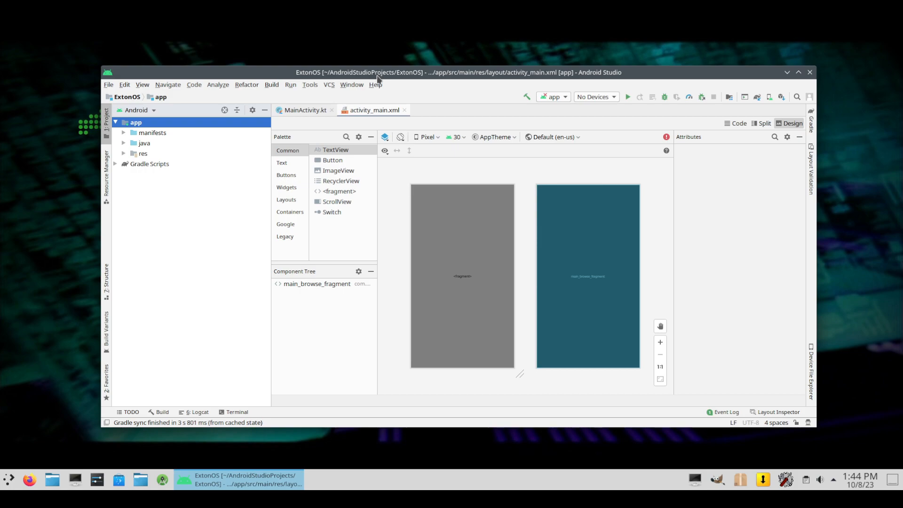
{"action": "mouse_move", "coordinate": [518, 487]}
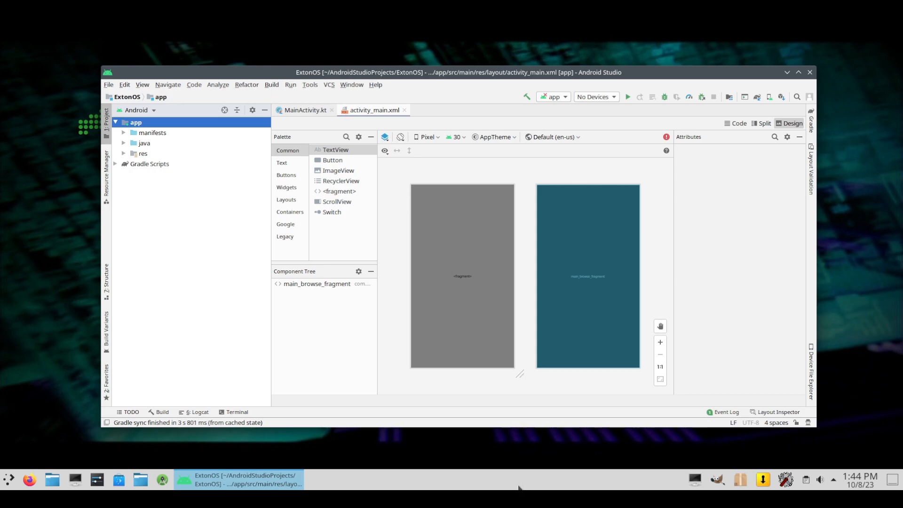